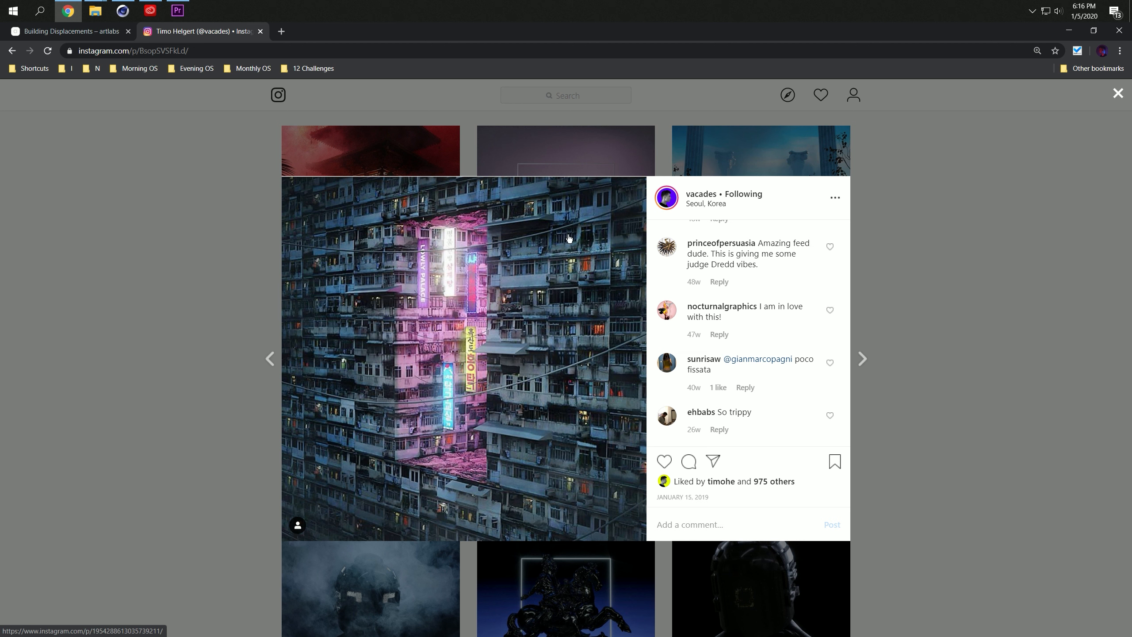
mouse_move(451, 441)
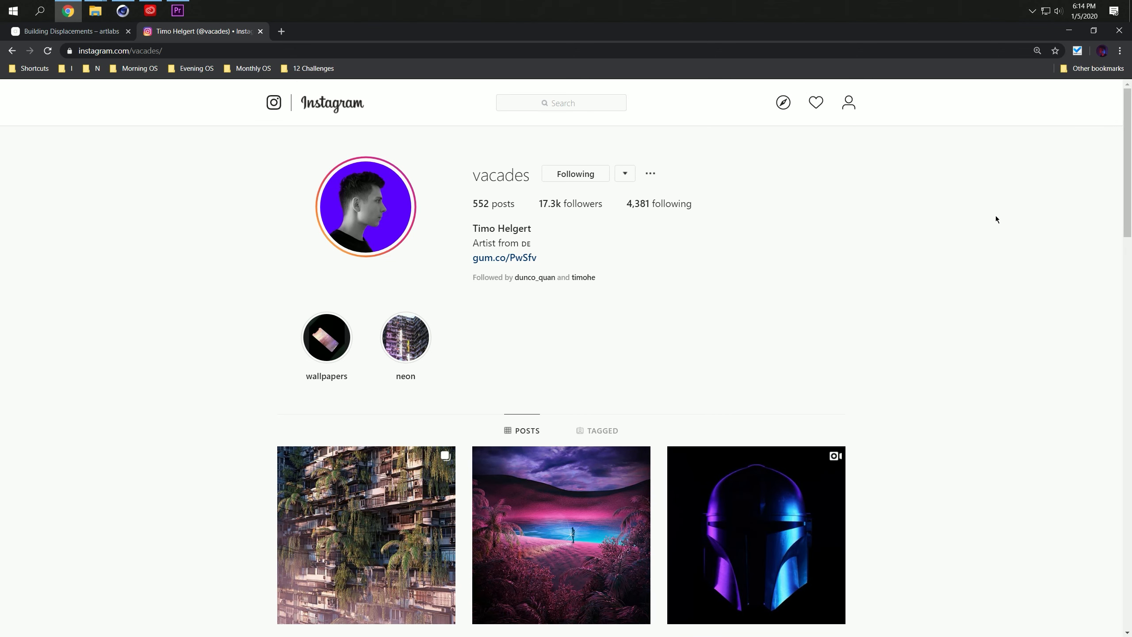
mouse_move(750, 221)
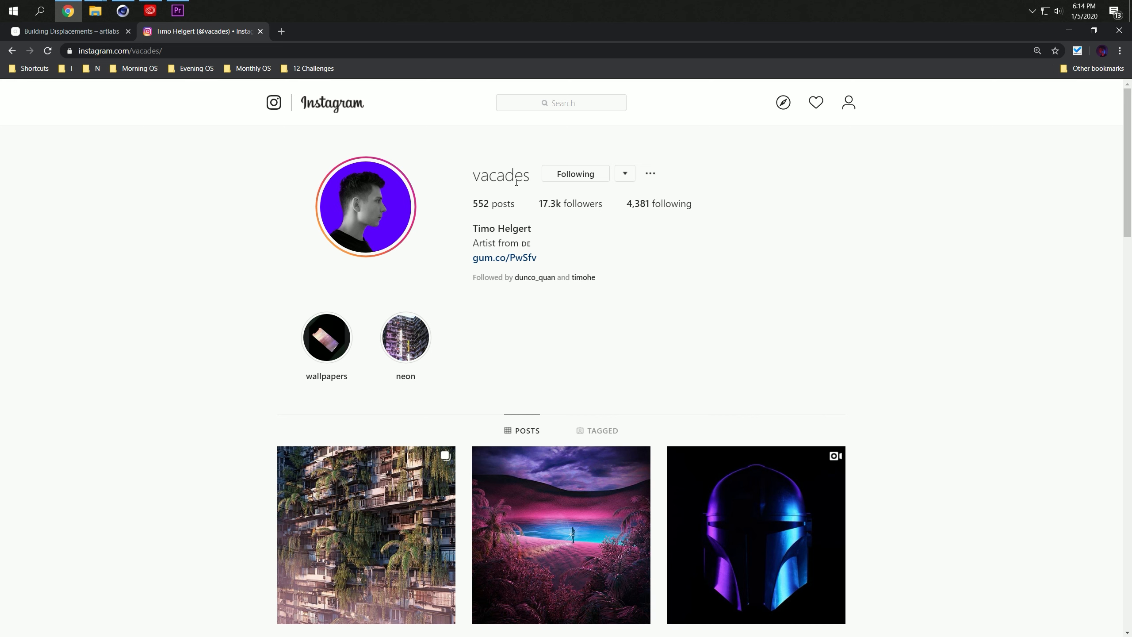
Scroll down through the artist's Instagram post grid and back toward the top
scroll("down", 3)
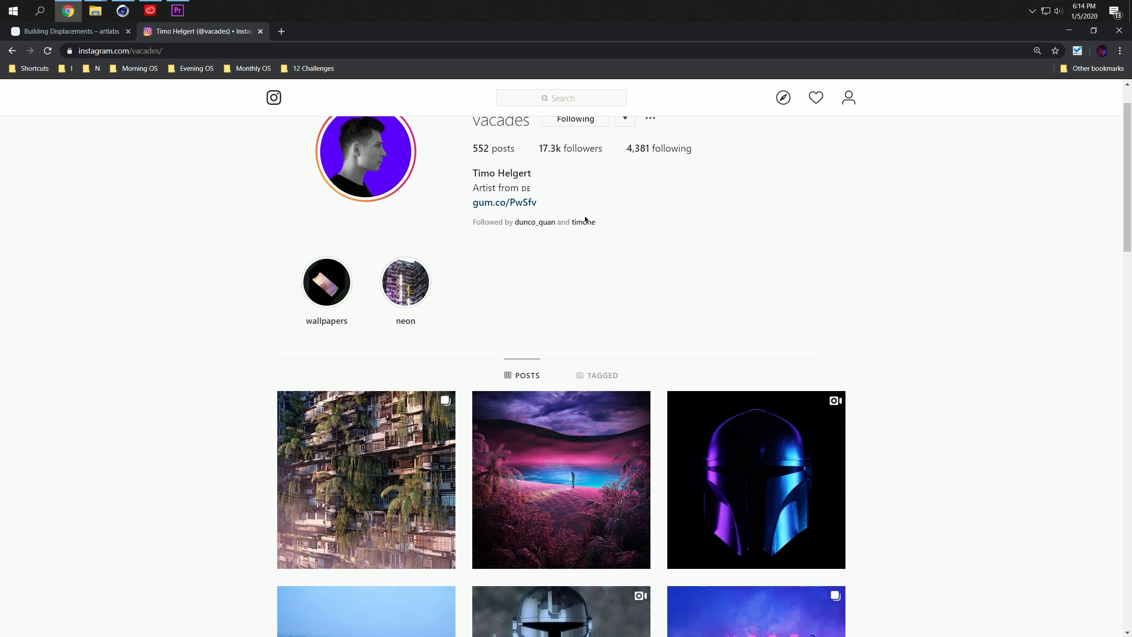
scroll("down", 3)
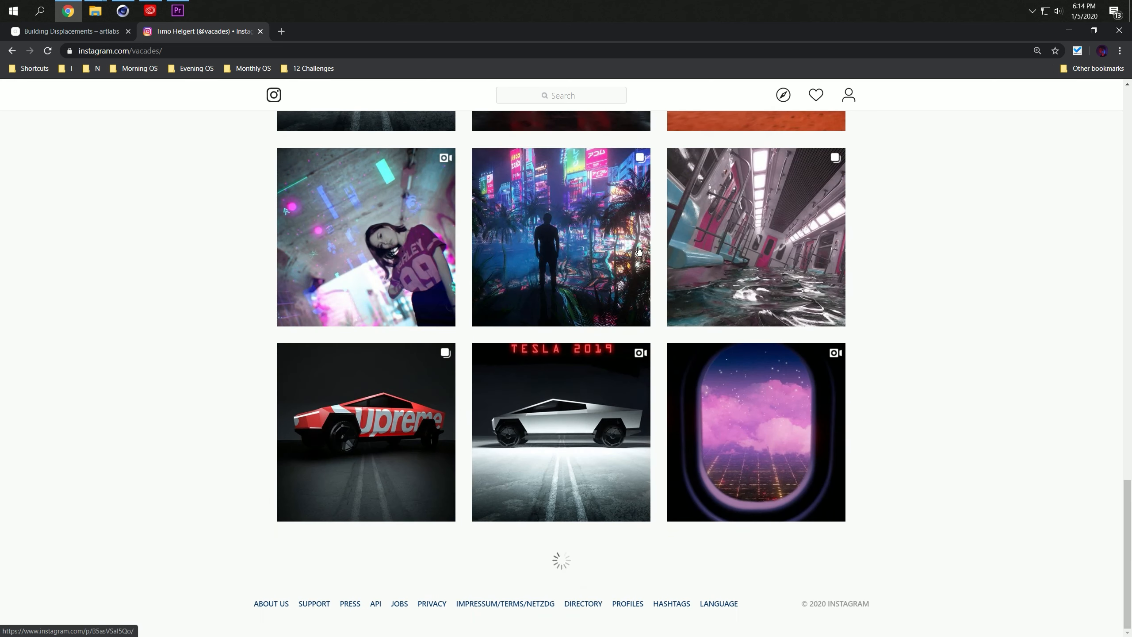
scroll("down", 3)
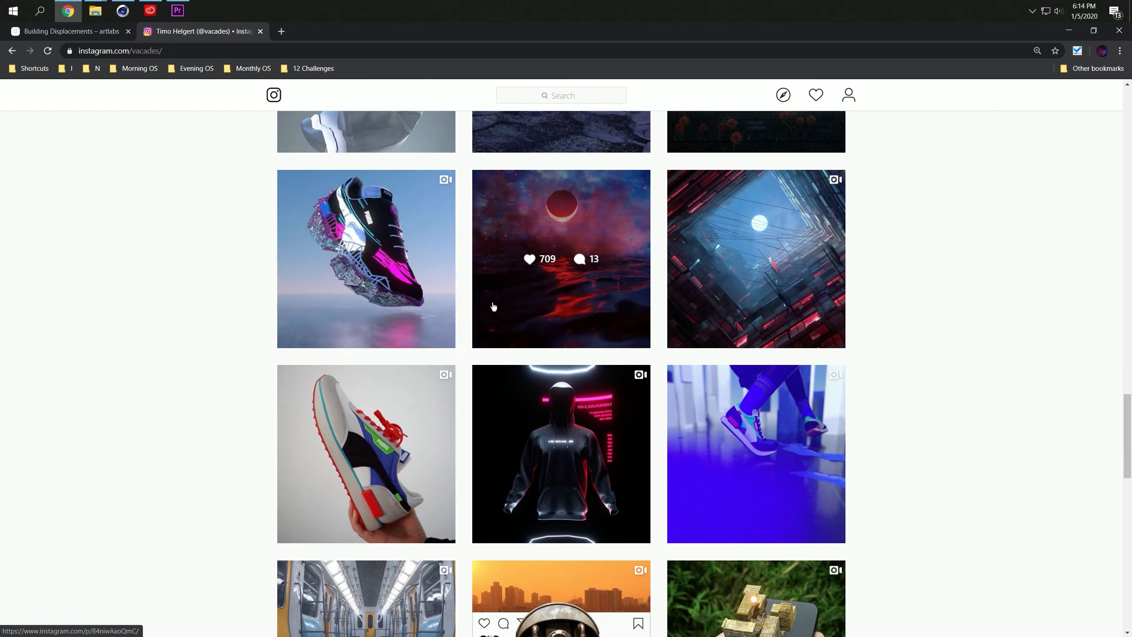
scroll("down", 3)
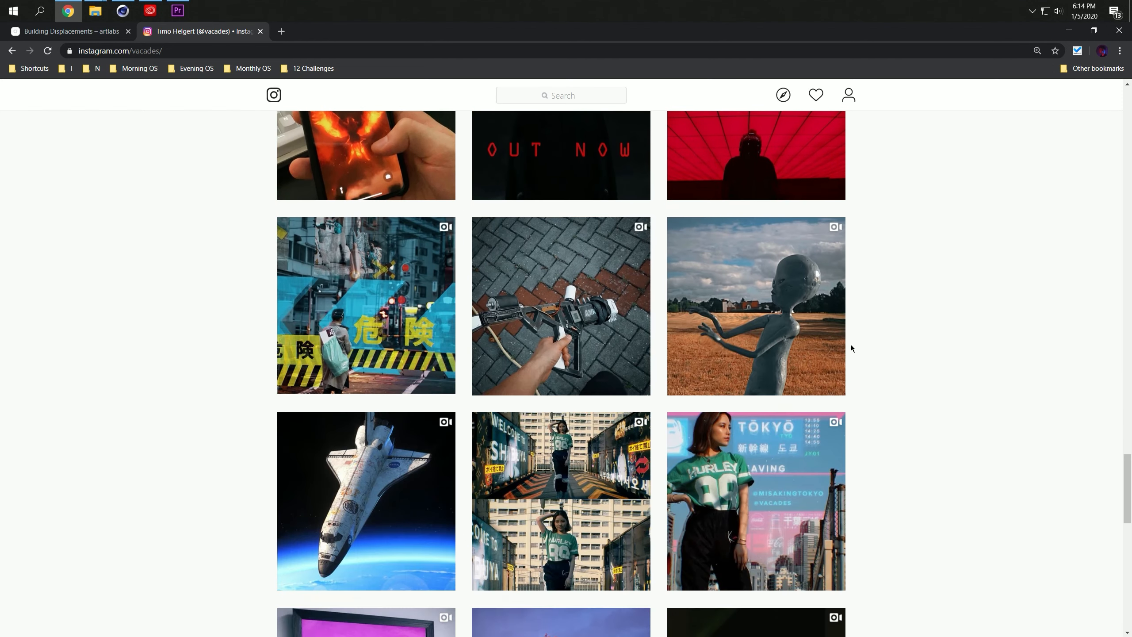
scroll("down", 3)
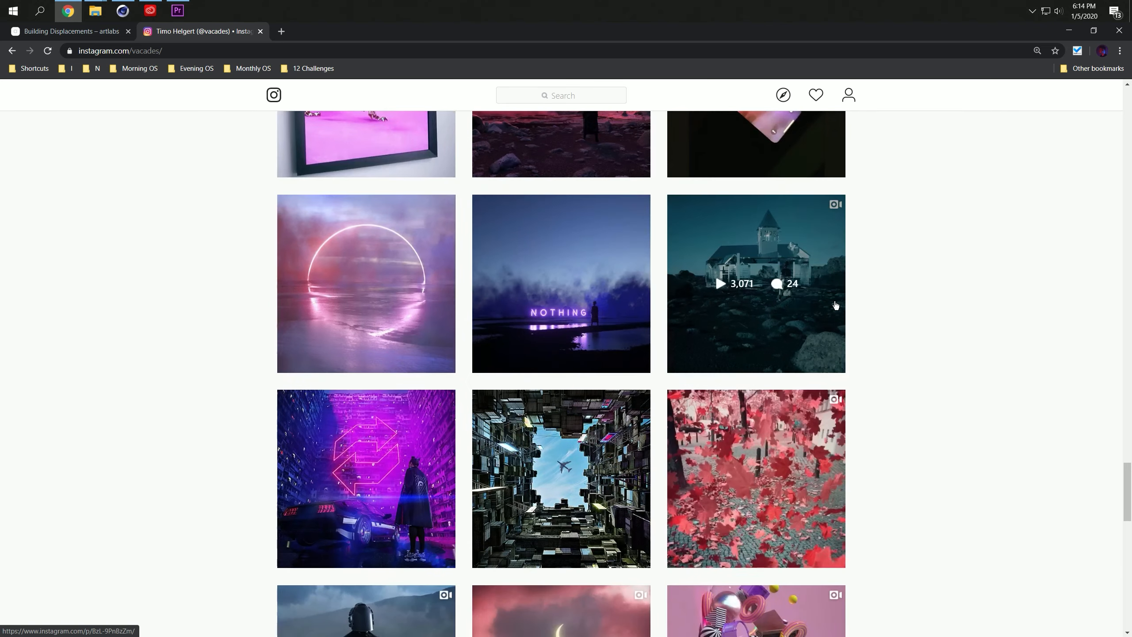
scroll("down", 3)
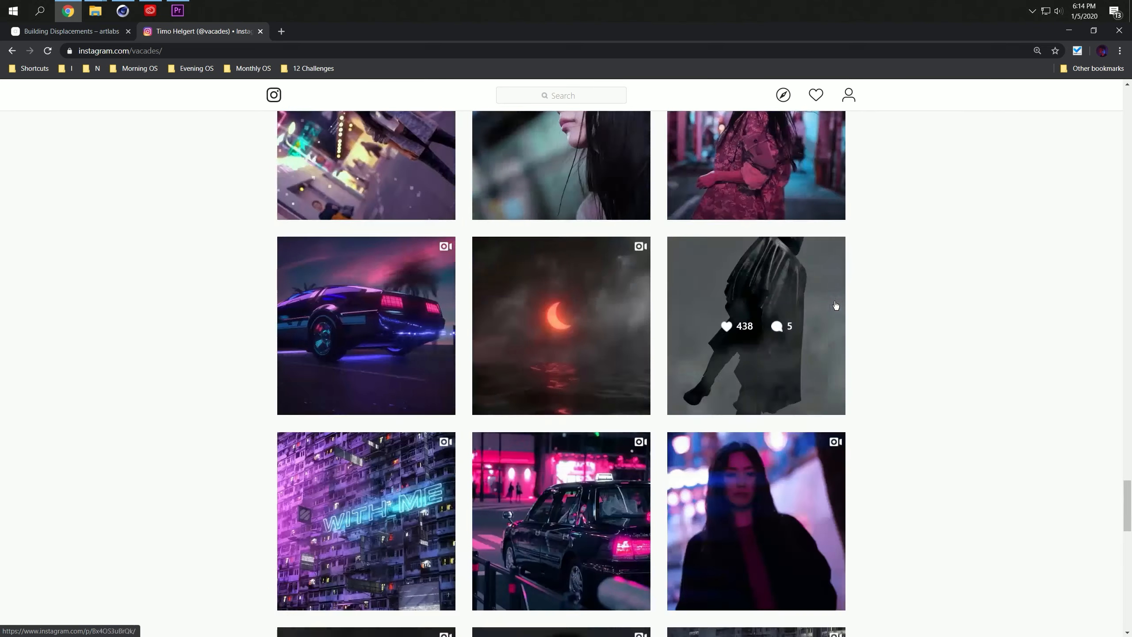
scroll("up", 3)
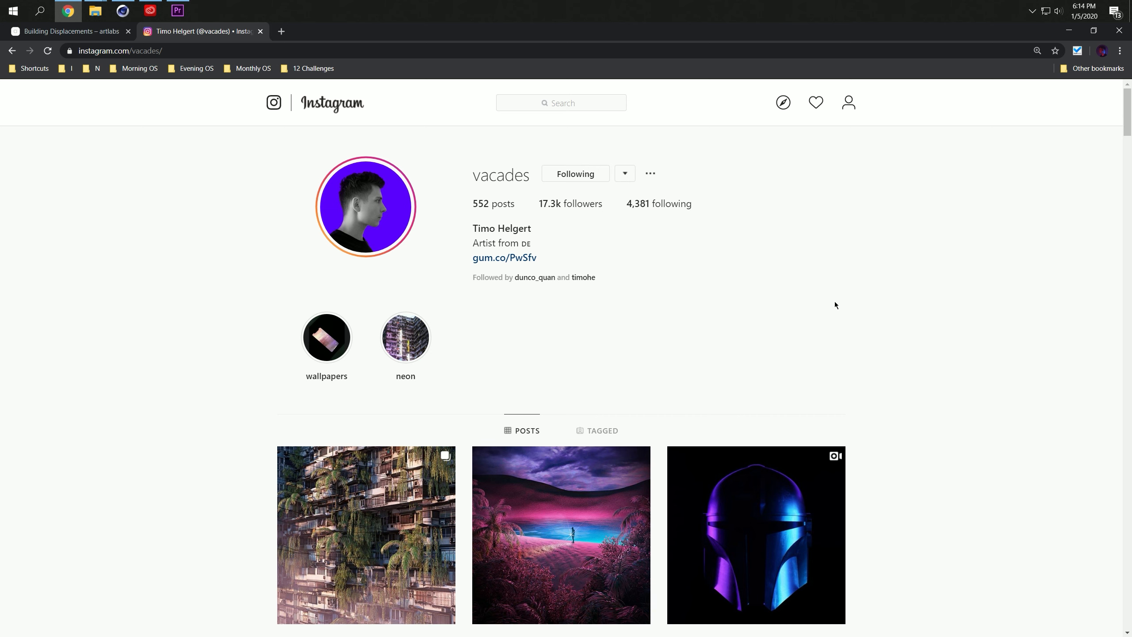
scroll("down", 3)
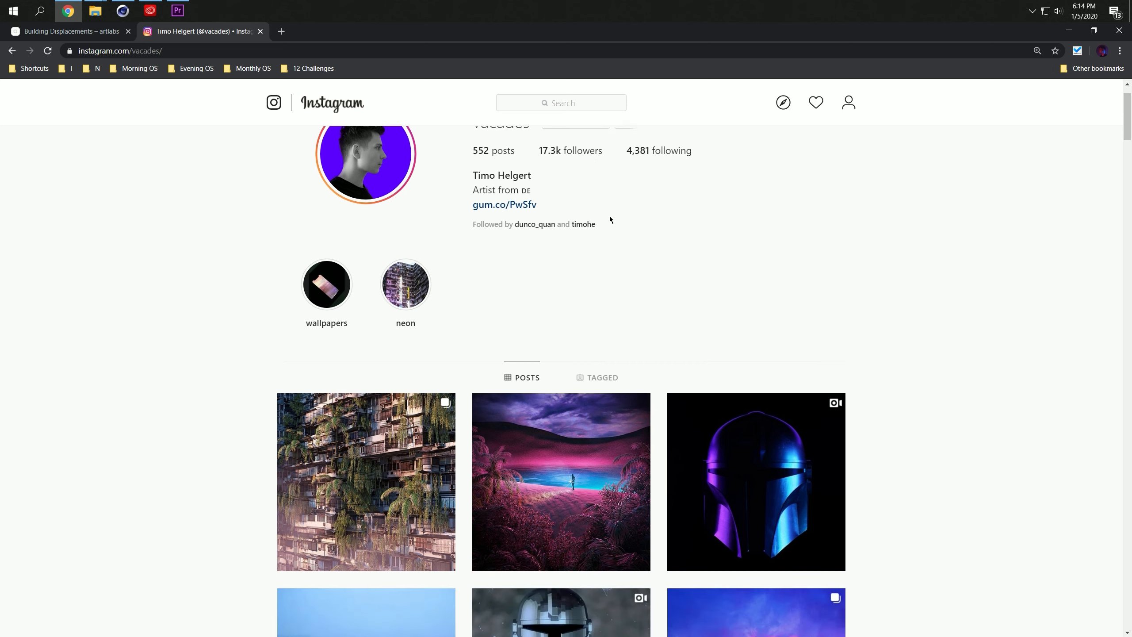
Scroll further down the grid to the neon-lit apartment block post
scroll("down", 3)
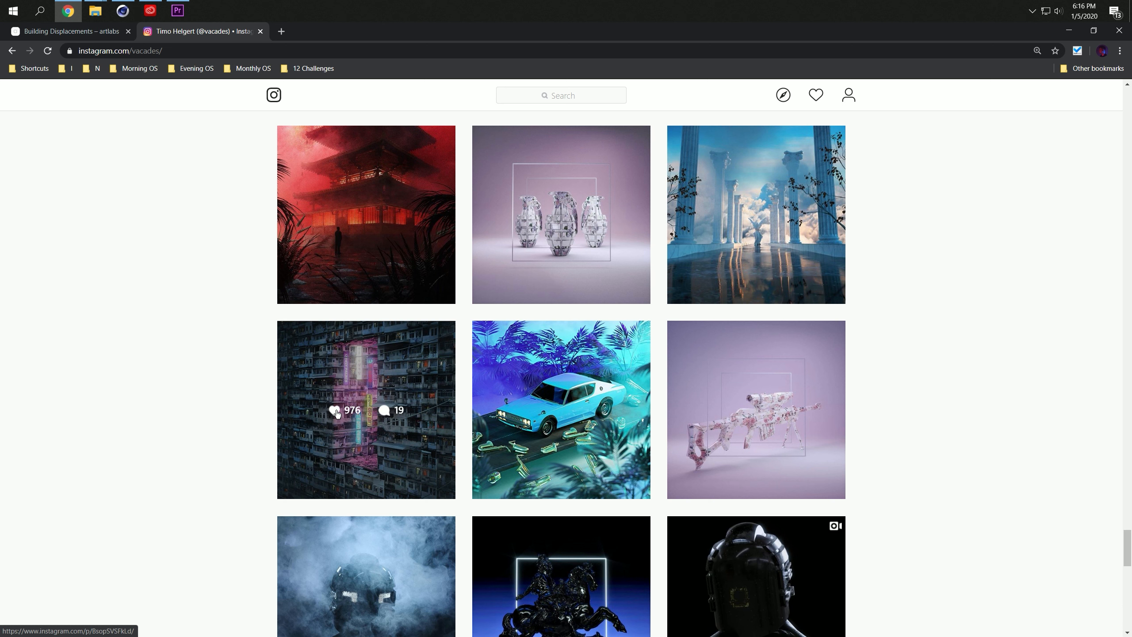
mouse_move(403, 366)
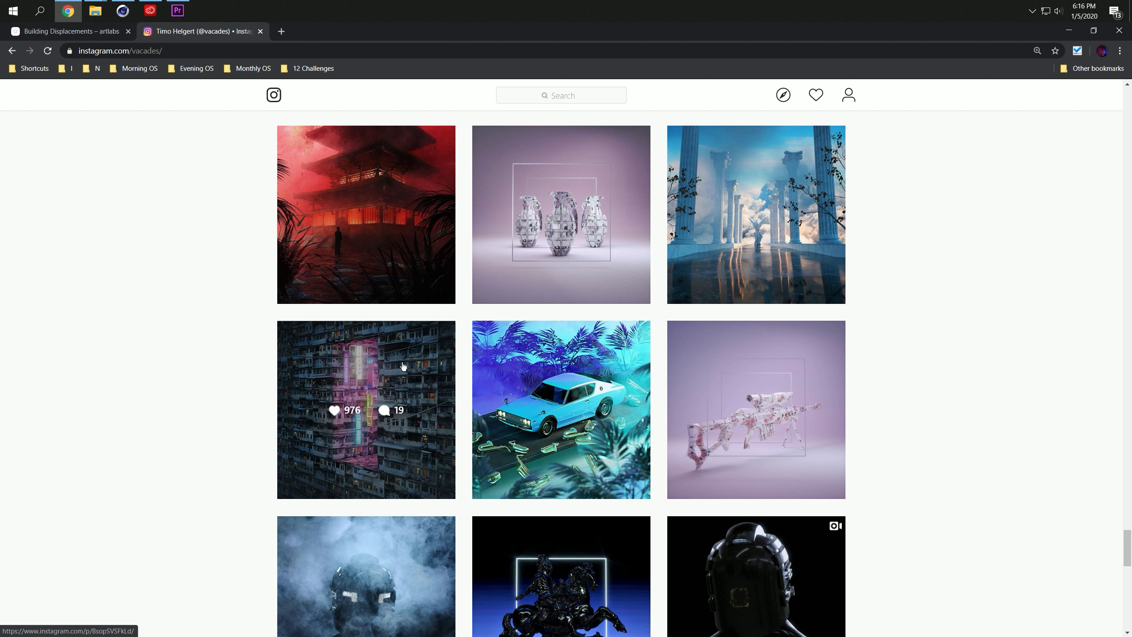
mouse_move(422, 382)
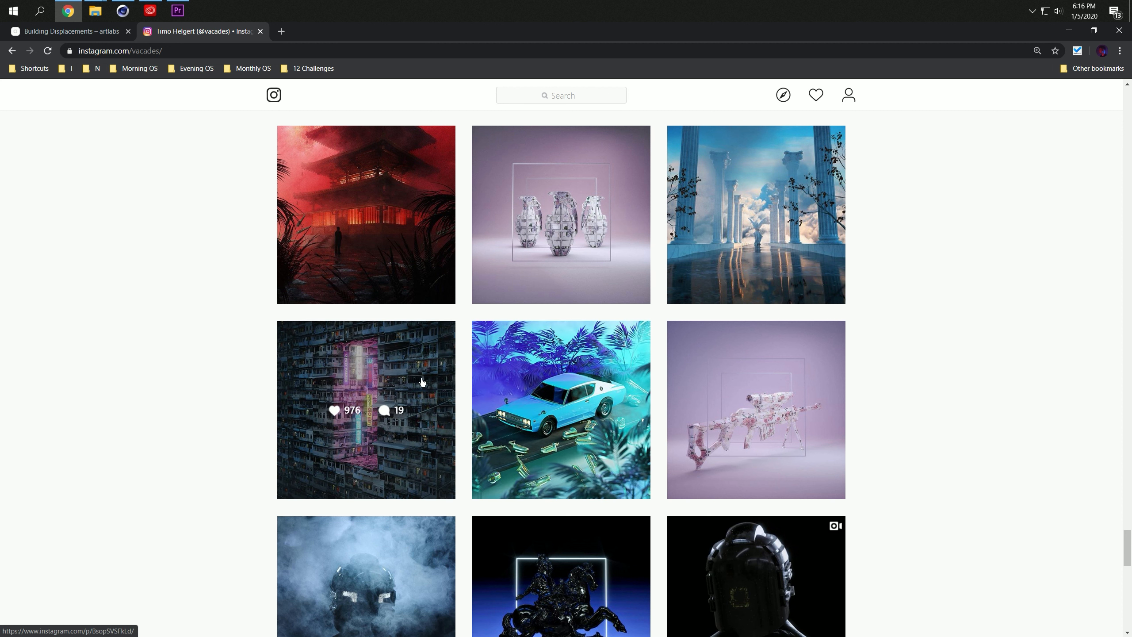
mouse_move(413, 417)
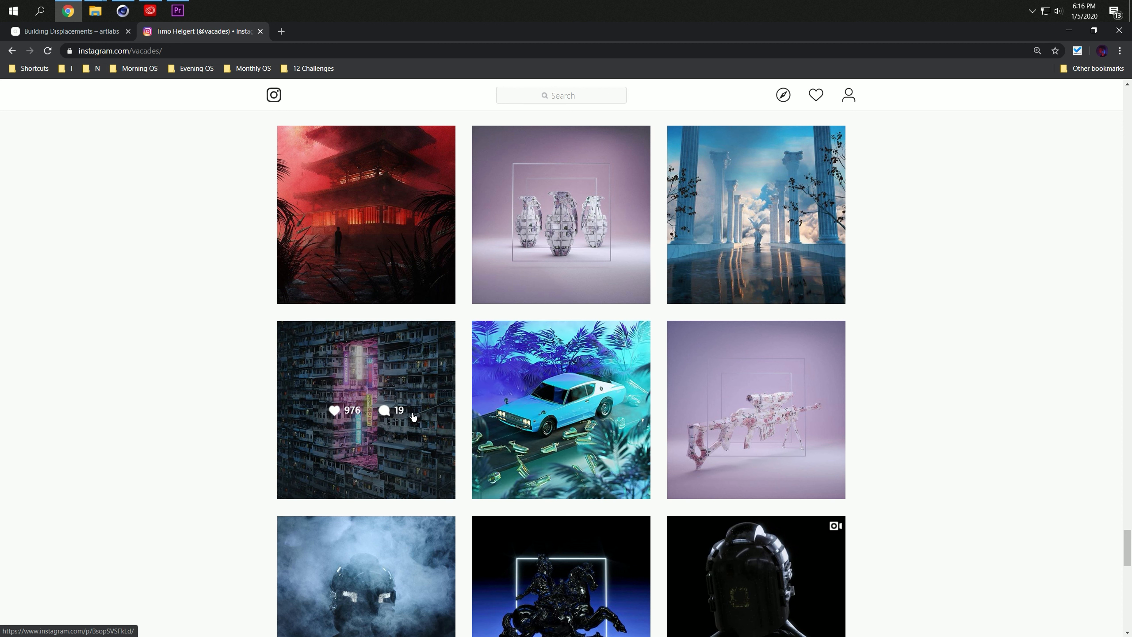
mouse_move(357, 429)
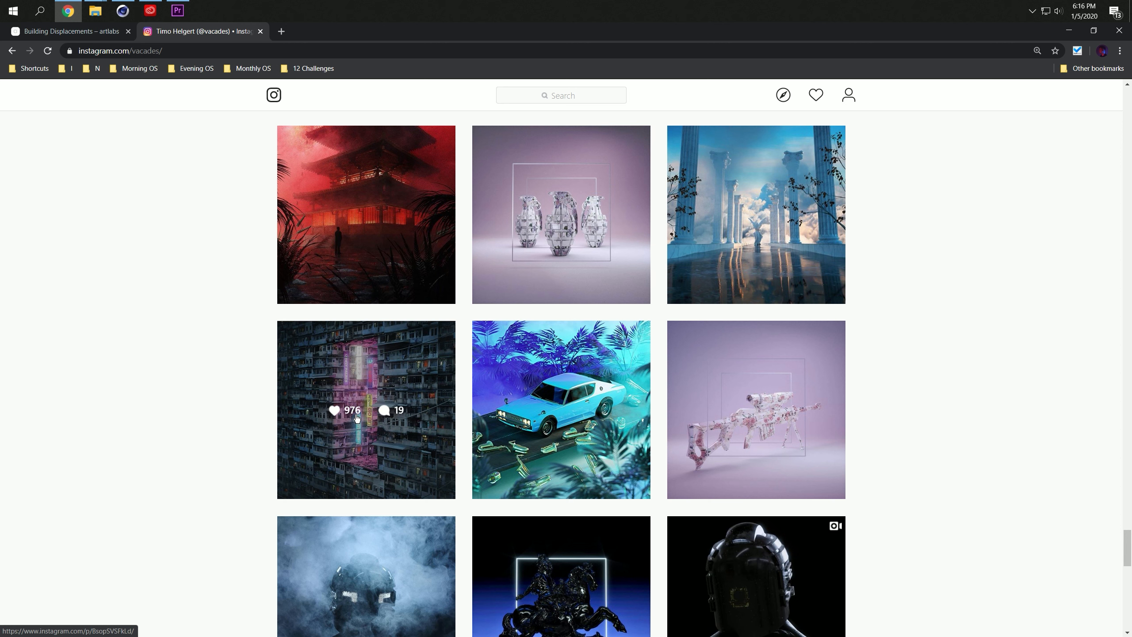
Disable the Flora group and add an OctaneCamera to the scene
left_click(94, 10)
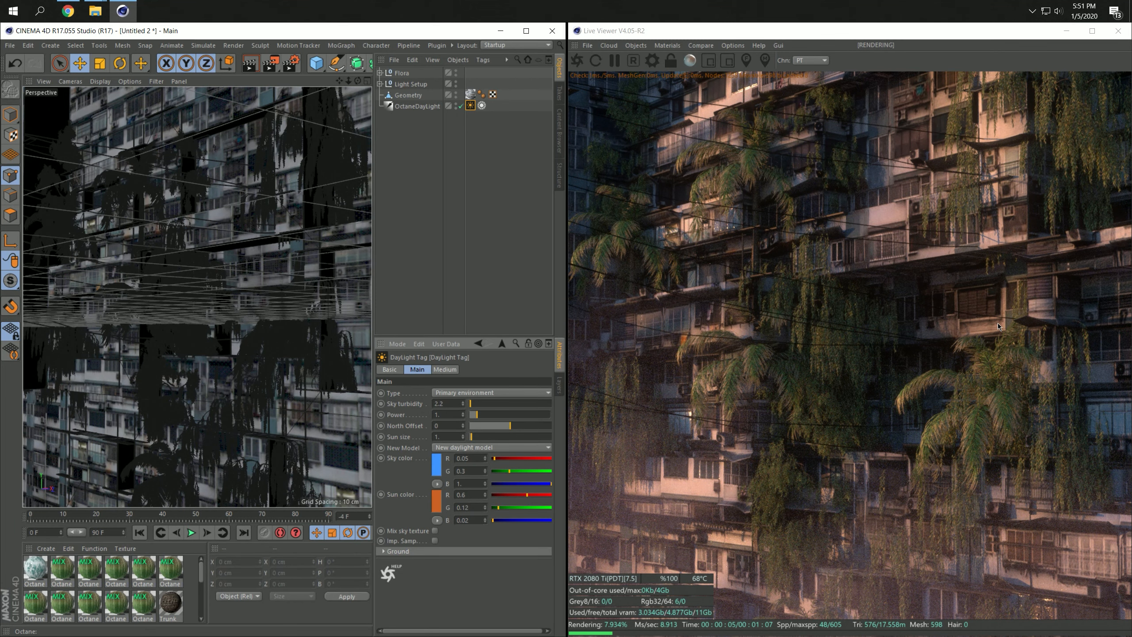
mouse_move(830, 141)
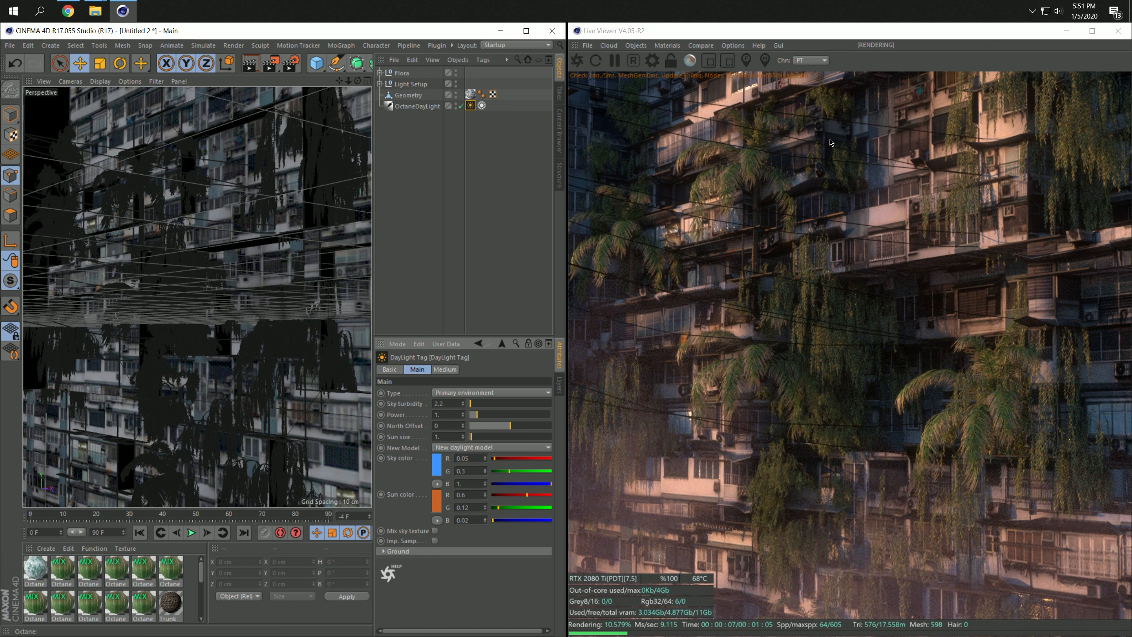
mouse_move(793, 287)
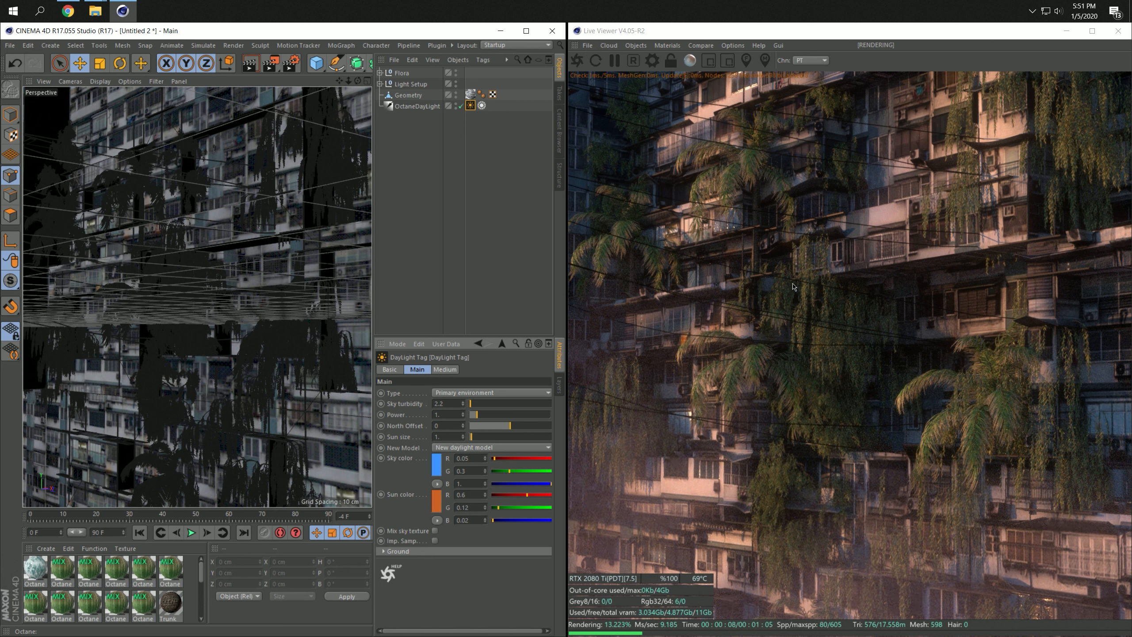
mouse_move(792, 395)
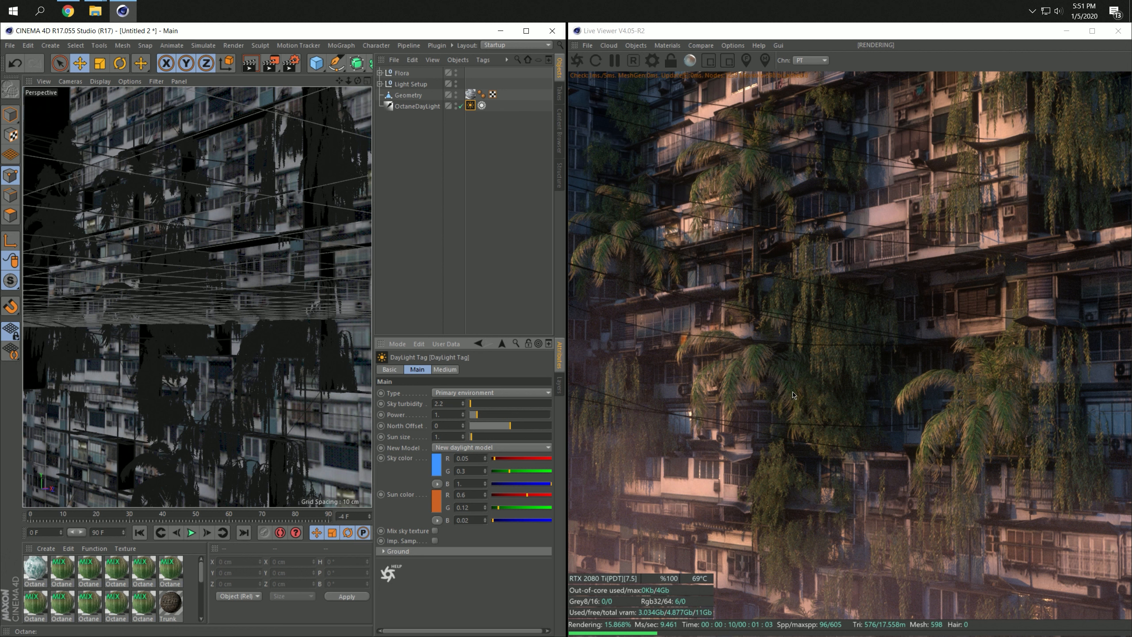
mouse_move(917, 422)
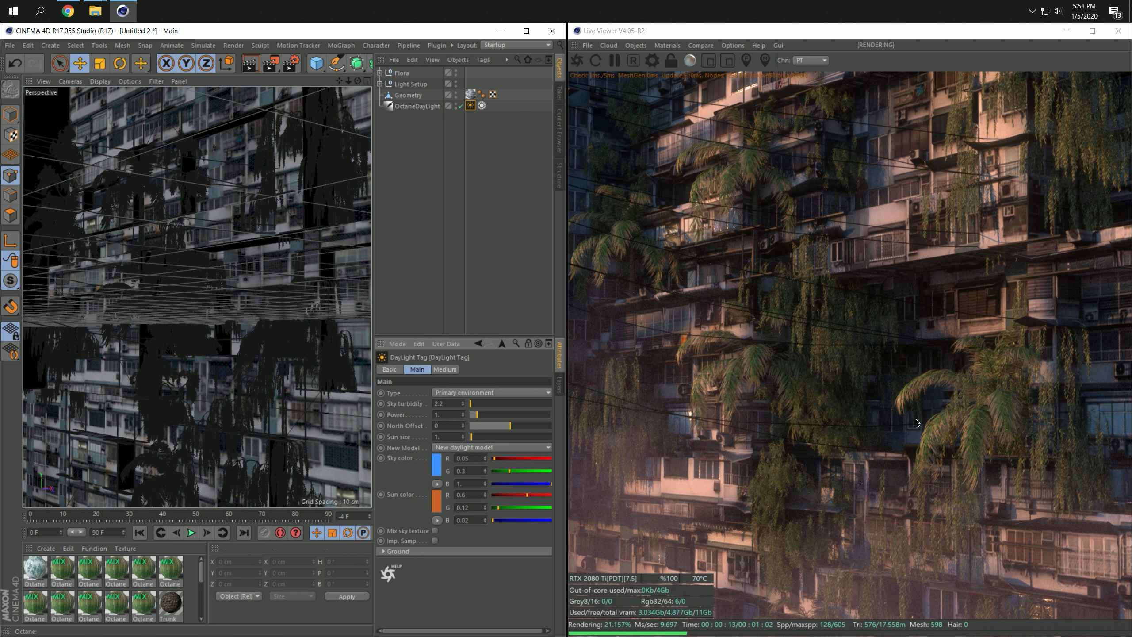
mouse_move(954, 151)
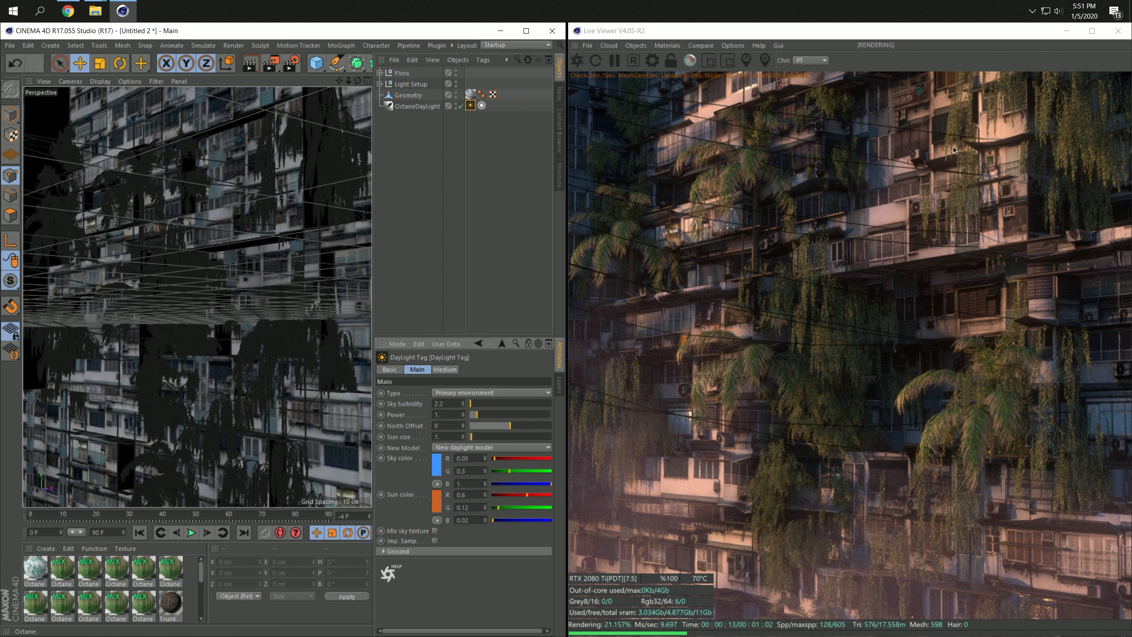
mouse_move(455, 69)
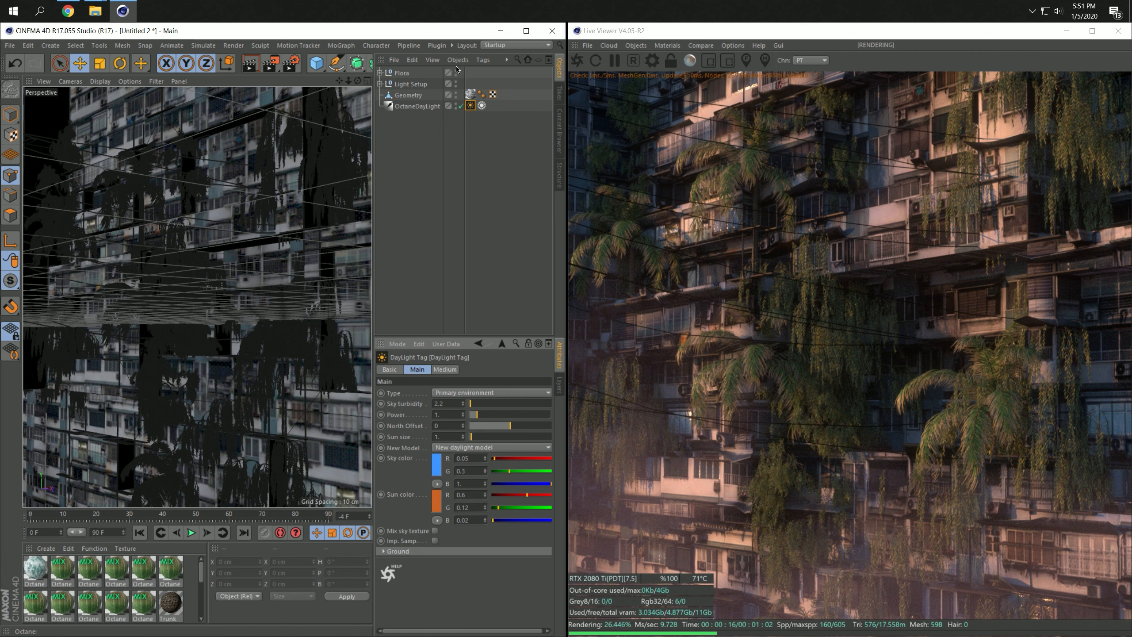
left_click(455, 73)
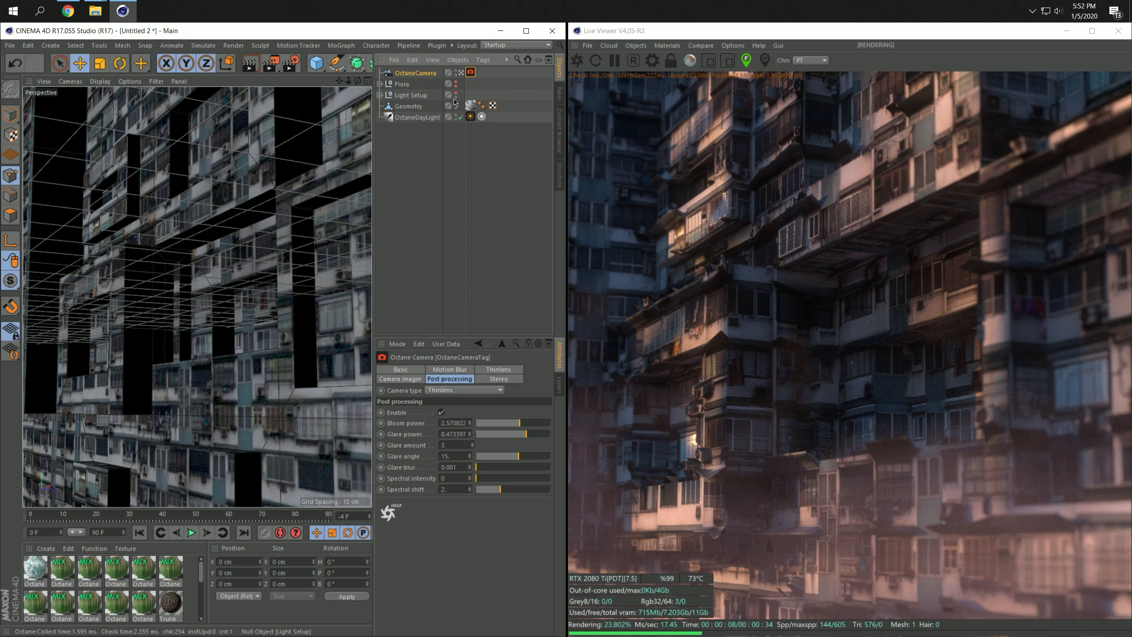
Add an Octane area light at Y 154 cm, Z -112 cm, pitched -90°
left_click(635, 45)
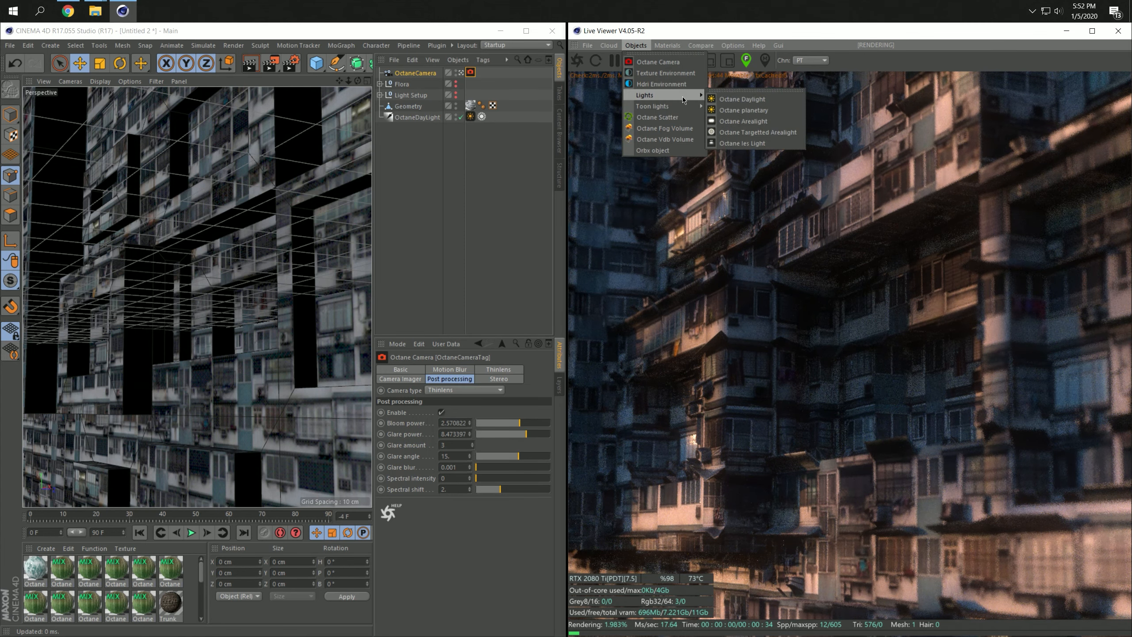
left_click(743, 121)
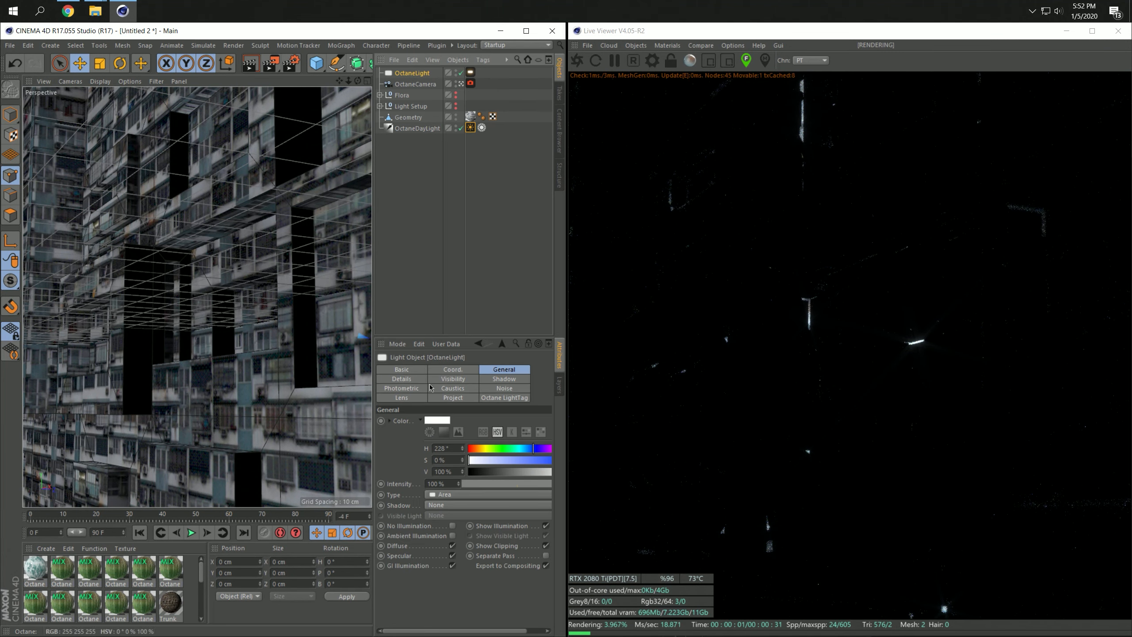
left_click(453, 369)
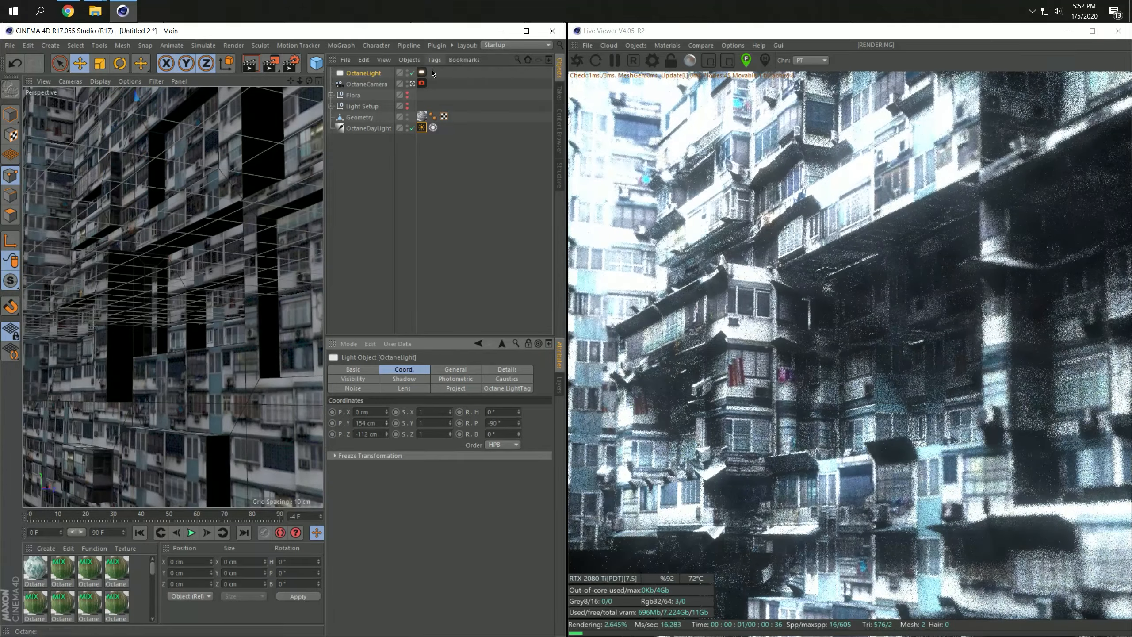
Inspect OctaneLight.1's tag and colour, then disable both coloured Octane area lights
left_click(421, 73)
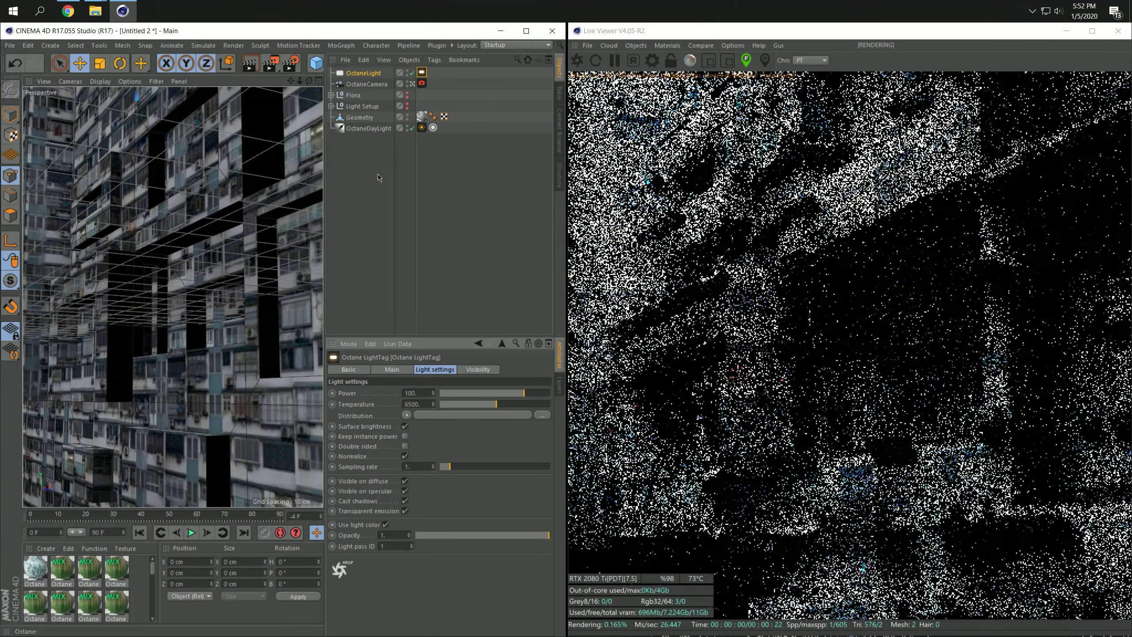
left_click(363, 72)
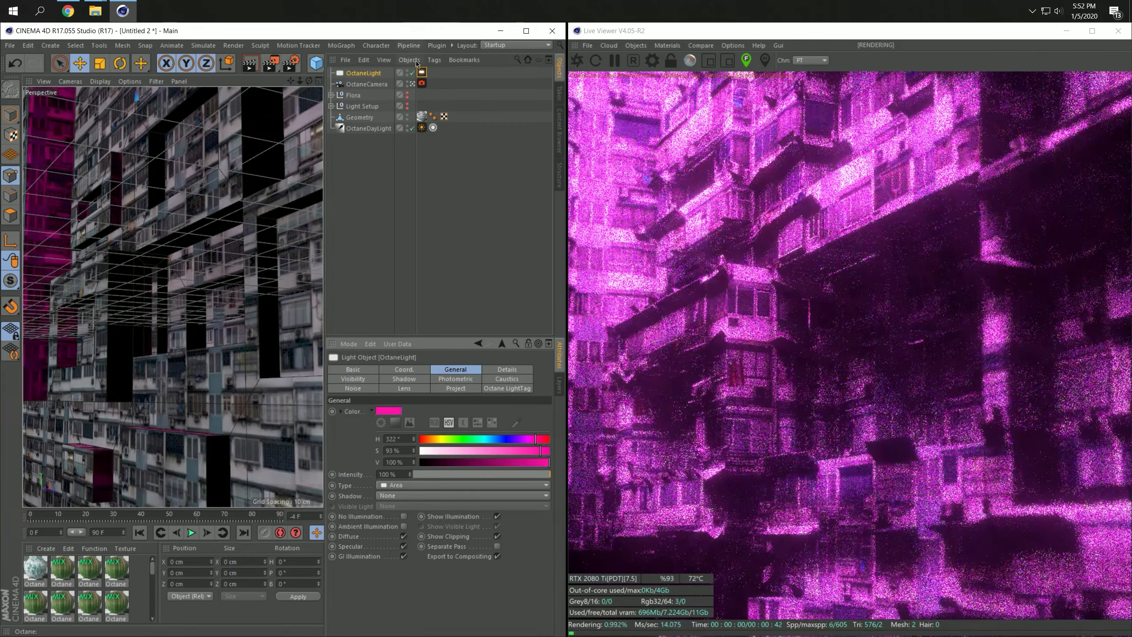
left_click(506, 388)
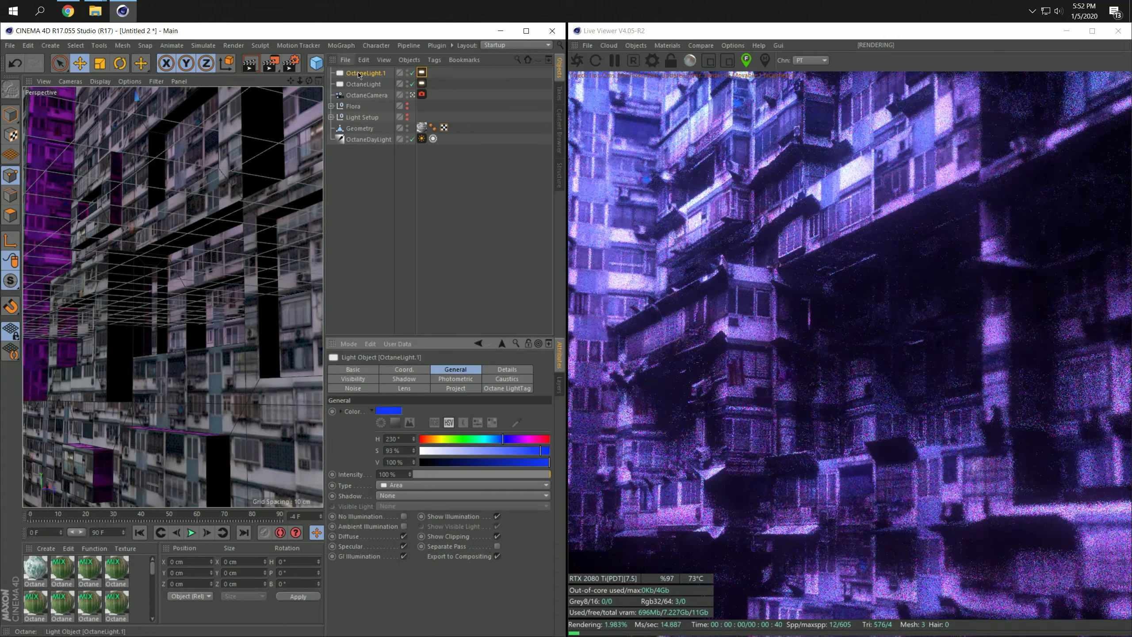
left_click(403, 369)
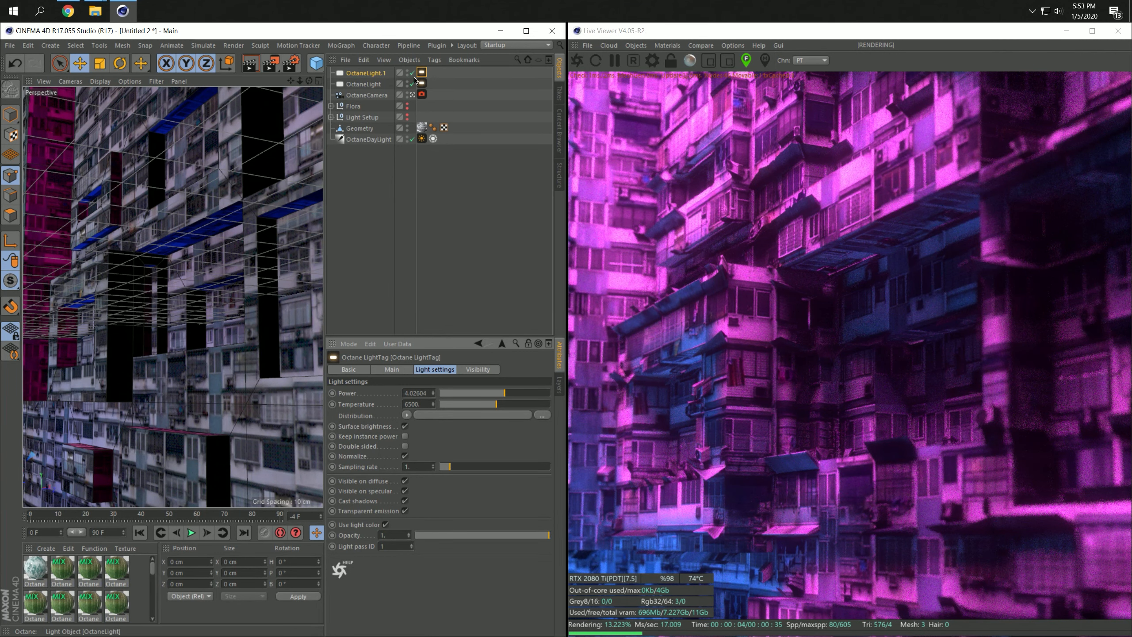
left_click(421, 138)
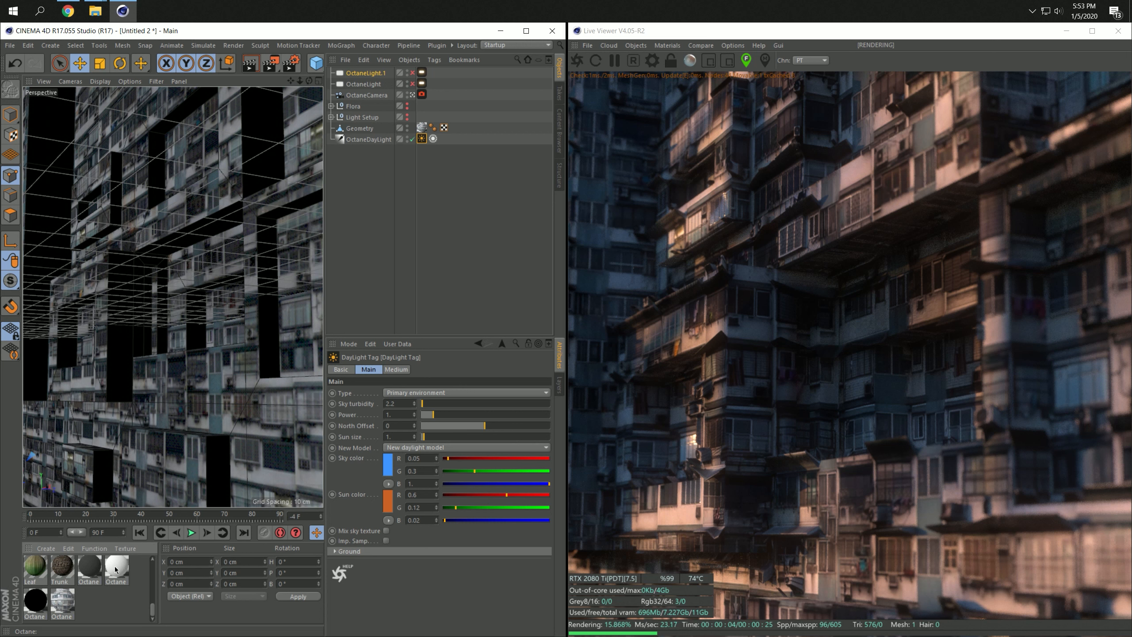
mouse_move(382, 126)
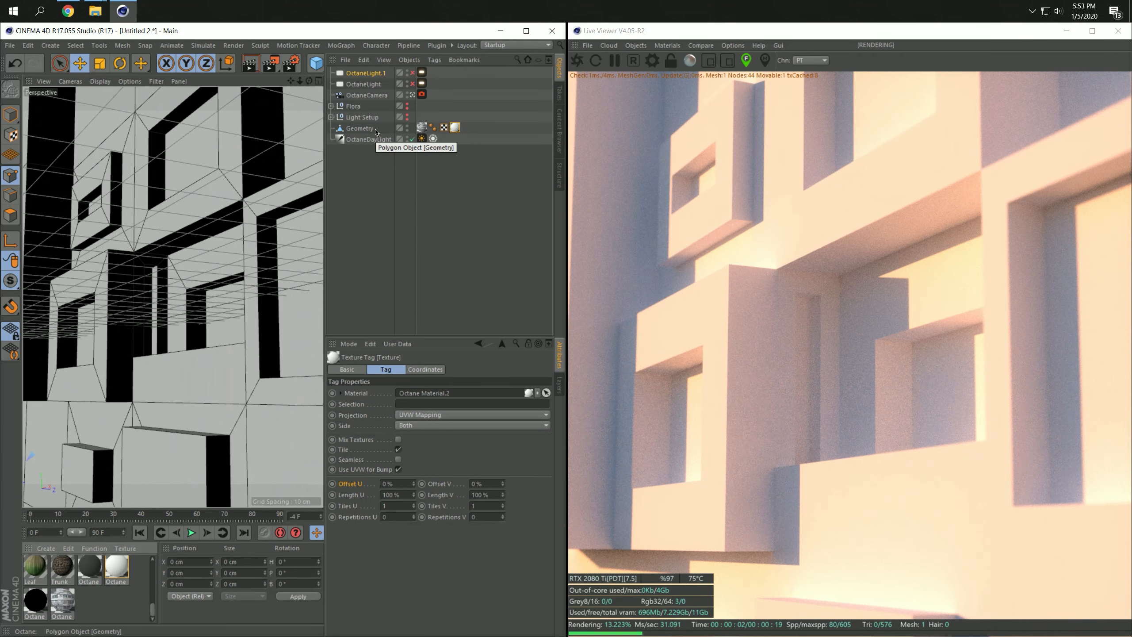
mouse_move(385, 84)
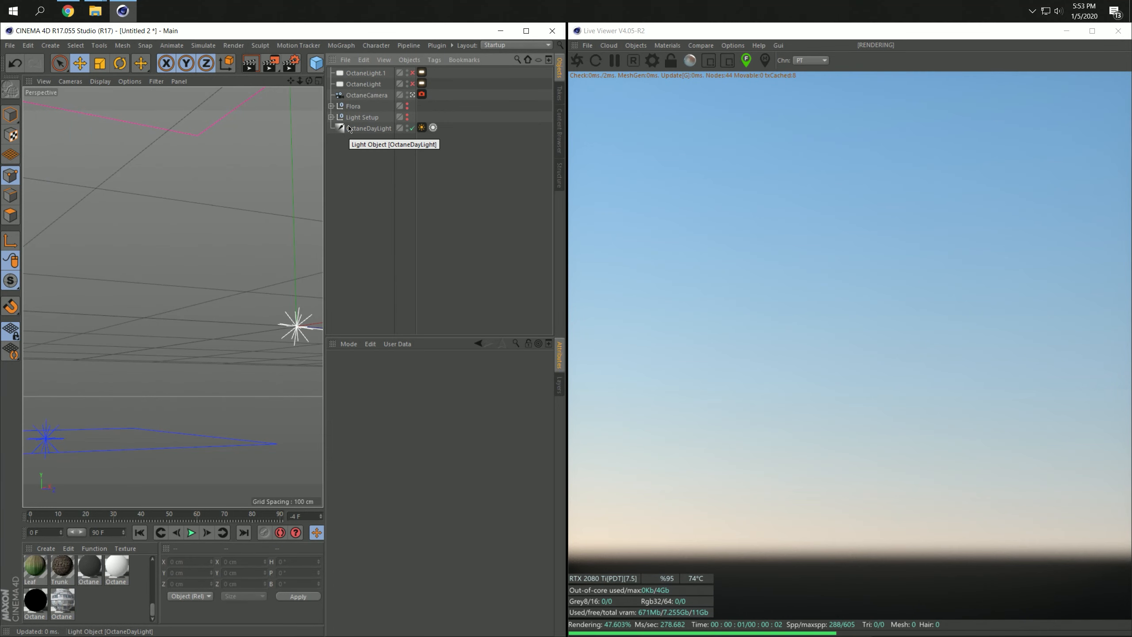
Delete the building geometry and save the scene as aasdf.c4d
left_click(10, 45)
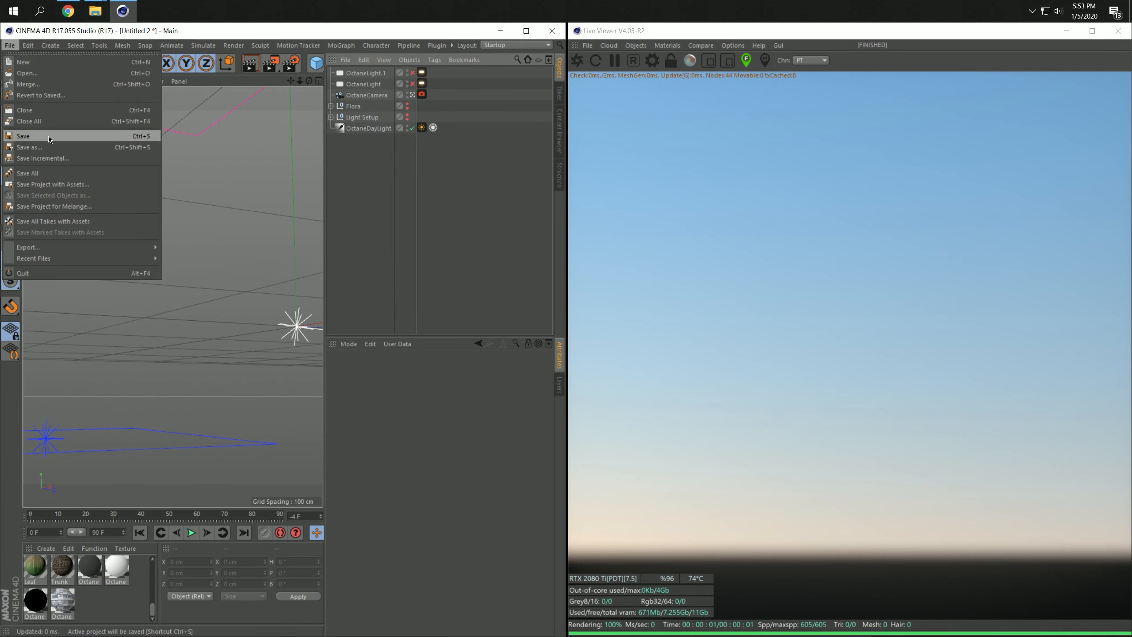
left_click(22, 136)
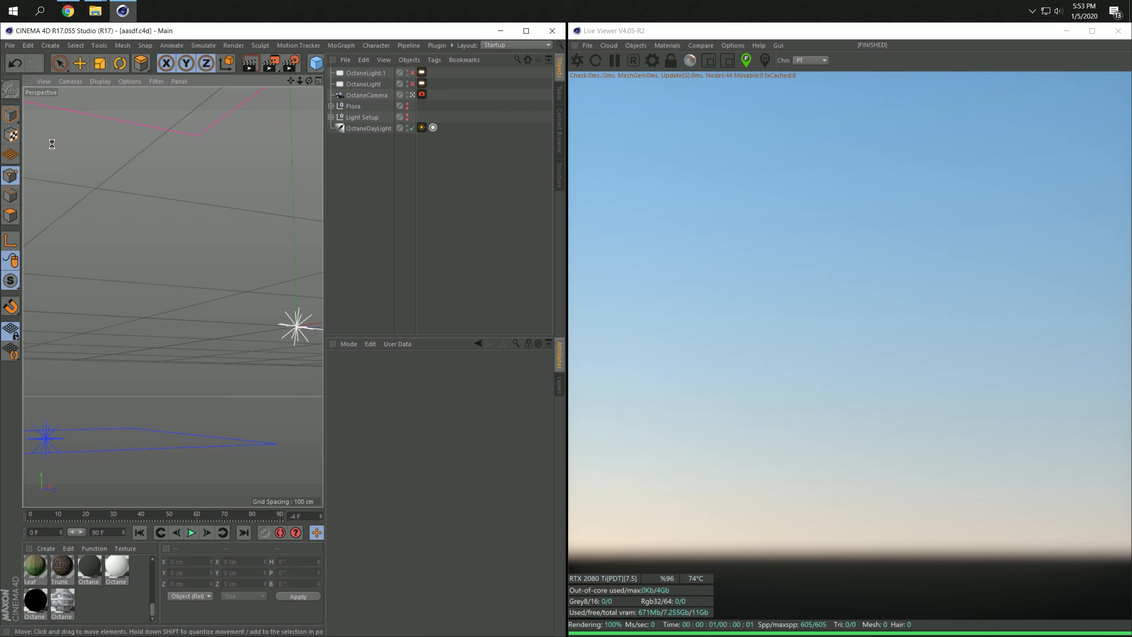
mouse_move(260, 67)
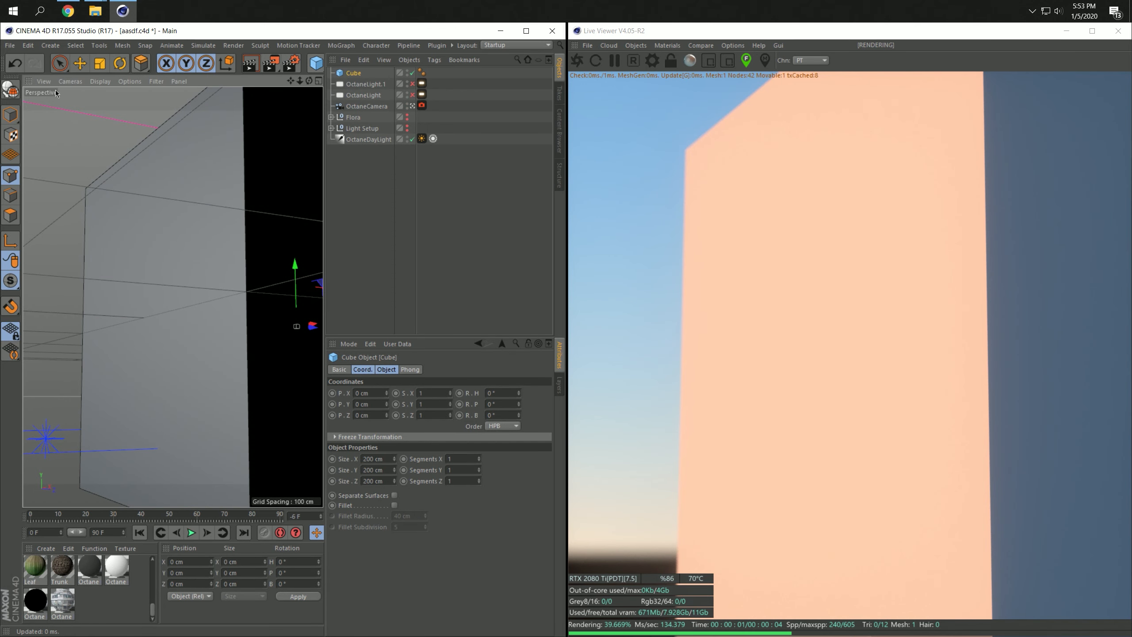
Make the cube editable, stretch it to about 170% height, and create a new material
left_click(80, 62)
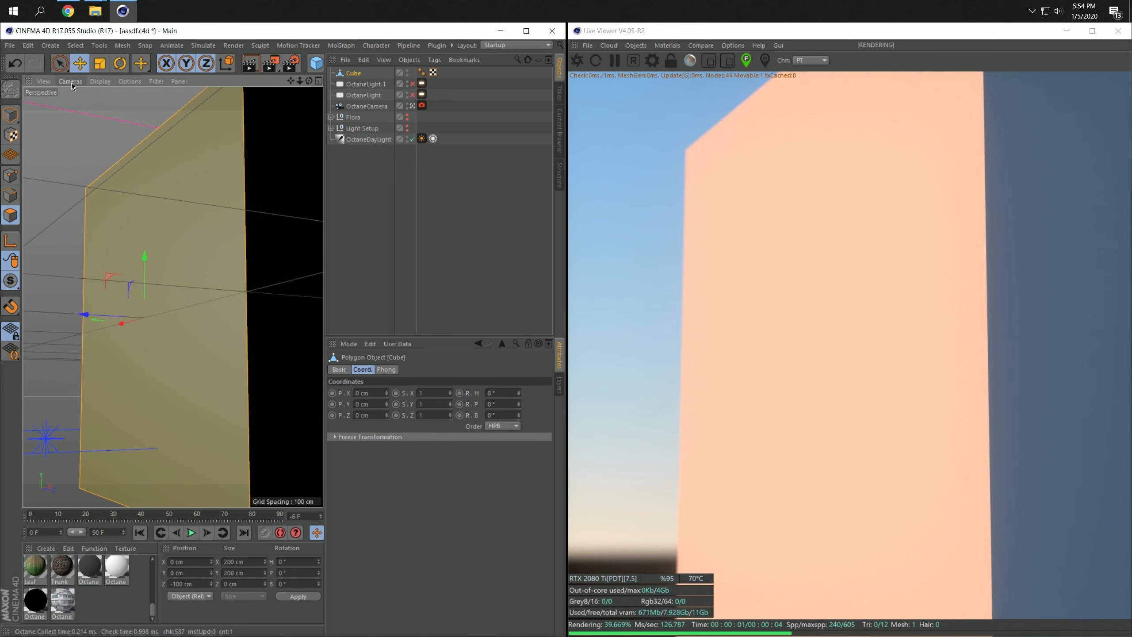
left_click(119, 64)
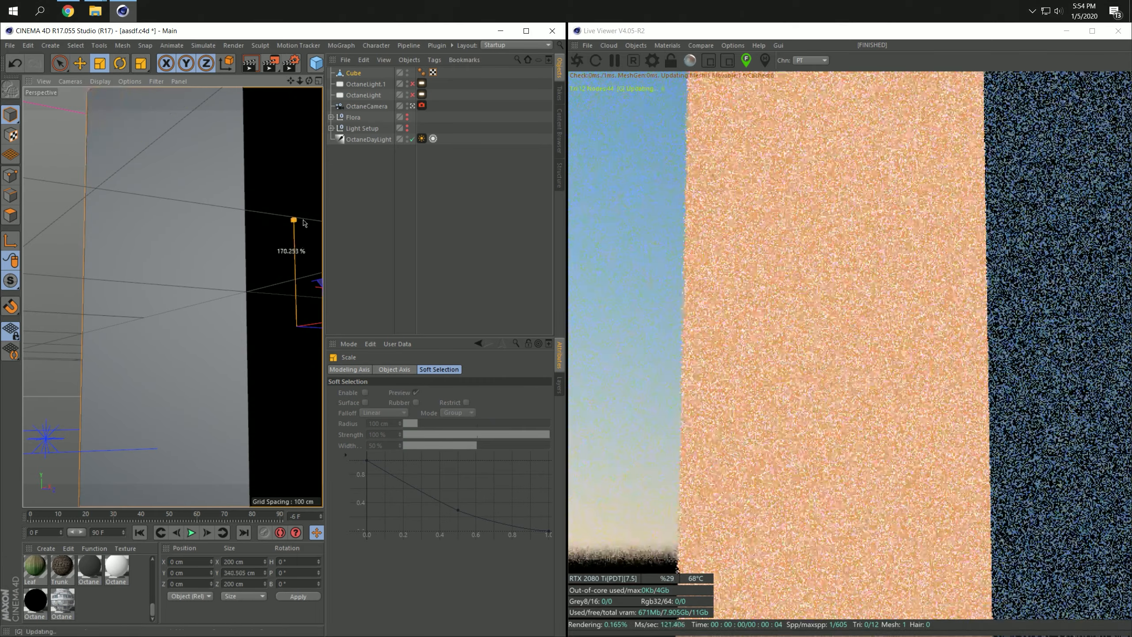
left_click_drag(294, 220, 294, 262)
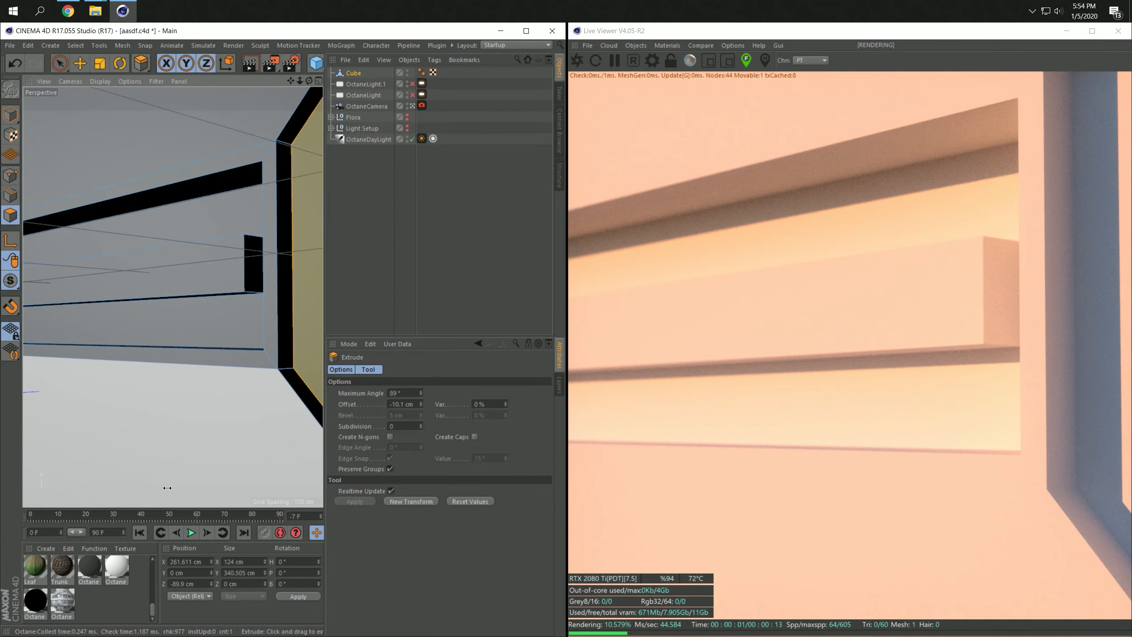
left_click(45, 548)
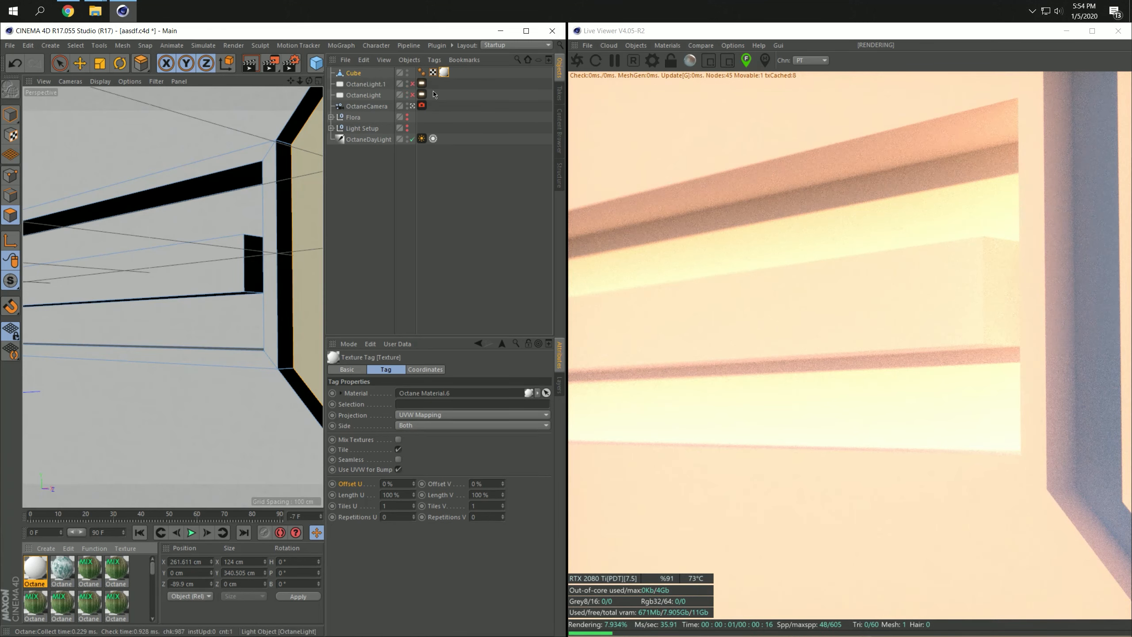
Load the color image from Building Displacements > building_06 as the diffuse texture
left_click(473, 415)
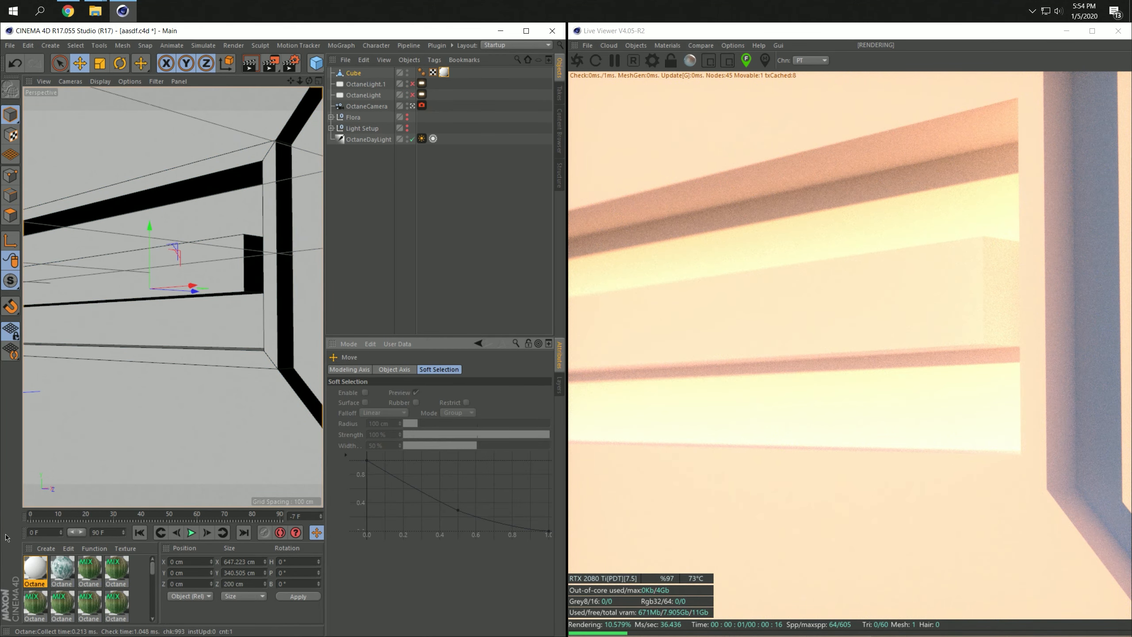
double_click(34, 567)
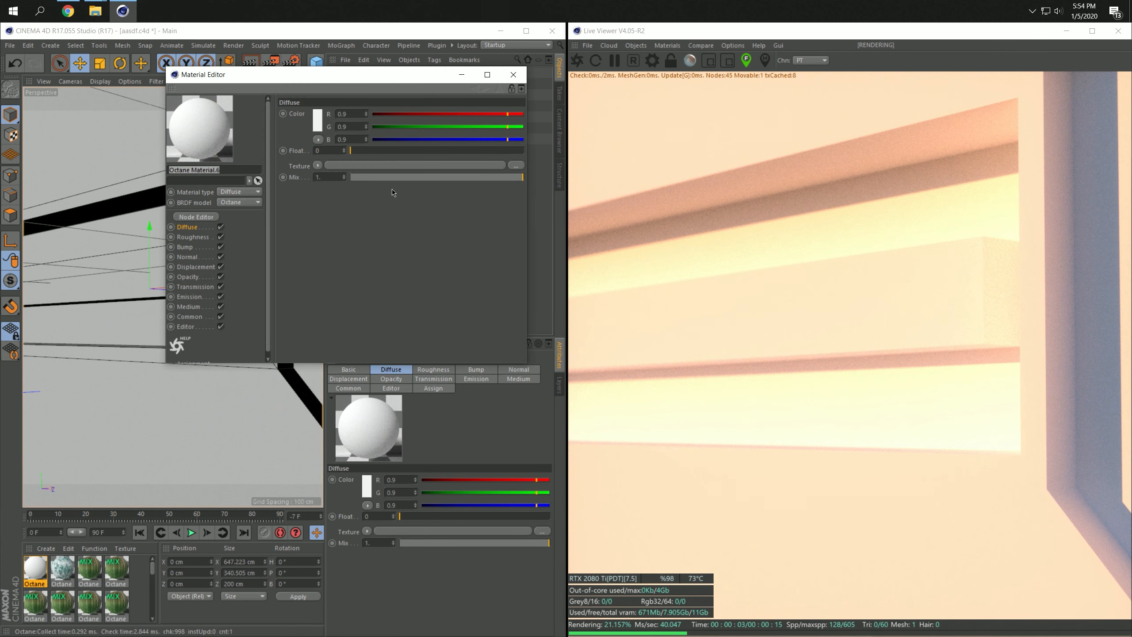
mouse_move(523, 170)
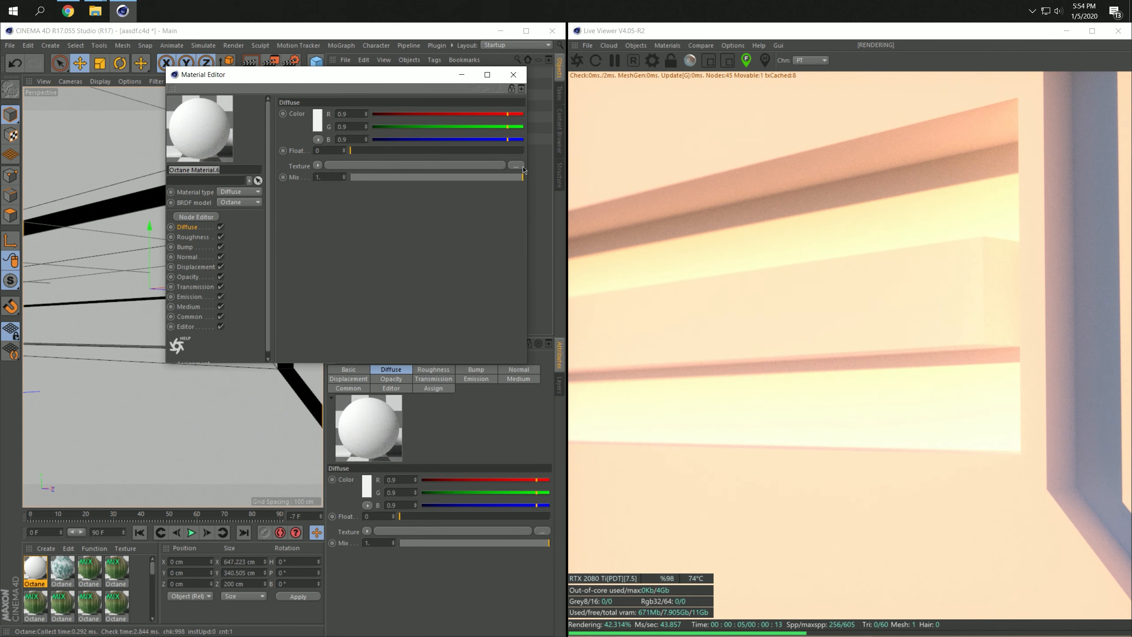
left_click(516, 166)
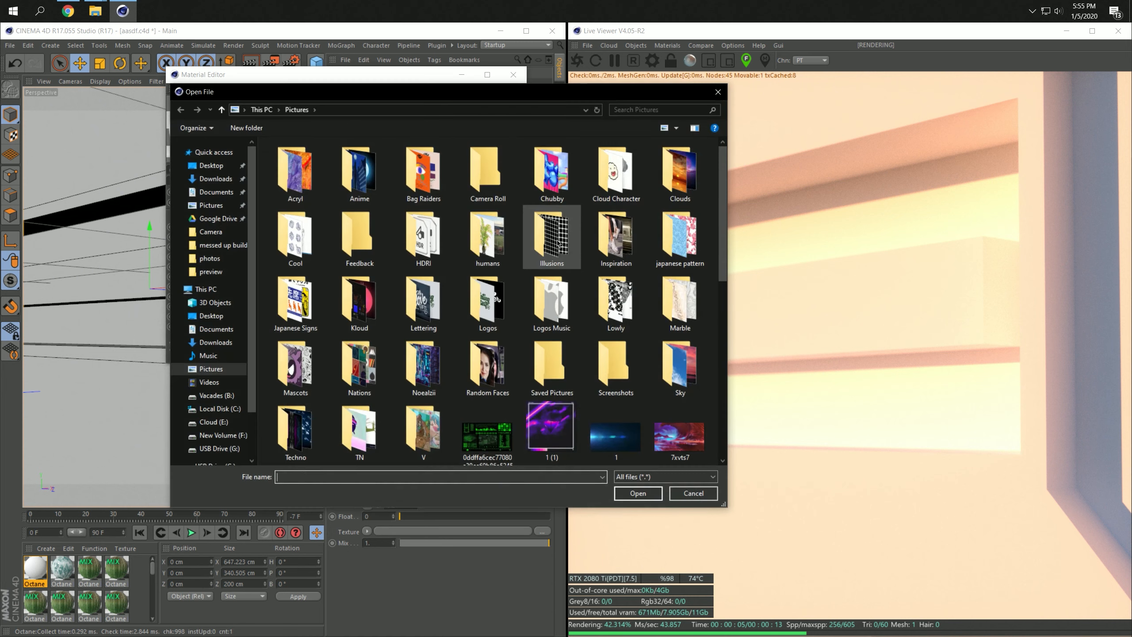
left_click(222, 434)
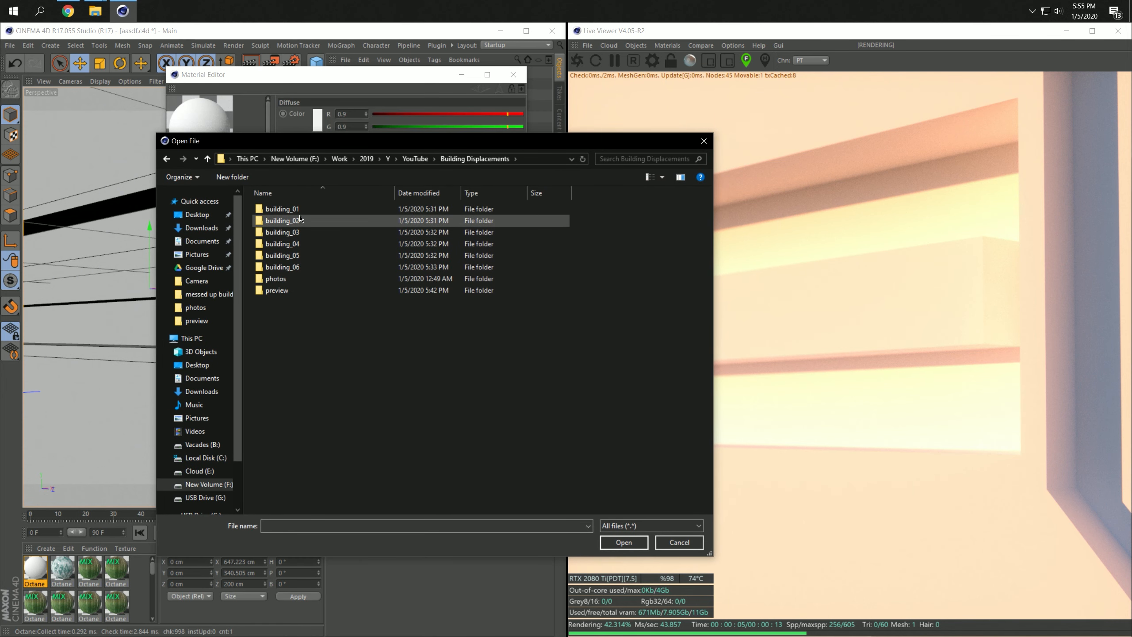
double_click(282, 220)
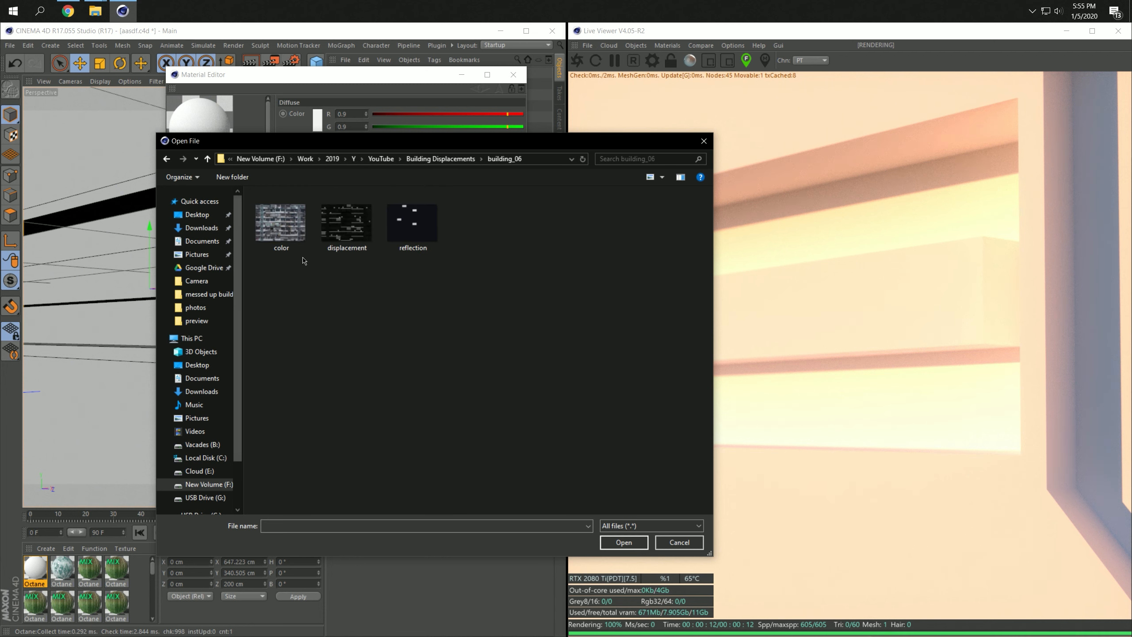
left_click(280, 220)
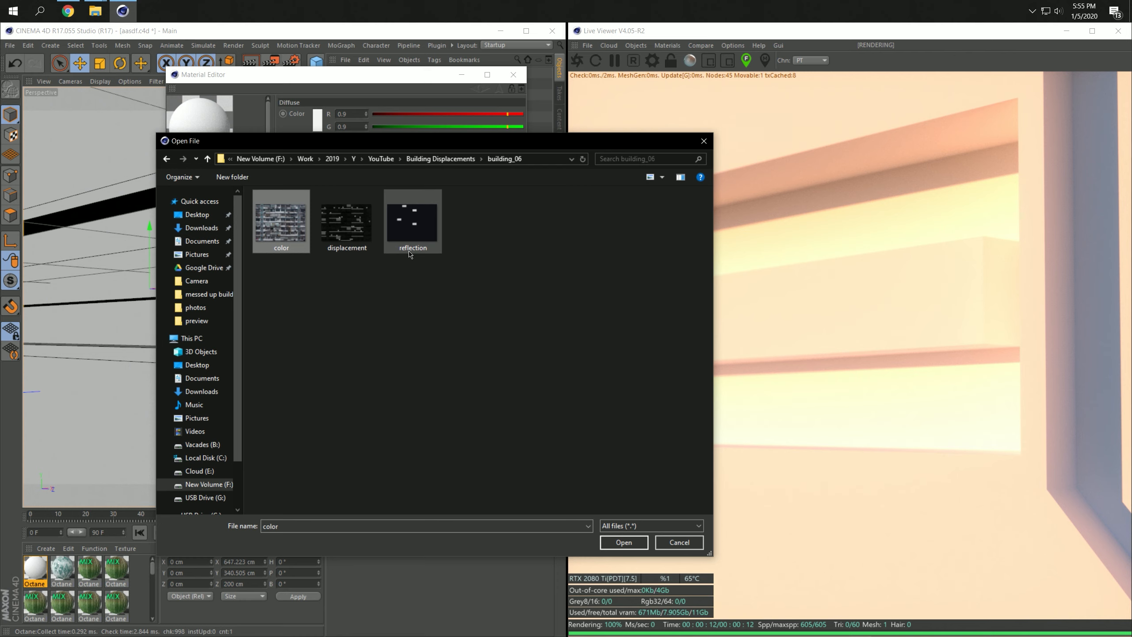
left_click(622, 542)
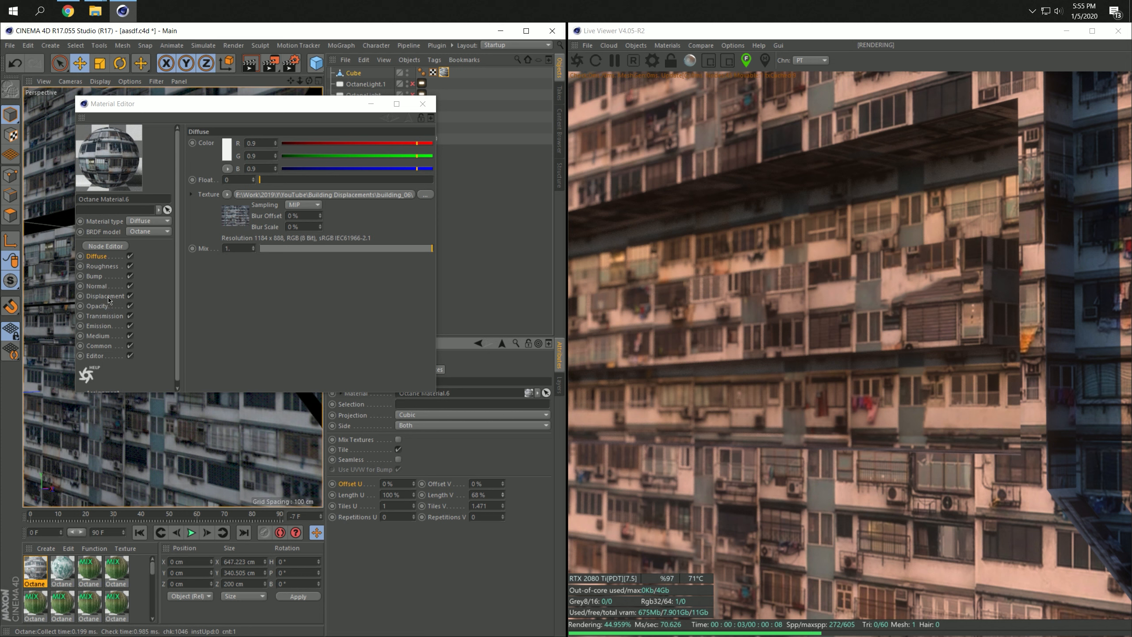
Load the displacement image at 2048x2048 detail with 6 cm height, and open bump settings
left_click(105, 295)
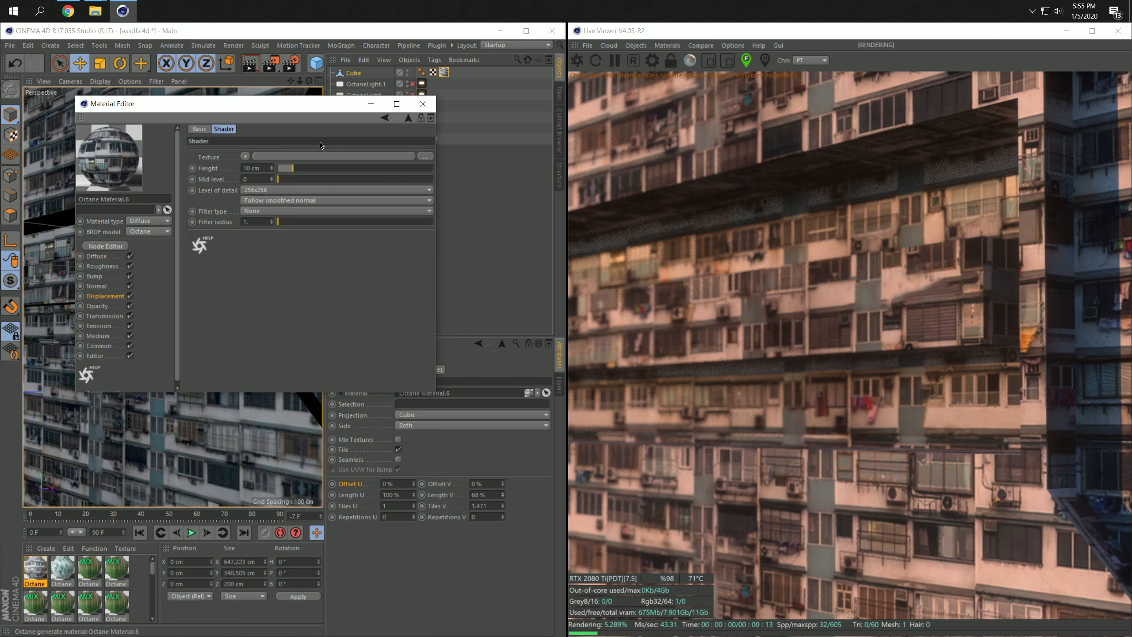
left_click(425, 156)
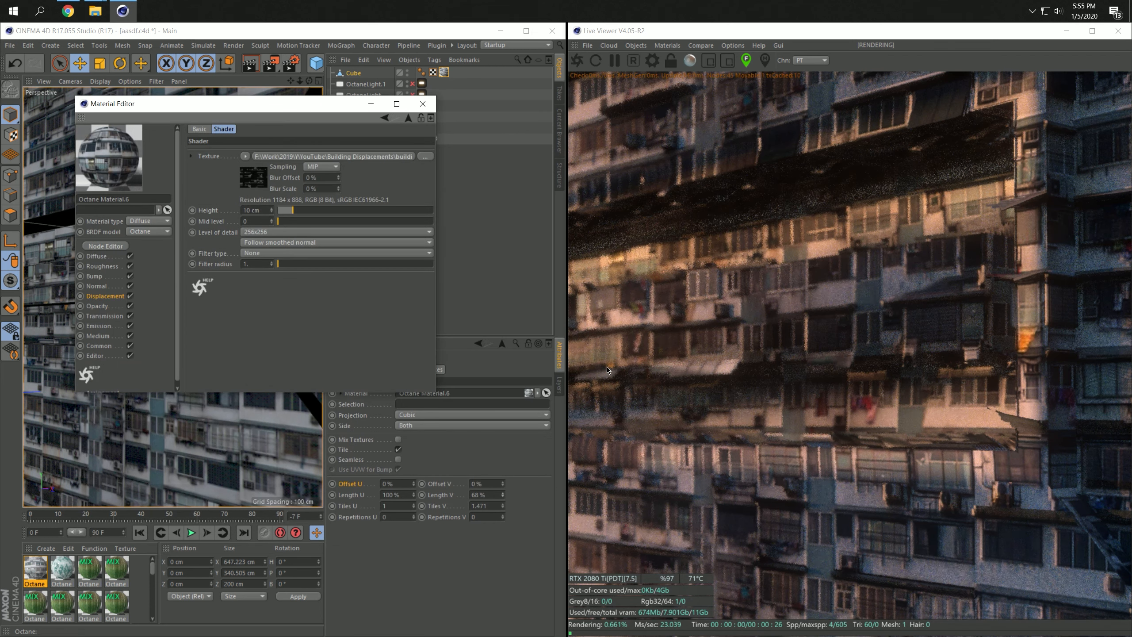
left_click(428, 232)
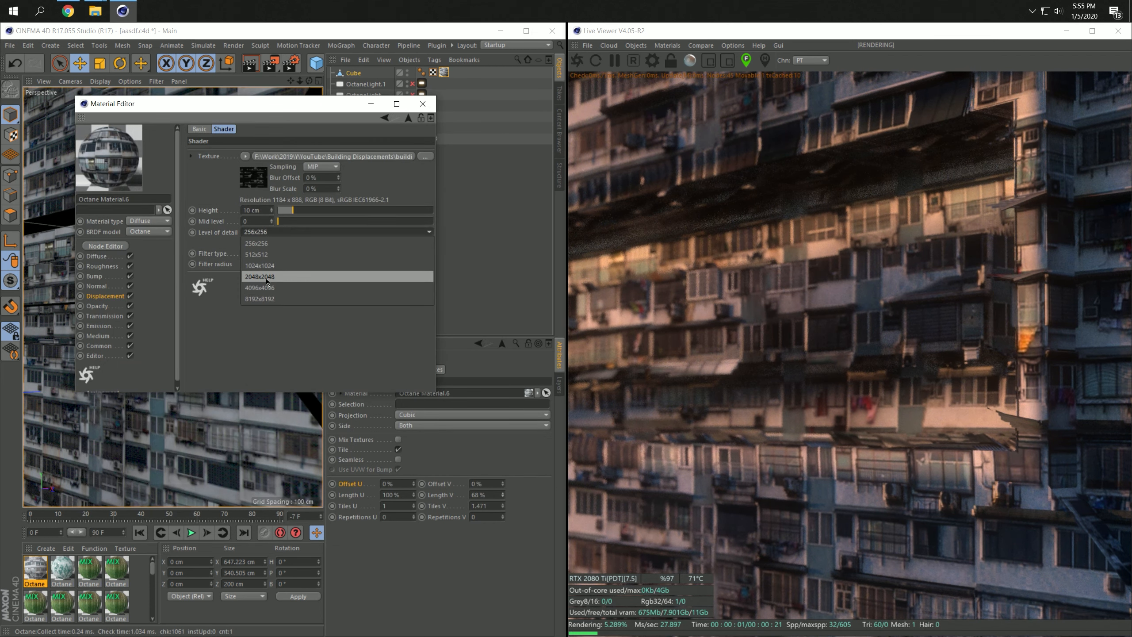
left_click(259, 276)
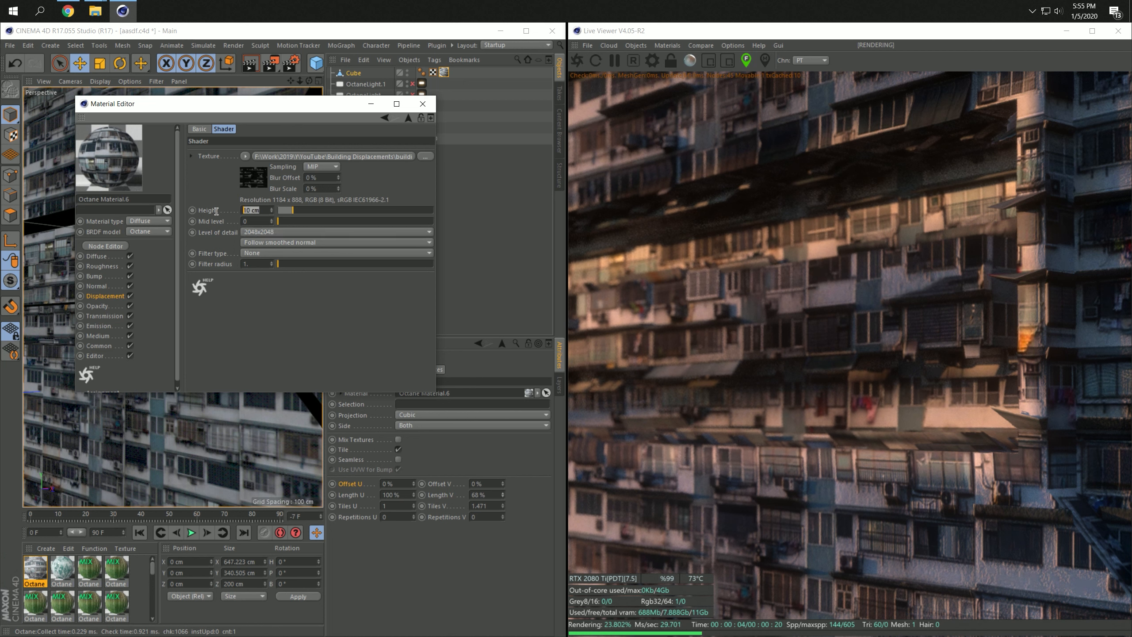
triple_click(256, 210)
type("6")
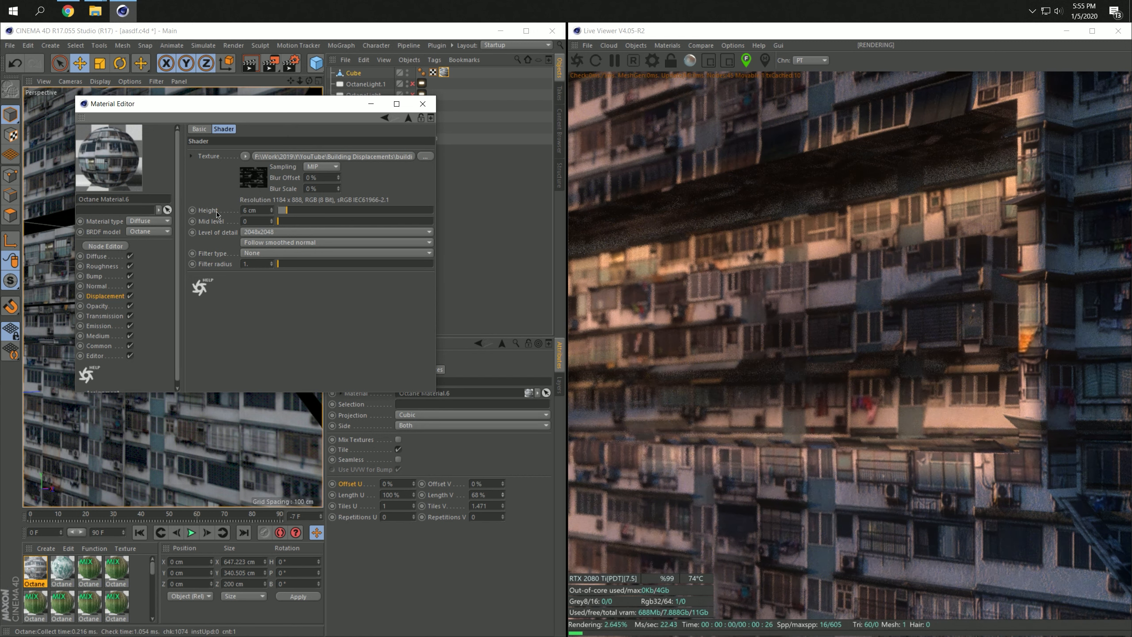
left_click(246, 156)
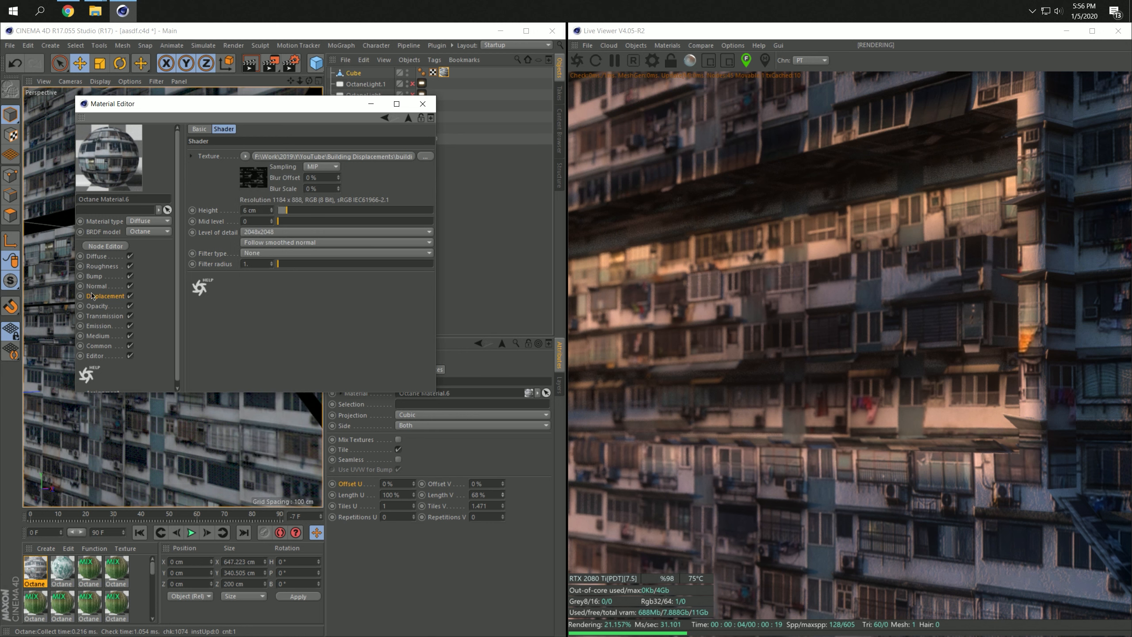
left_click(96, 275)
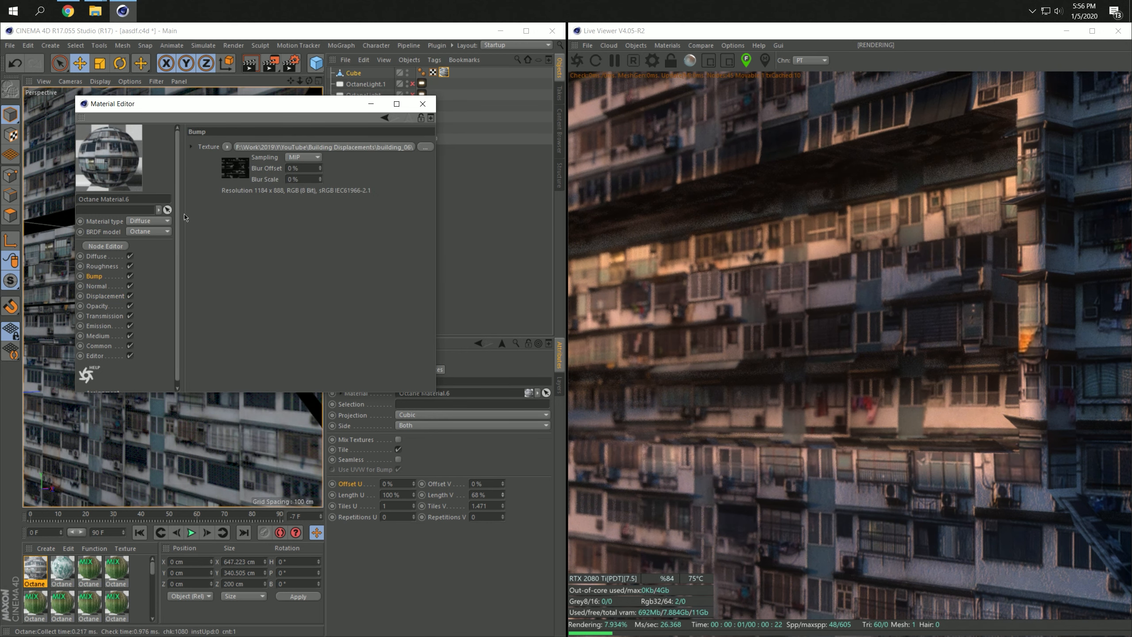
Make the material glossy with roughness about 0.21 and index about 1.07
left_click(148, 221)
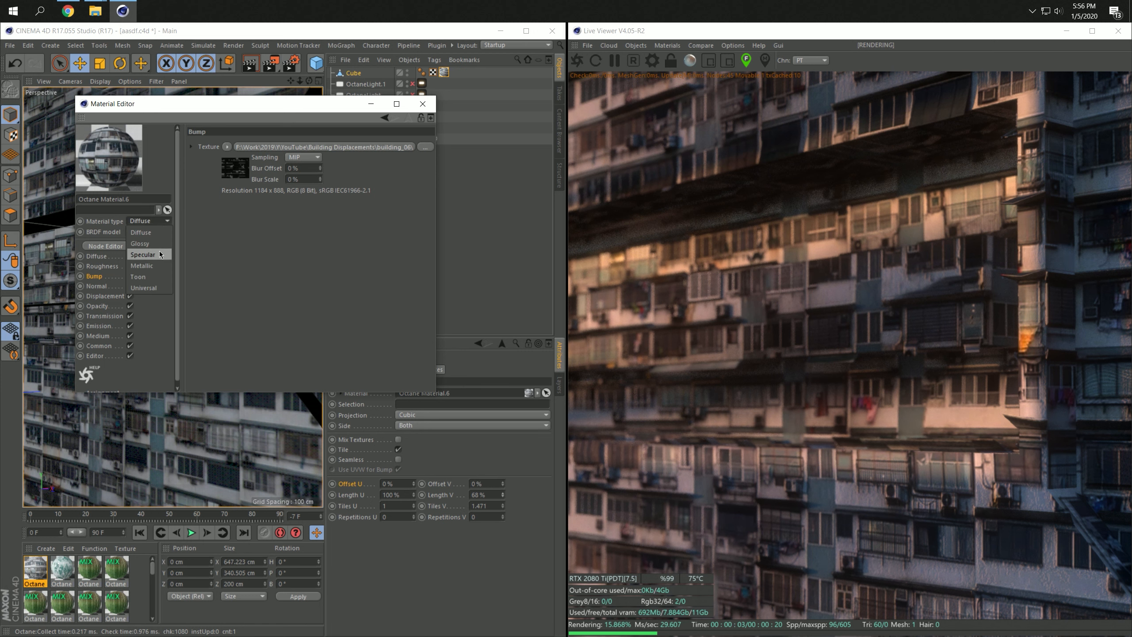
mouse_move(141, 243)
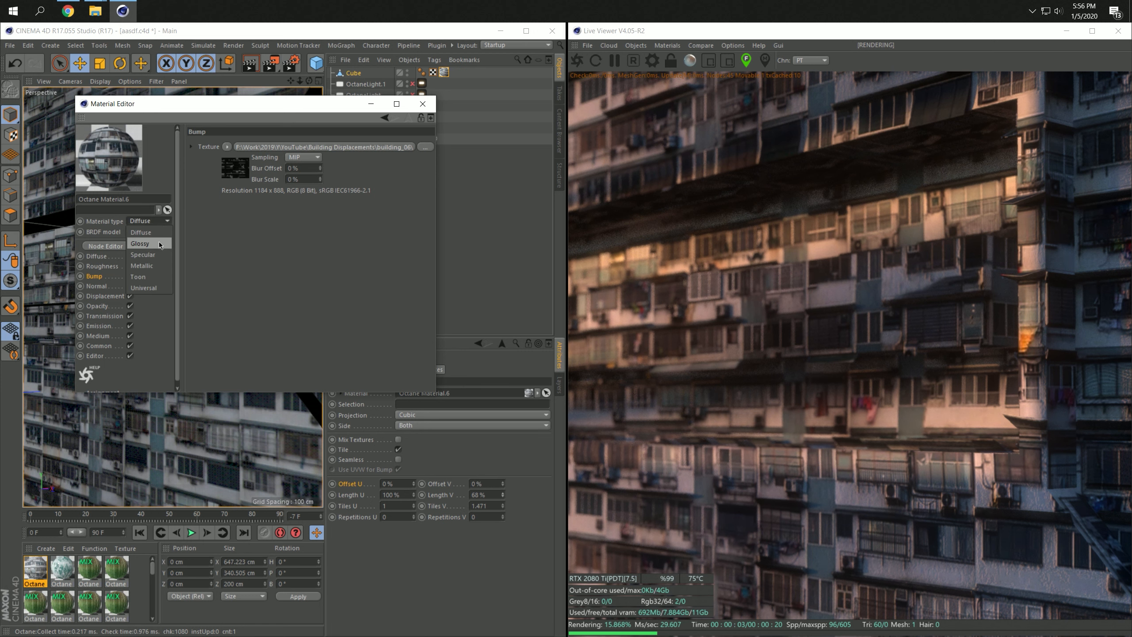
left_click(140, 244)
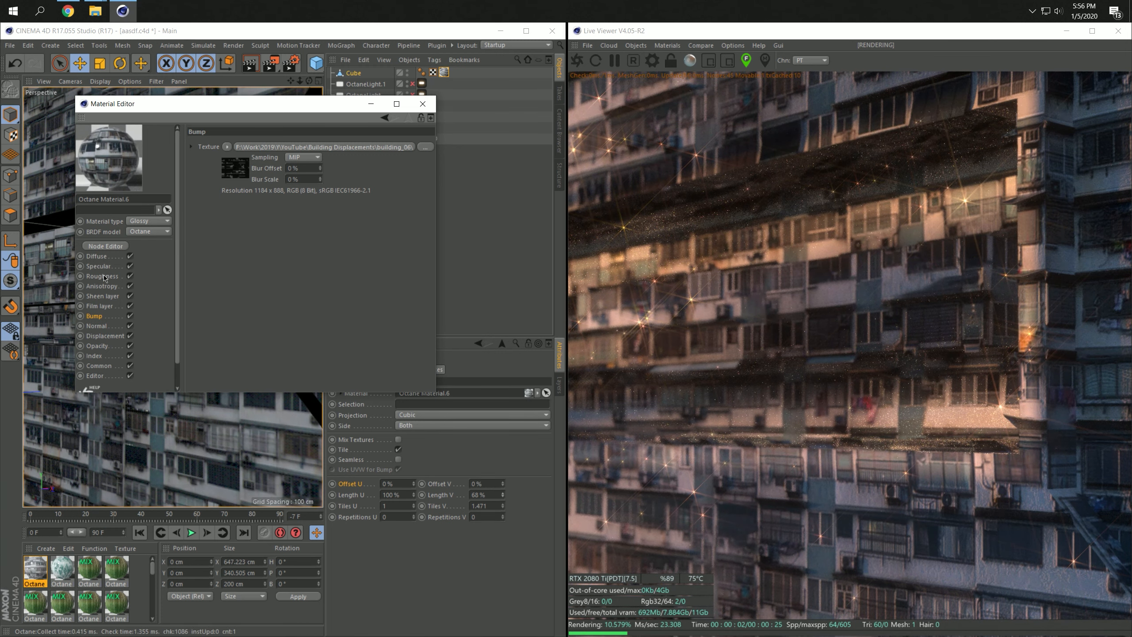
left_click(101, 276)
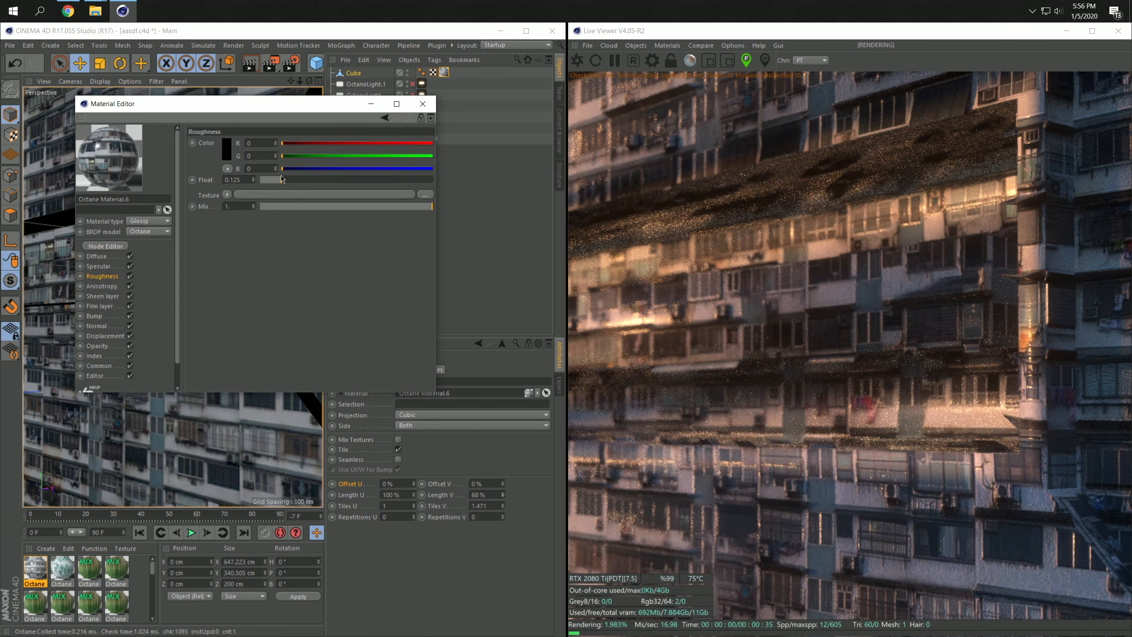
left_click_drag(272, 179, 294, 179)
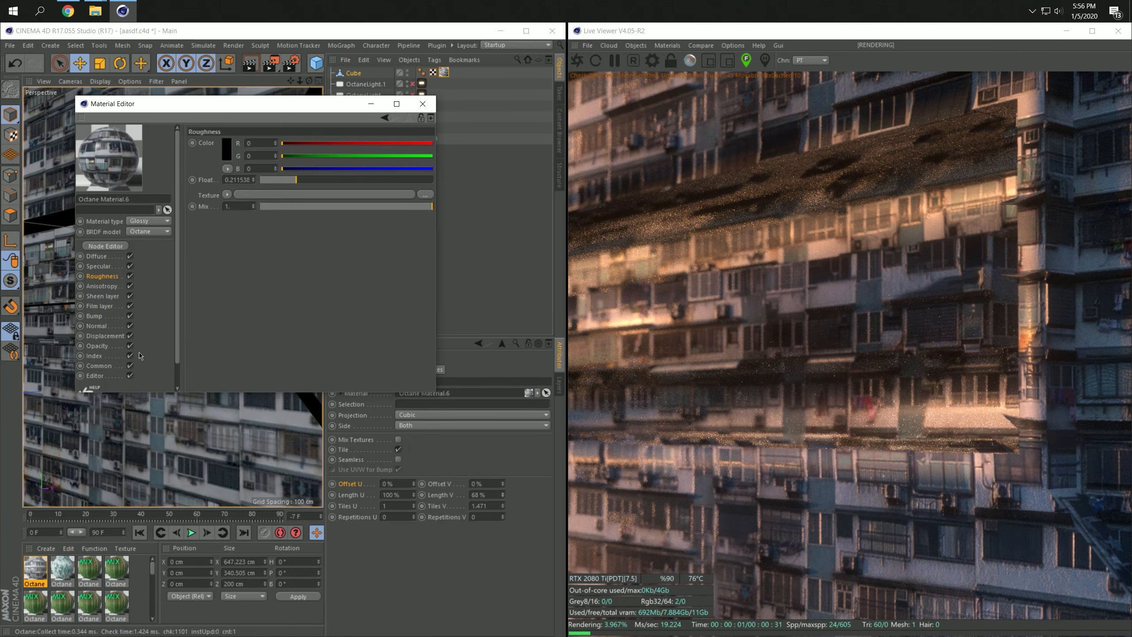
left_click(95, 355)
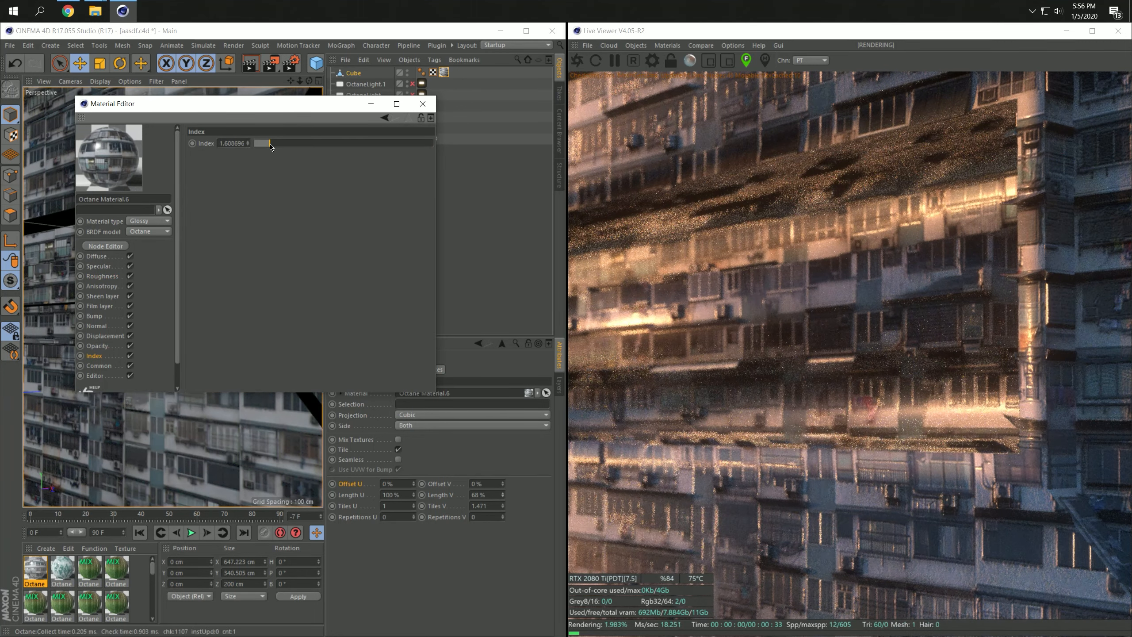
left_click_drag(256, 142, 264, 143)
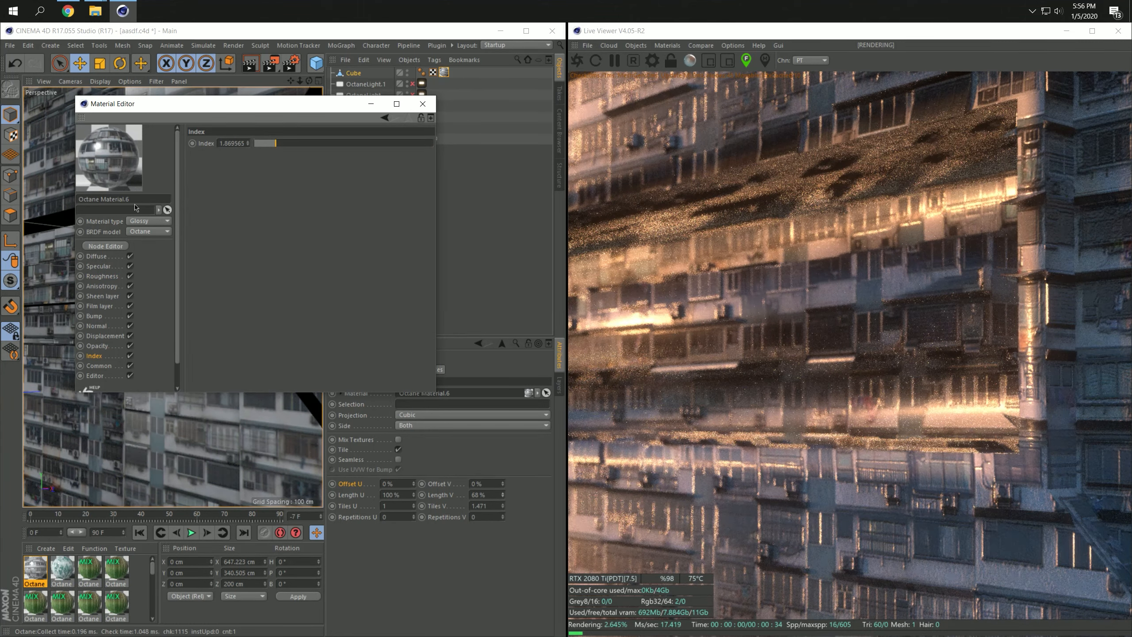
Load the window-lights image as specular texture without copying it, and toggle diffuse
left_click(99, 265)
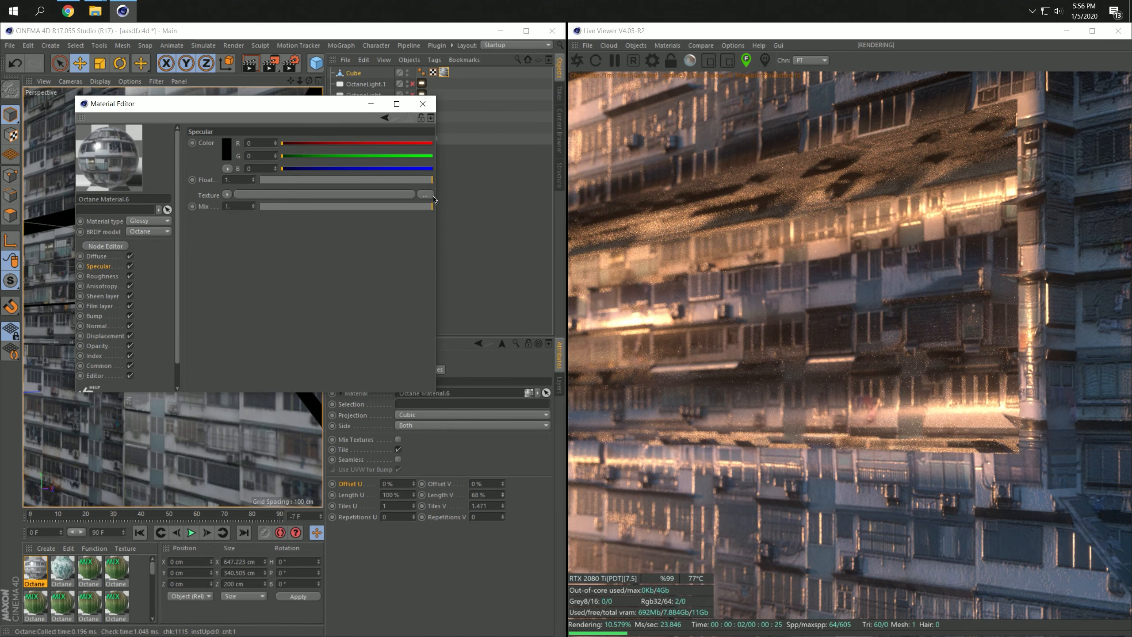
left_click(426, 195)
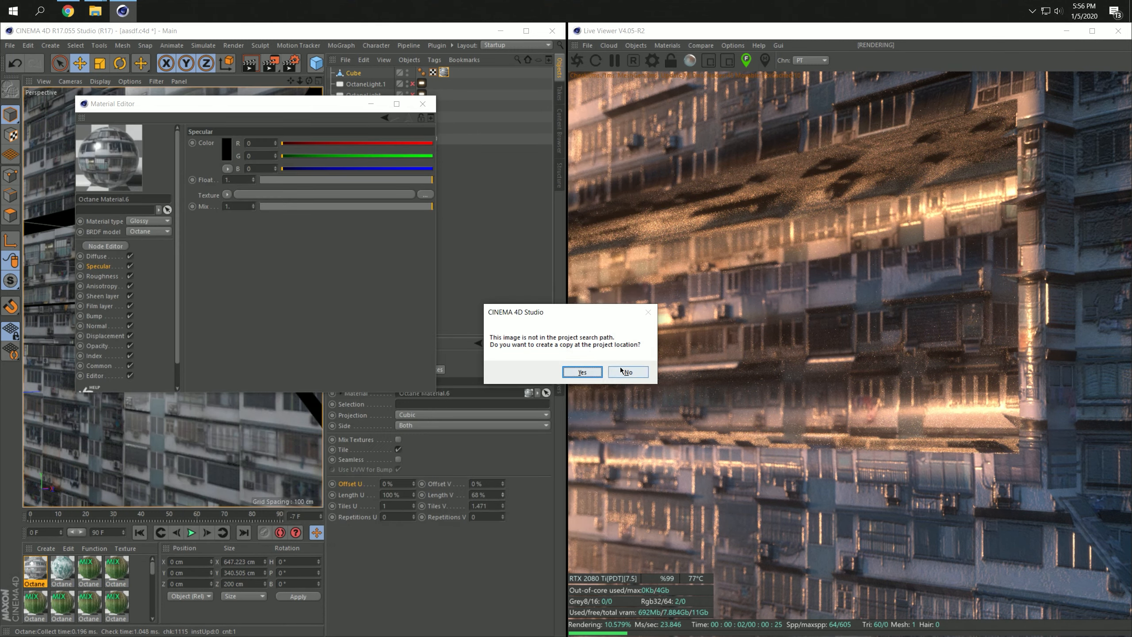
left_click(626, 372)
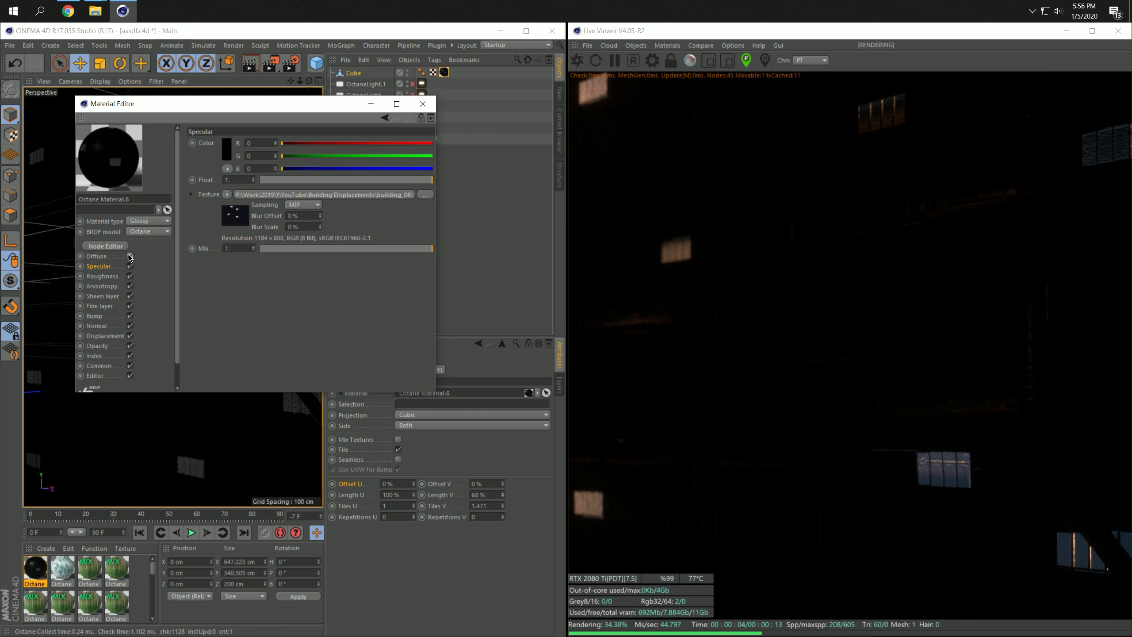
left_click(97, 255)
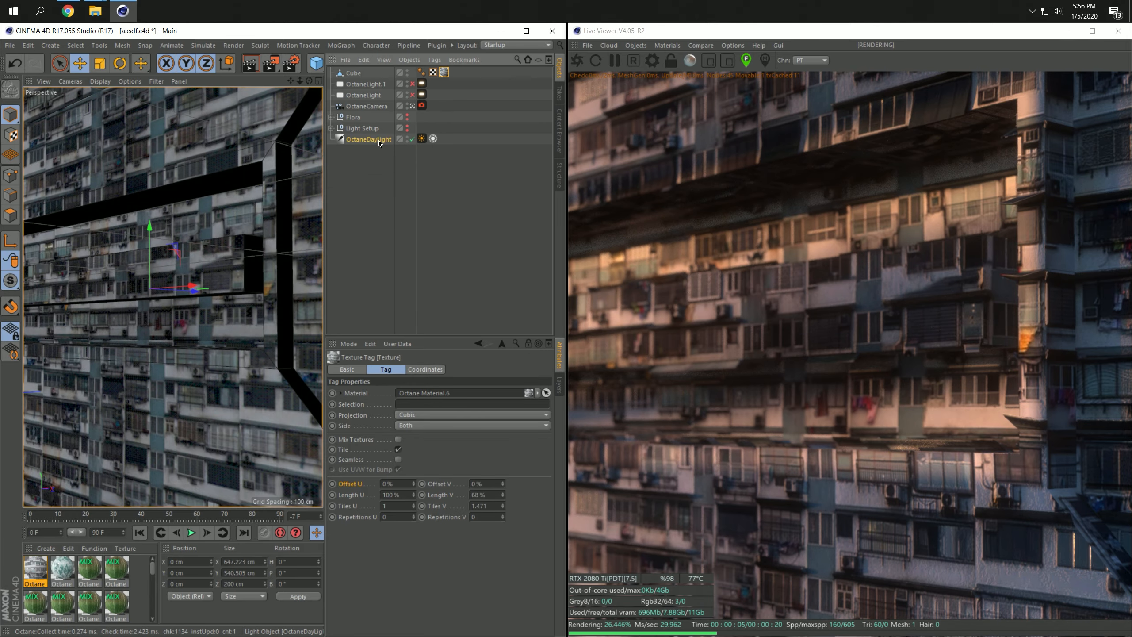
Select OctaneDayLight and angle the sun to H 75°, P -39° for sharp facade shadows
left_click(369, 138)
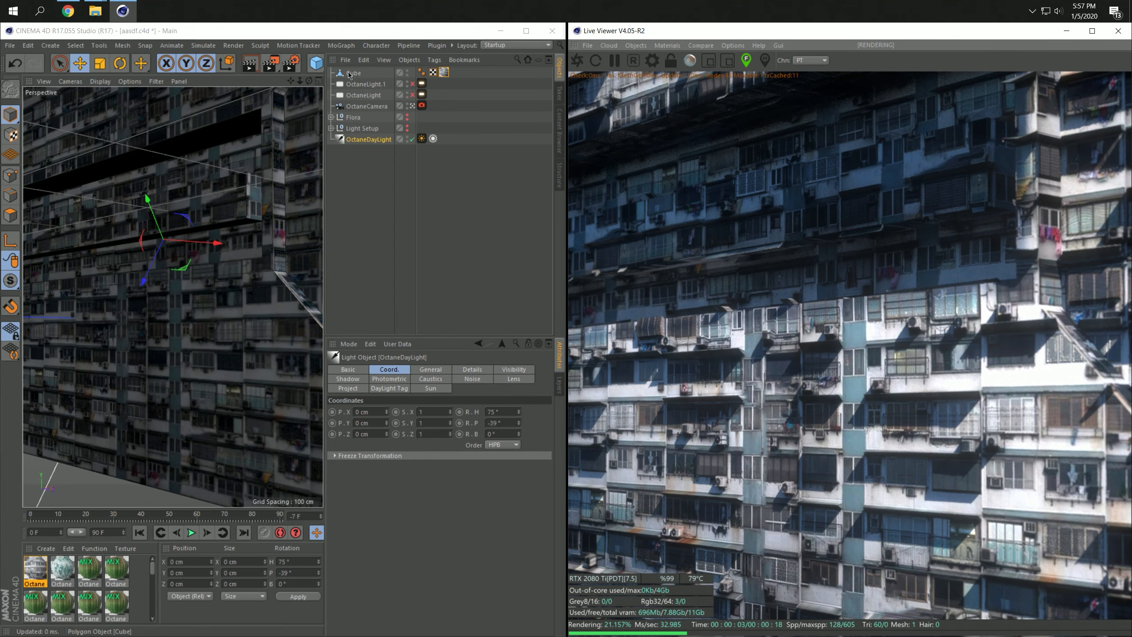
Change the Cube texture tag's Offset V from 0% to 2%
left_click(354, 72)
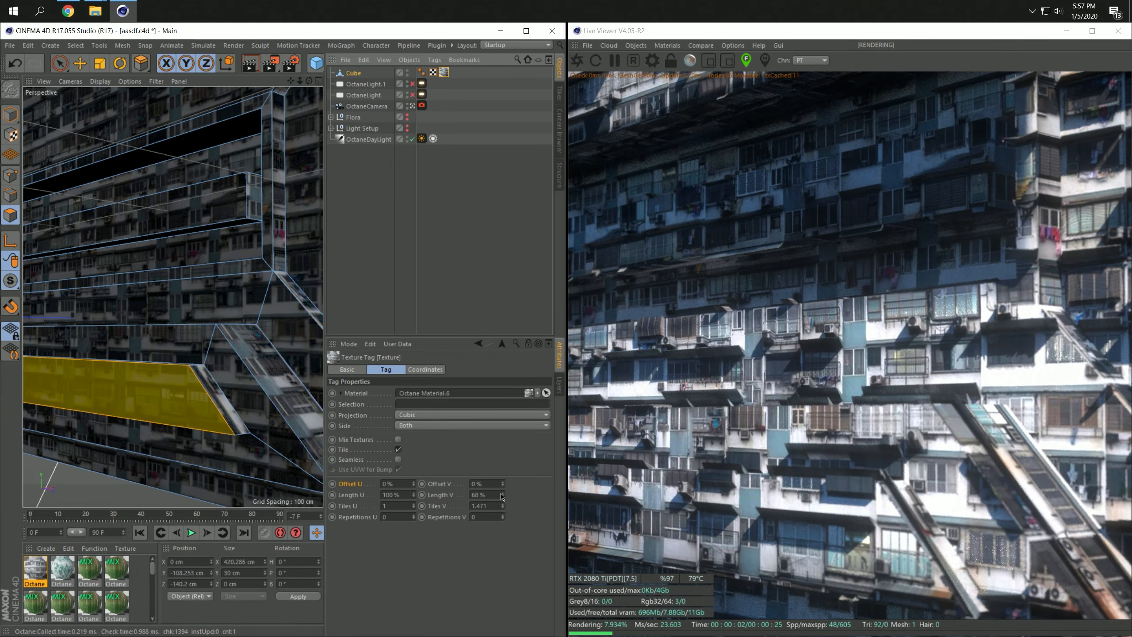
left_click(503, 483)
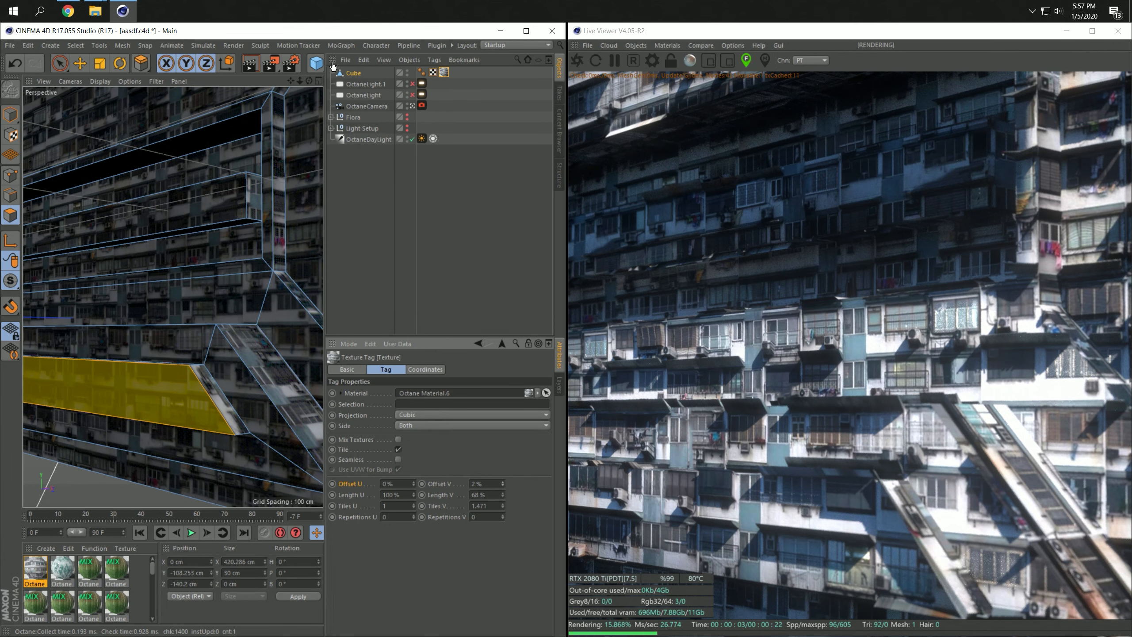
left_click(12, 109)
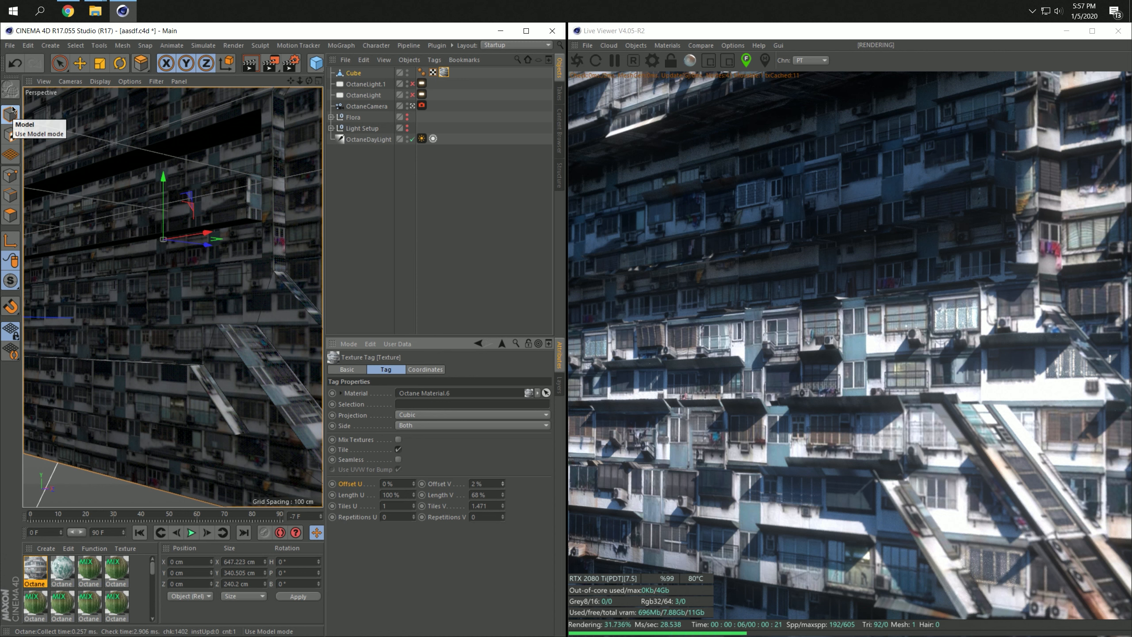
mouse_move(315, 63)
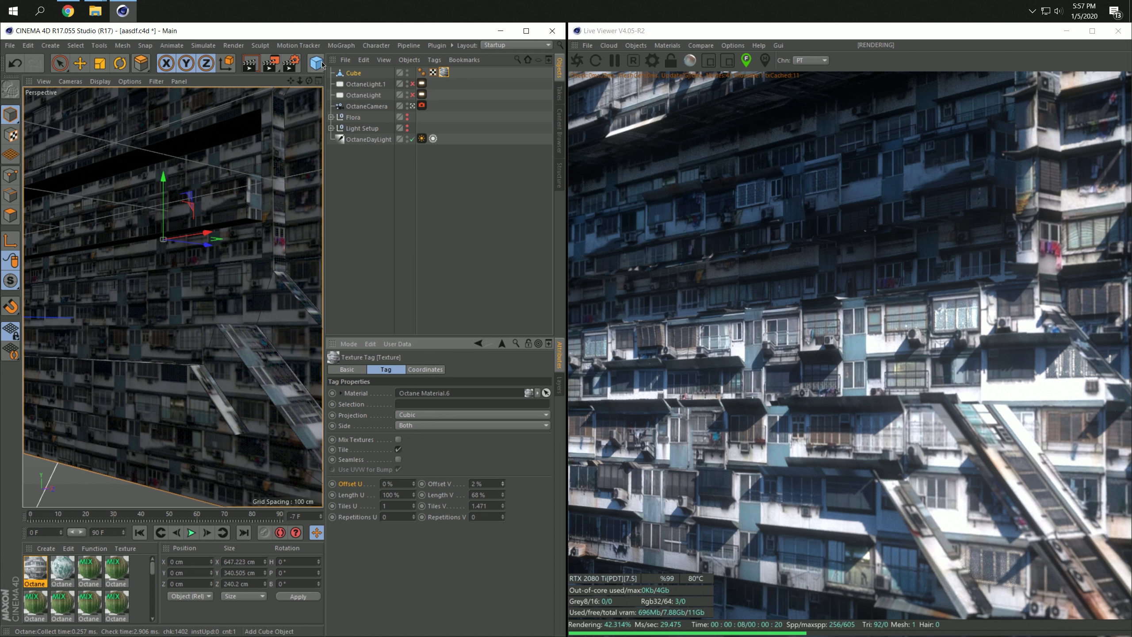
left_click(353, 72)
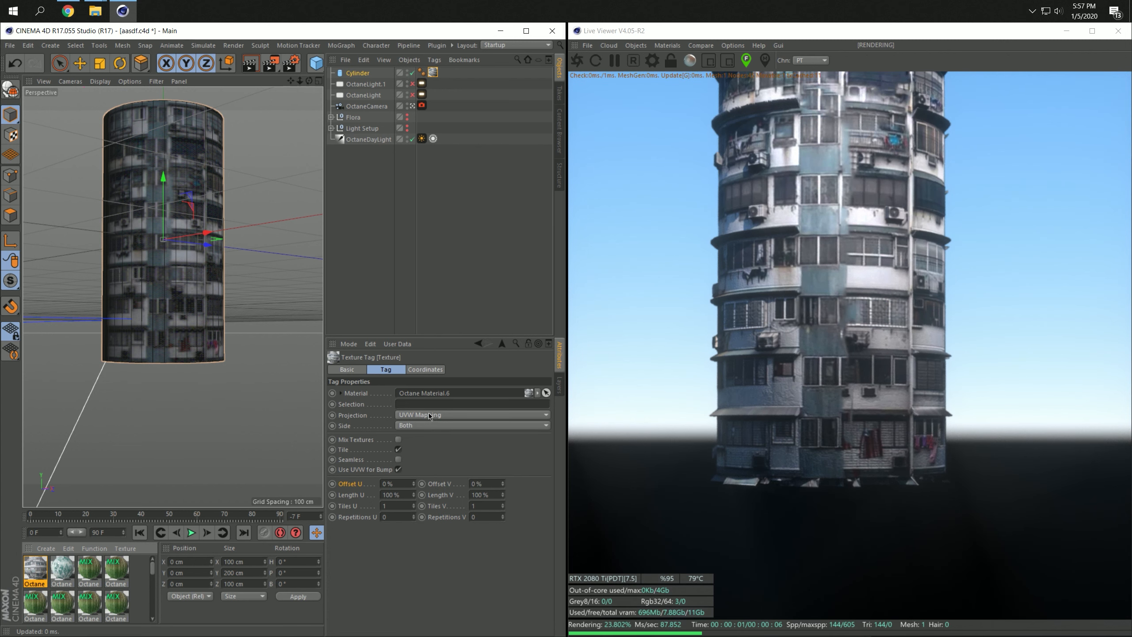
Set the cylinder's texture projection to Cubic and scale the cylinder up
left_click(472, 414)
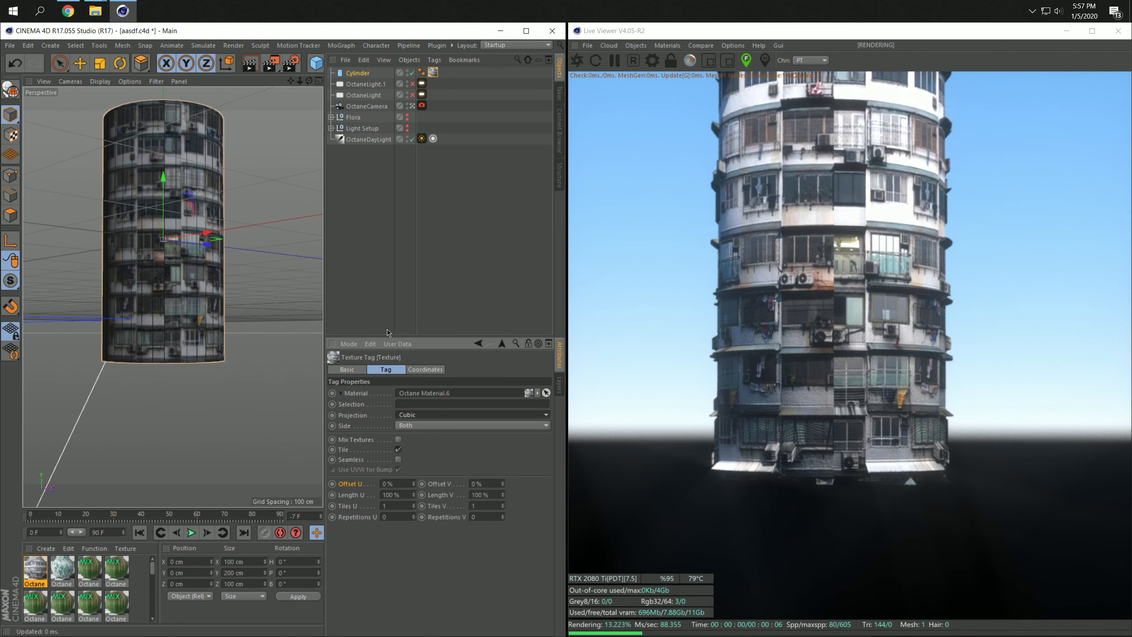
triple_click(391, 494)
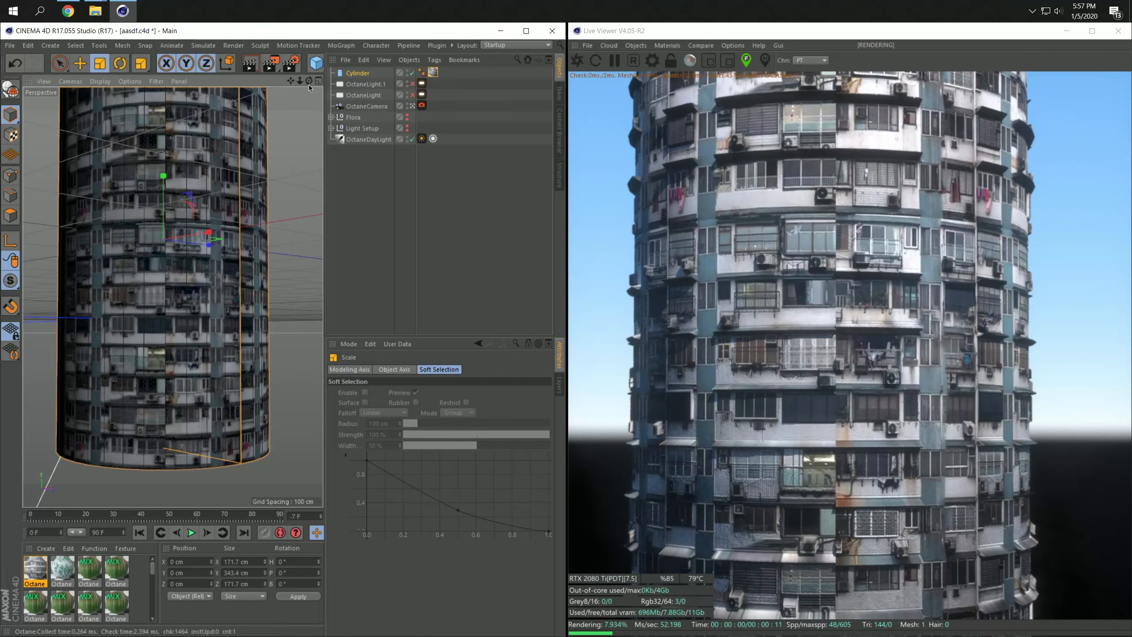
left_click(357, 72)
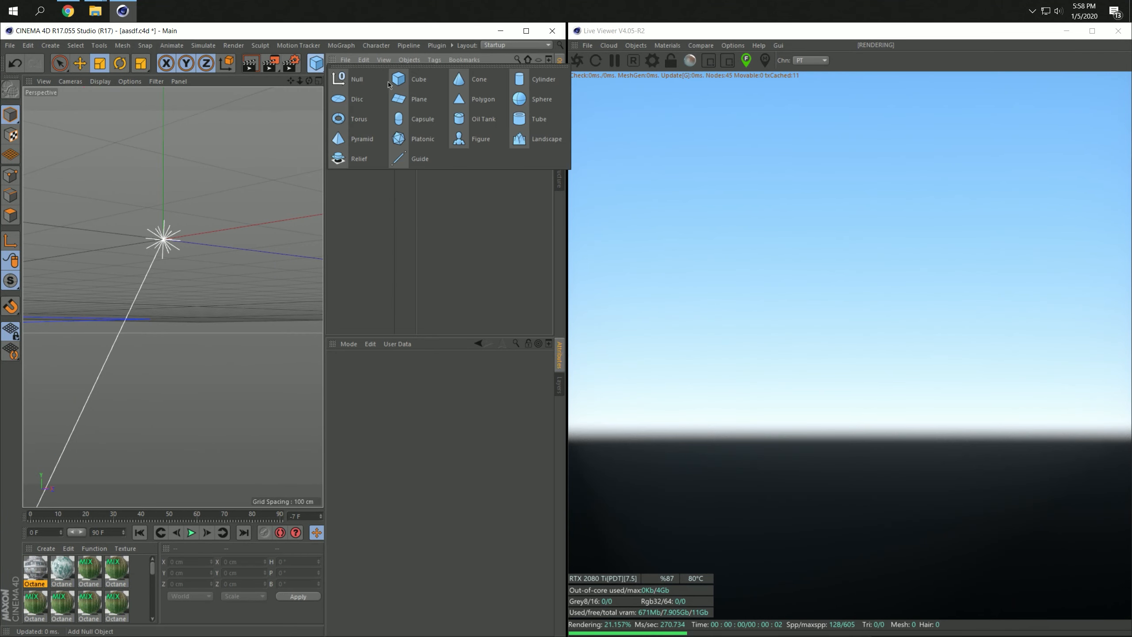
Add a 566 cm tall cube with 40 cm fillet and facade material at 50% length, 2 tiles
left_click(418, 78)
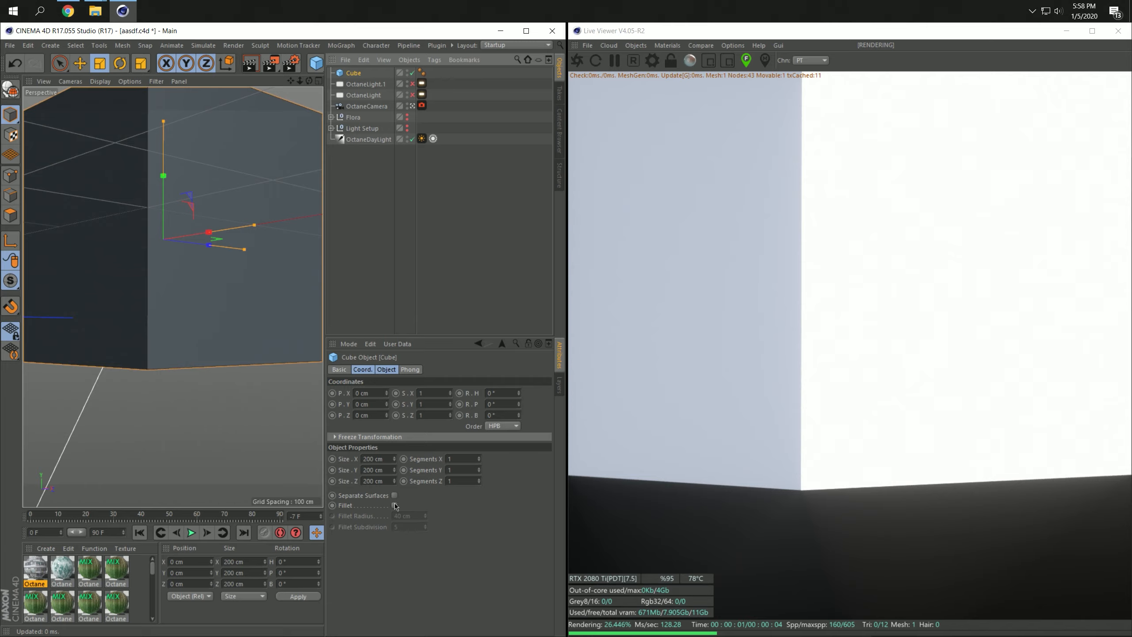
left_click(394, 504)
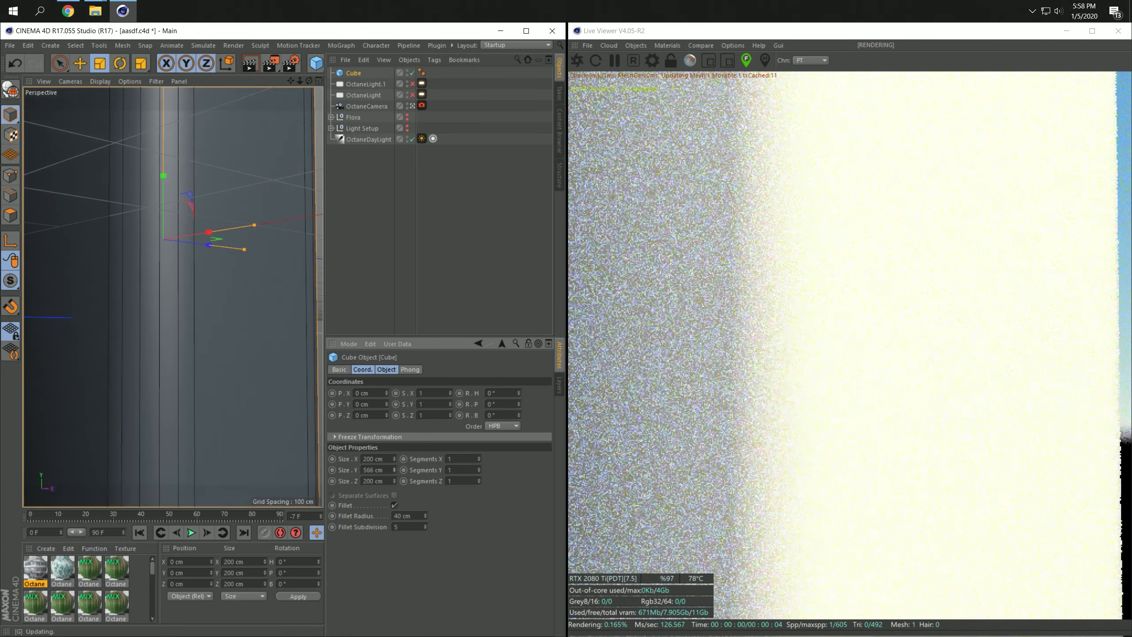
left_click(433, 72)
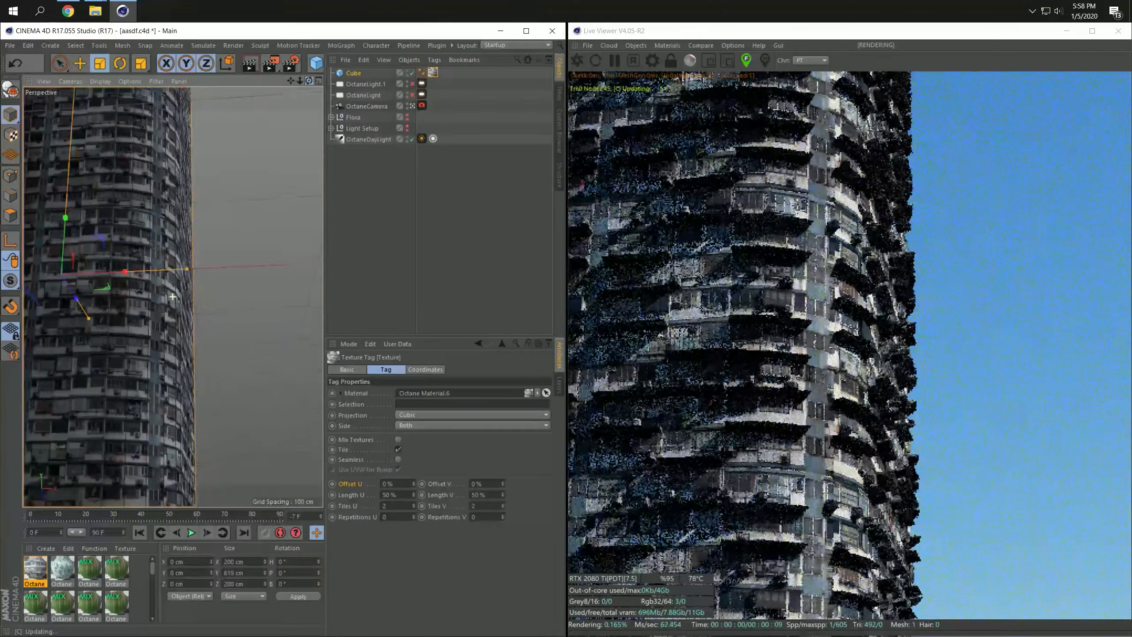
left_click(369, 138)
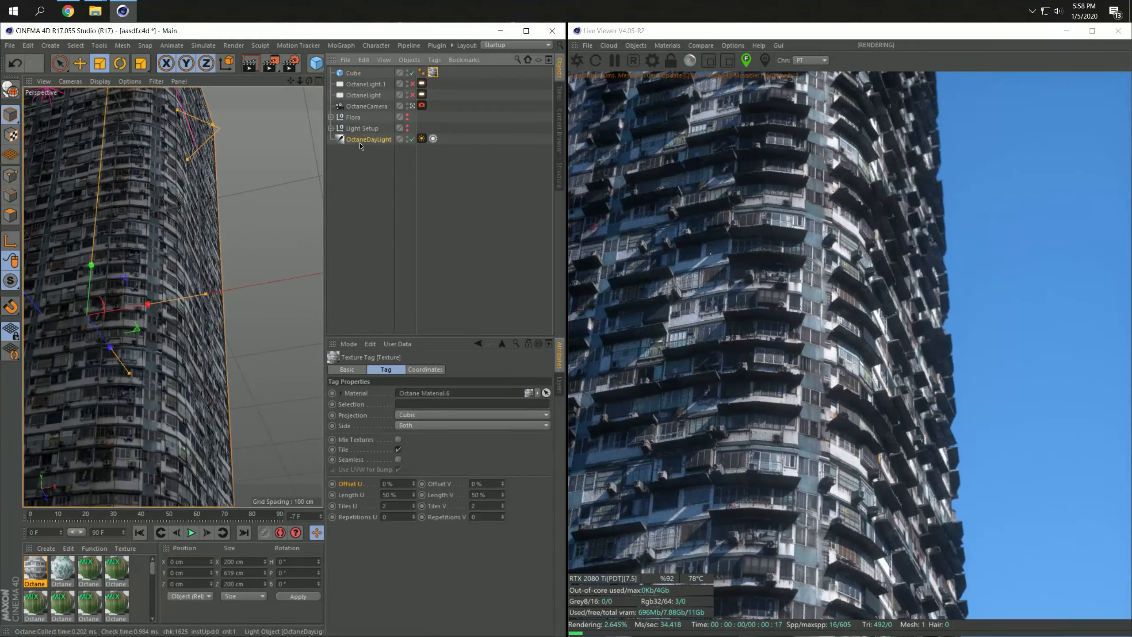
left_click(368, 139)
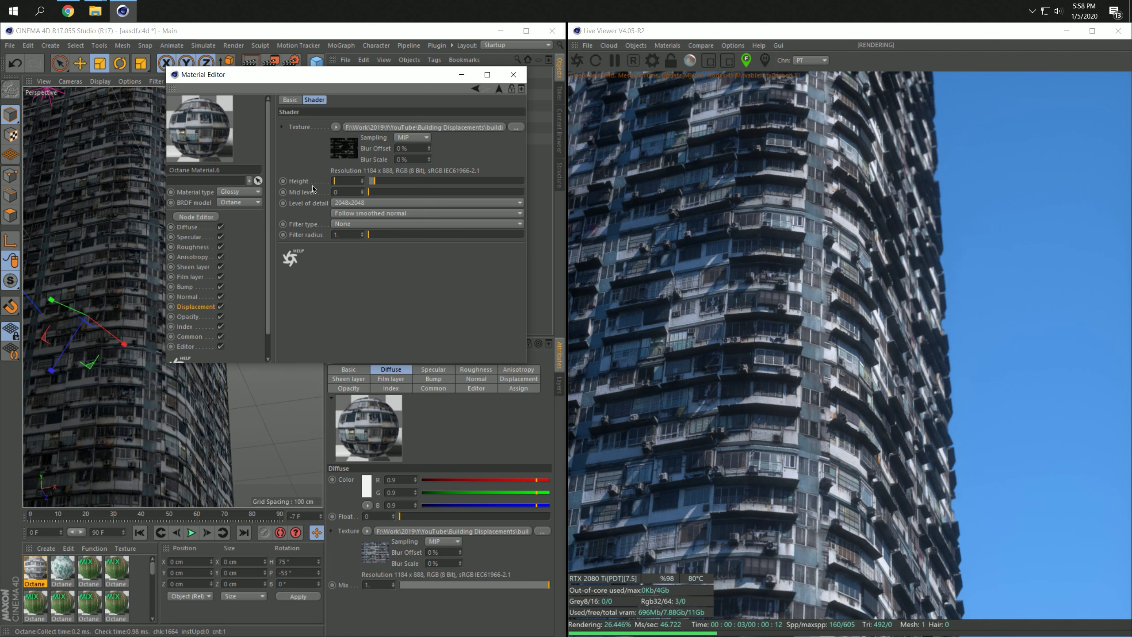
Add a thin slab cube beside the tower and reopen the material's displacement settings
left_click(513, 74)
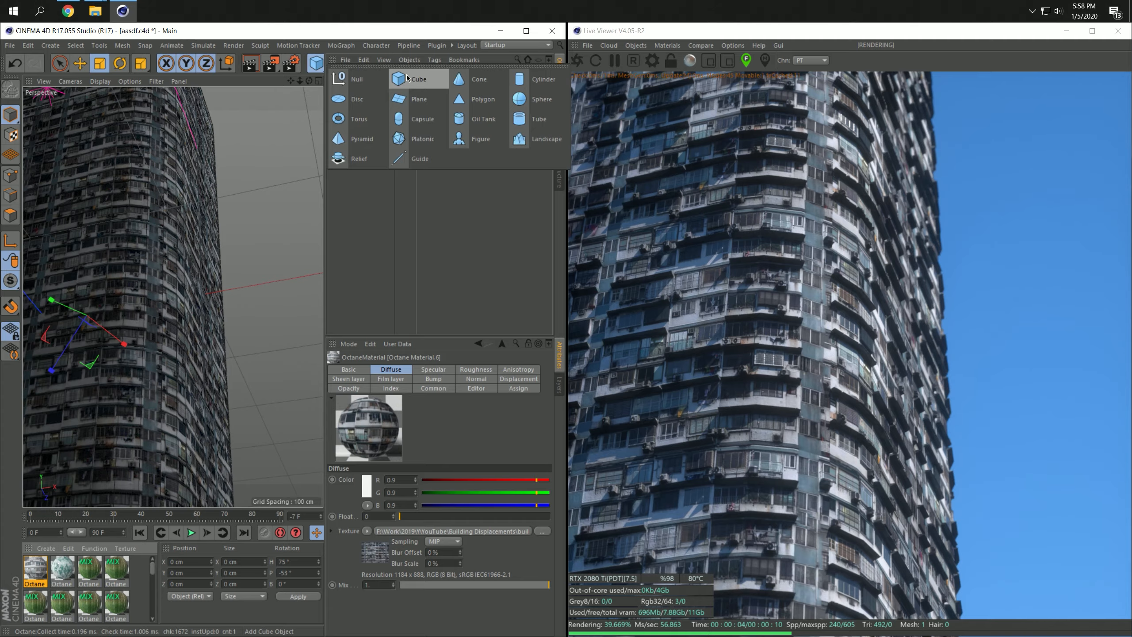
left_click(417, 79)
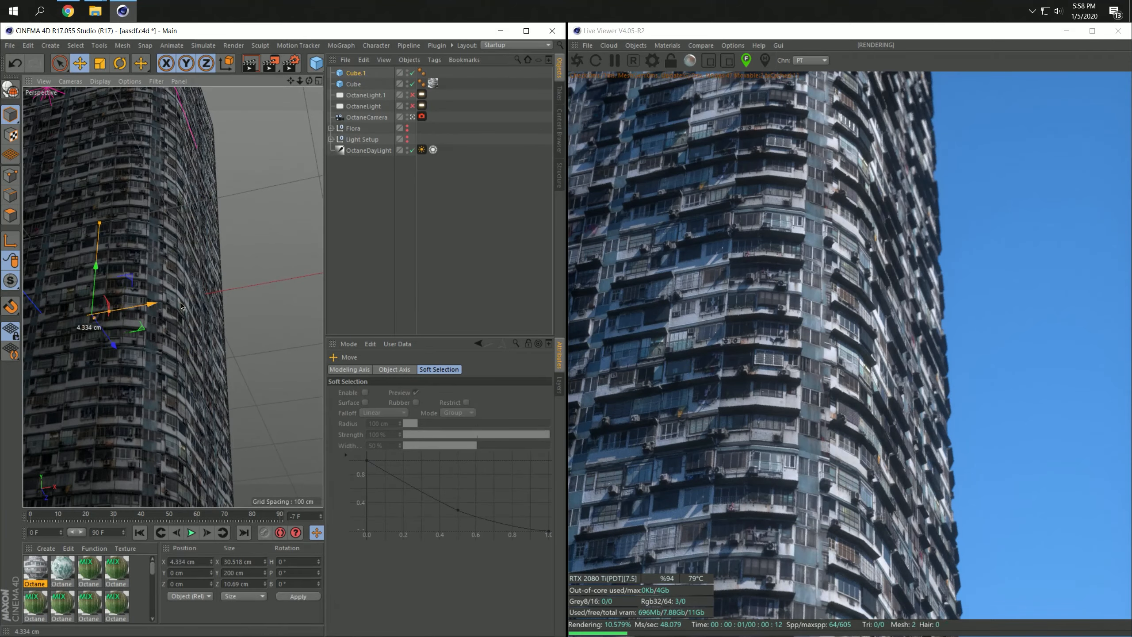
left_click(99, 64)
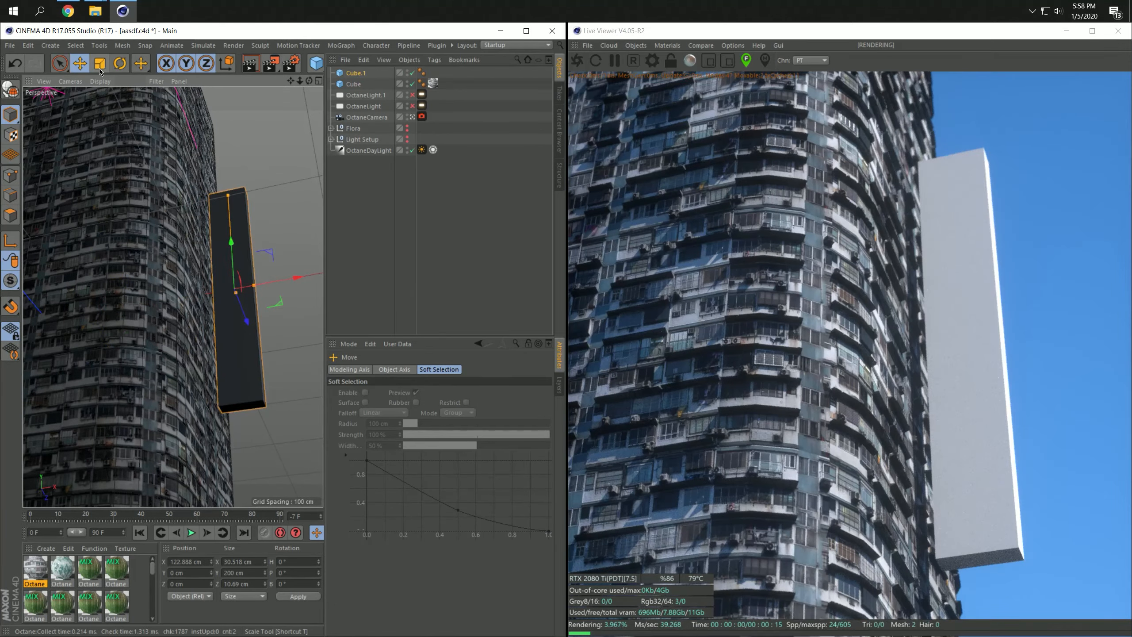
left_click(99, 64)
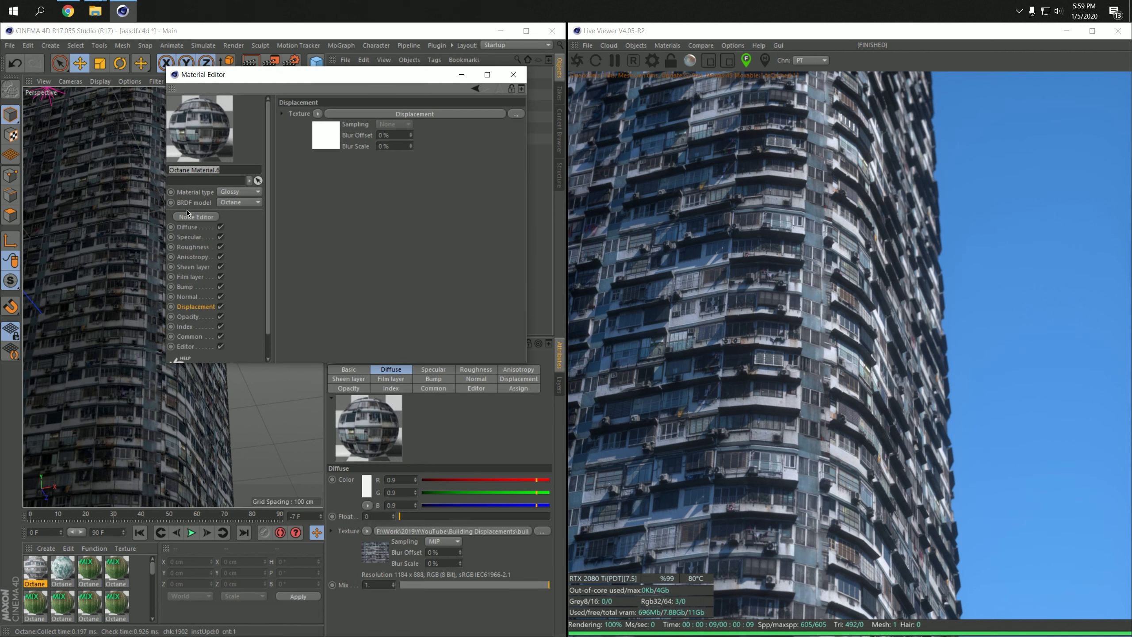
Load the building_03 color and reflect images into the Diffuse and Specular channels
left_click(187, 226)
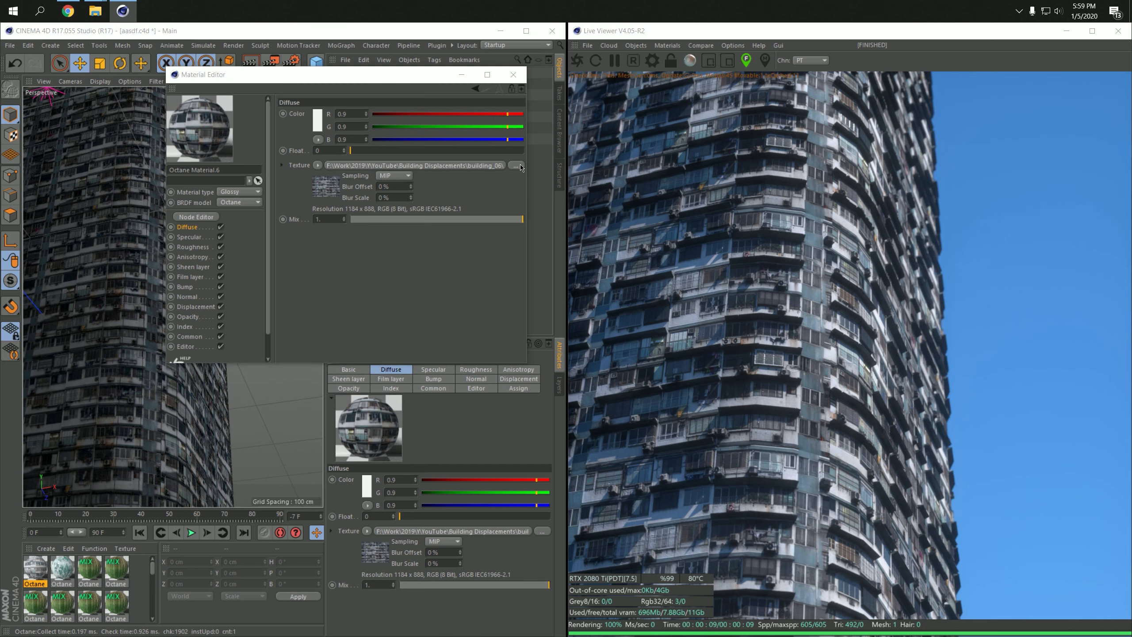
left_click(515, 165)
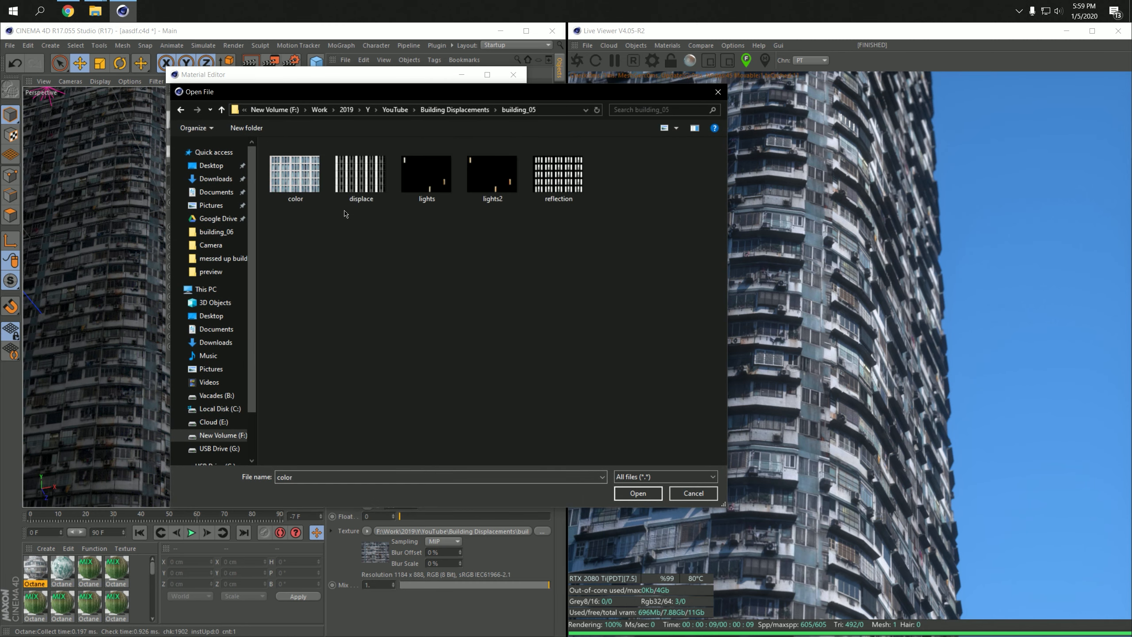
left_click(180, 110)
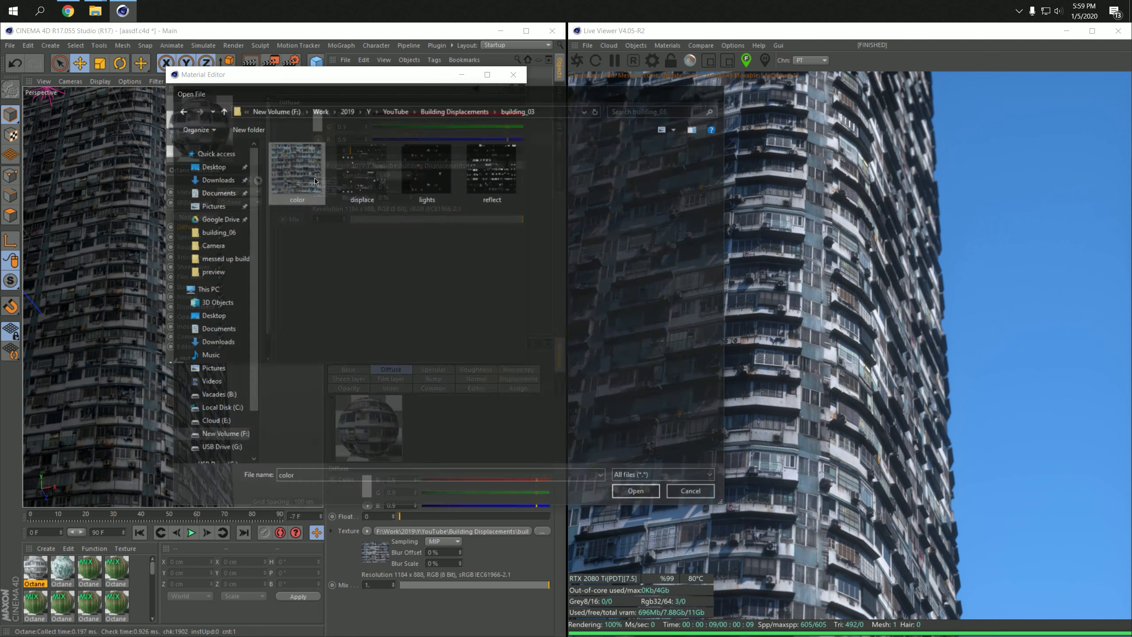
left_click(635, 490)
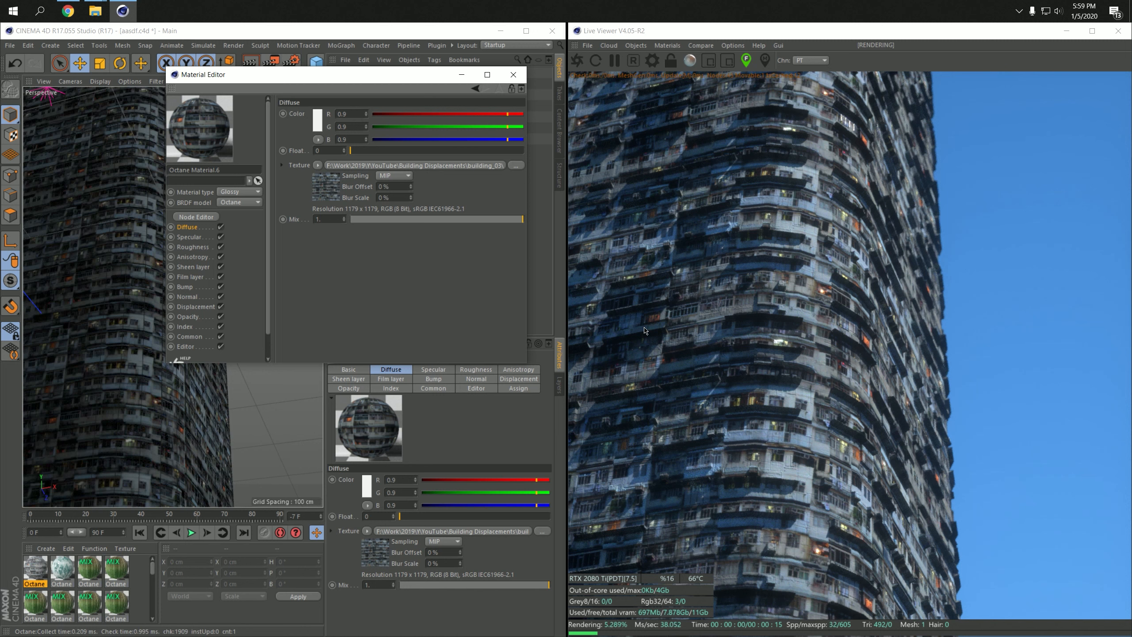
left_click(189, 237)
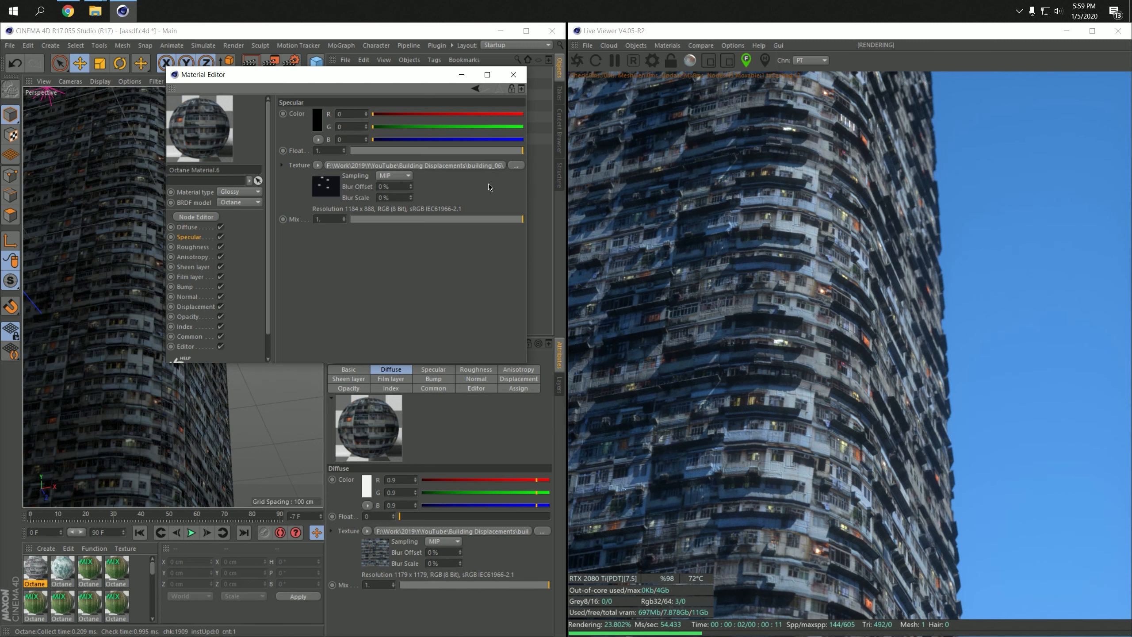
left_click(516, 165)
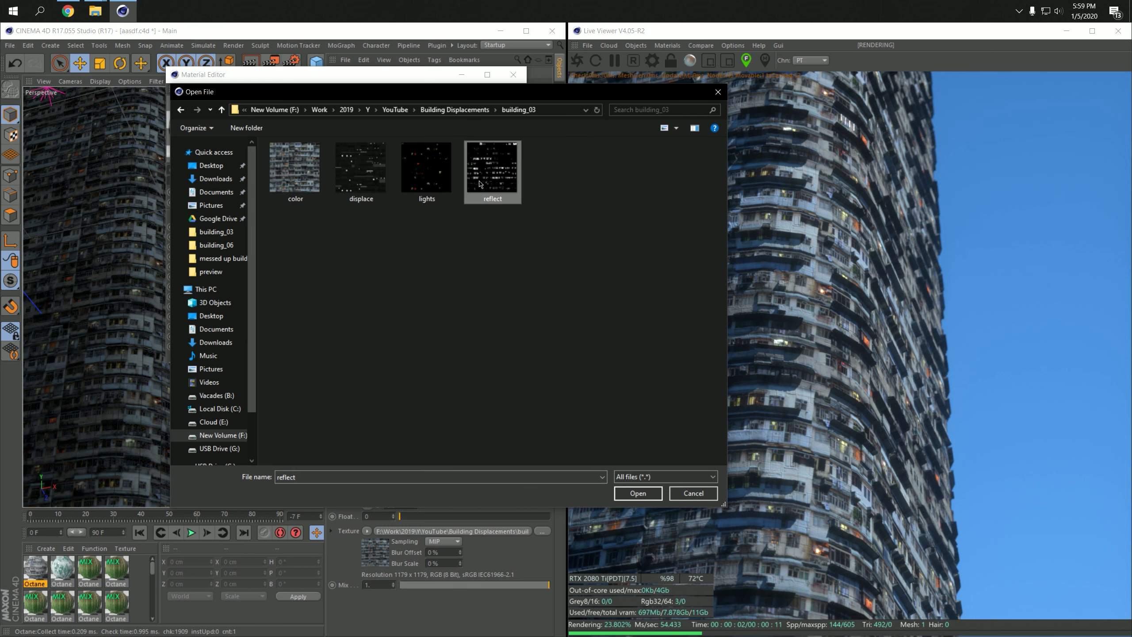
left_click(635, 493)
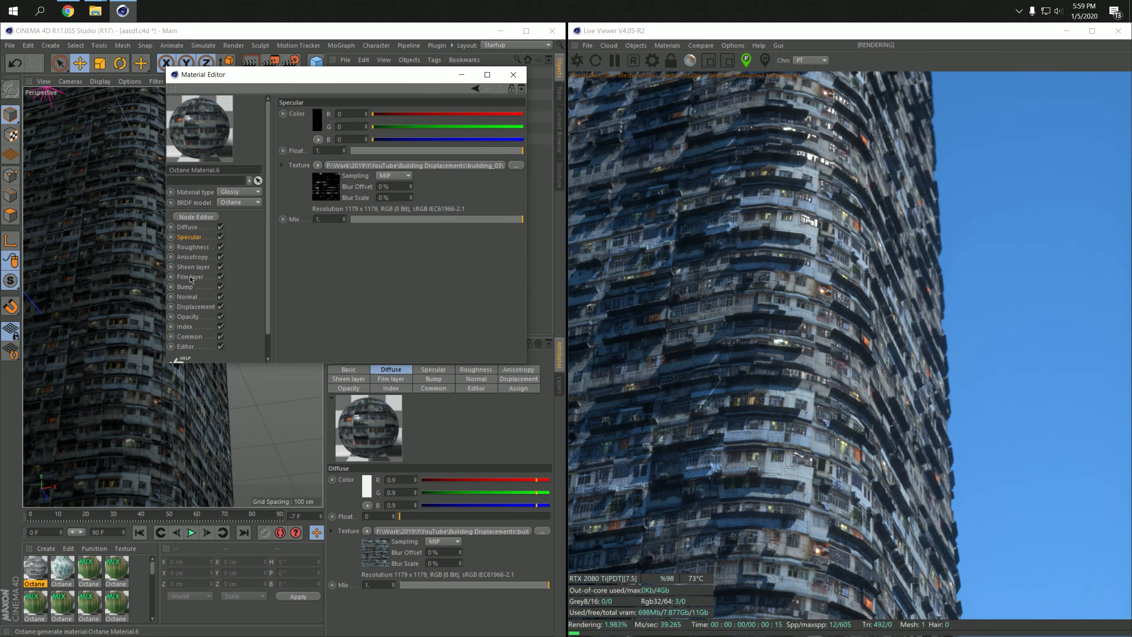
Load the building_03 displace image into Displacement without copying, then select OctaneDayLight
left_click(515, 165)
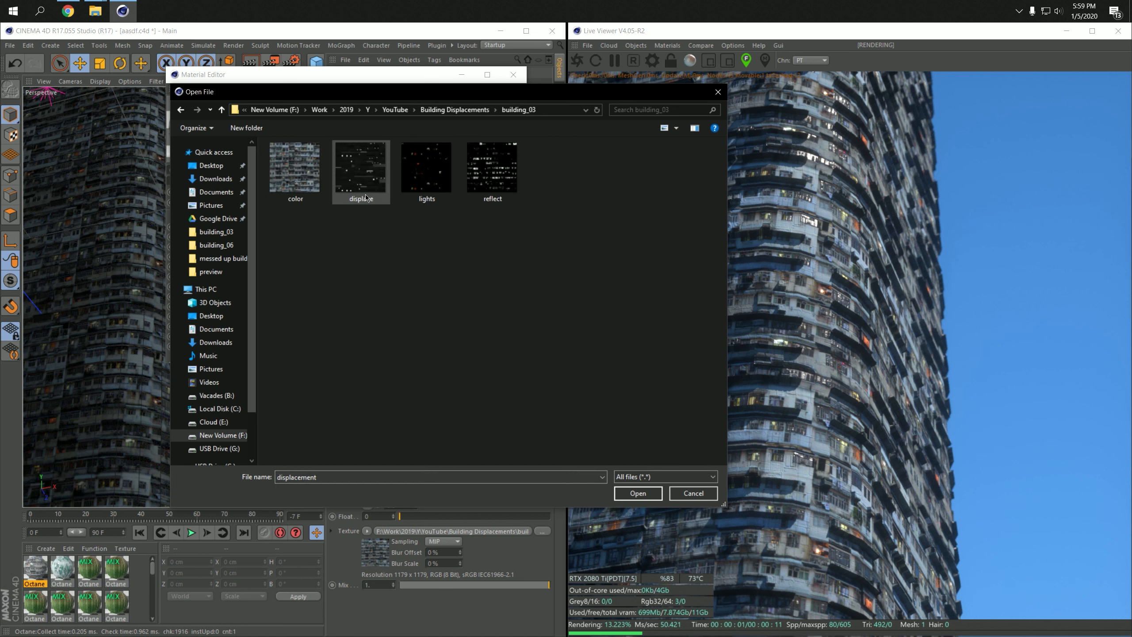
left_click(636, 493)
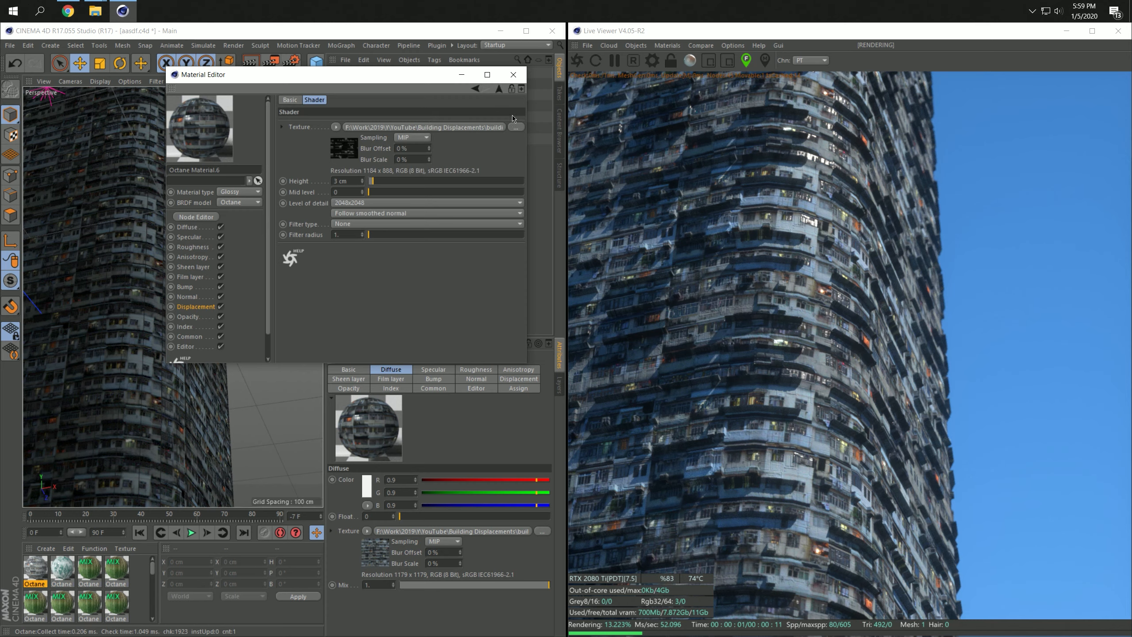
left_click(515, 127)
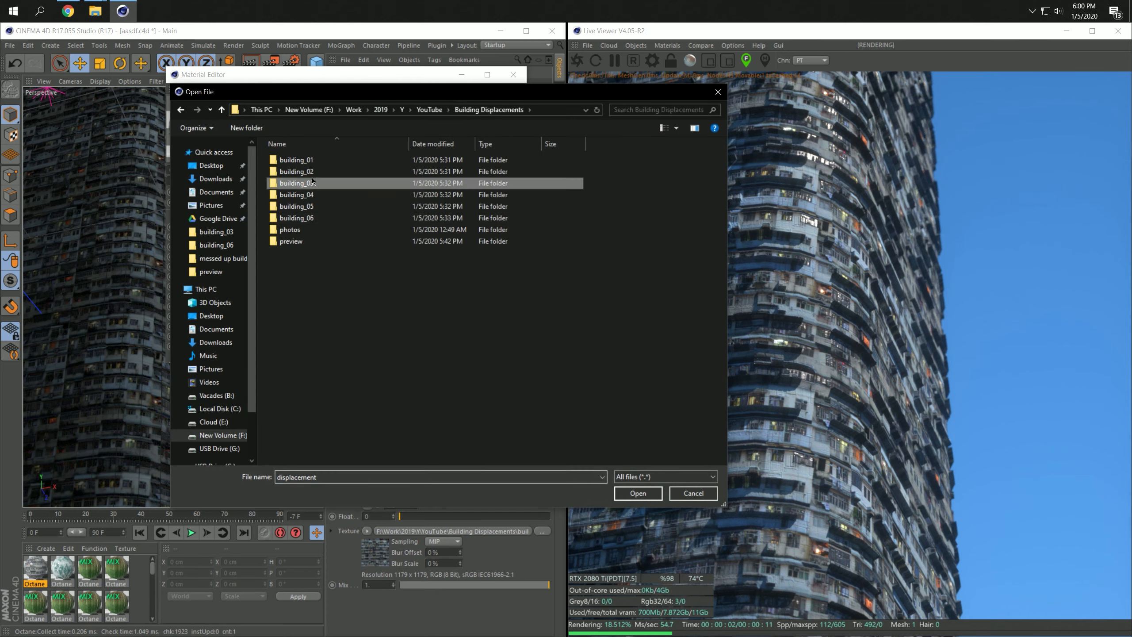
left_click(636, 493)
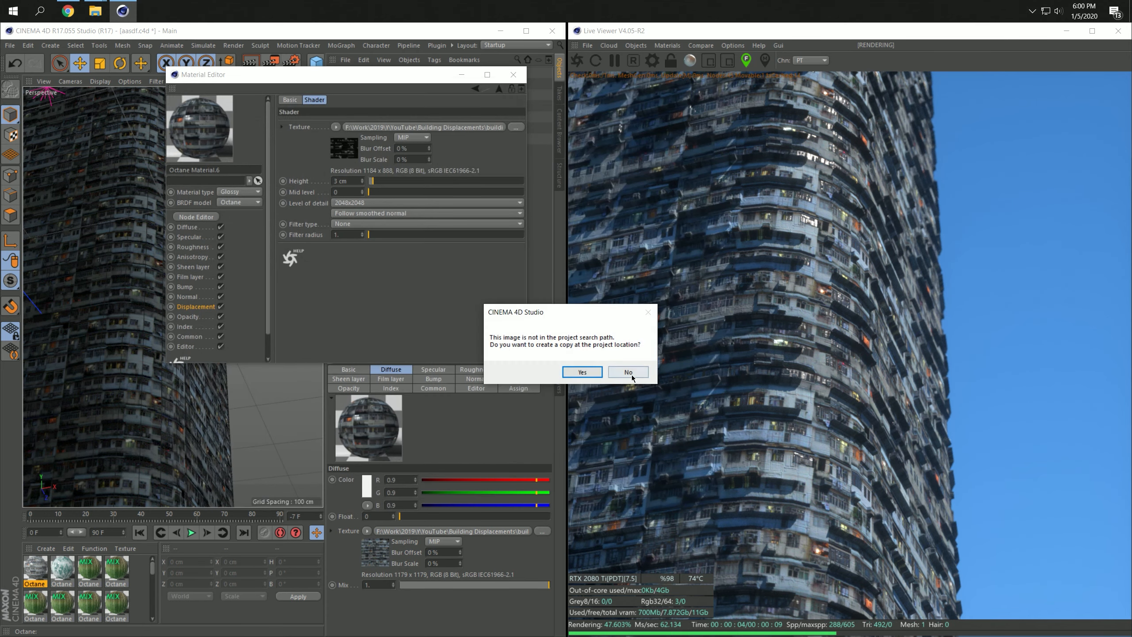
left_click(628, 371)
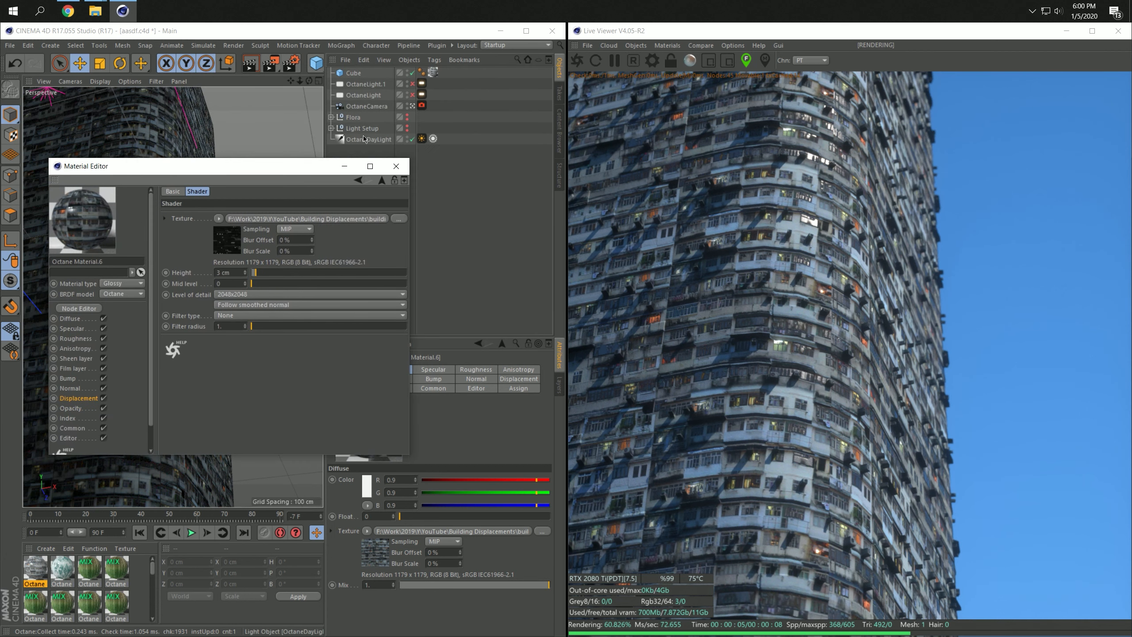
left_click(372, 138)
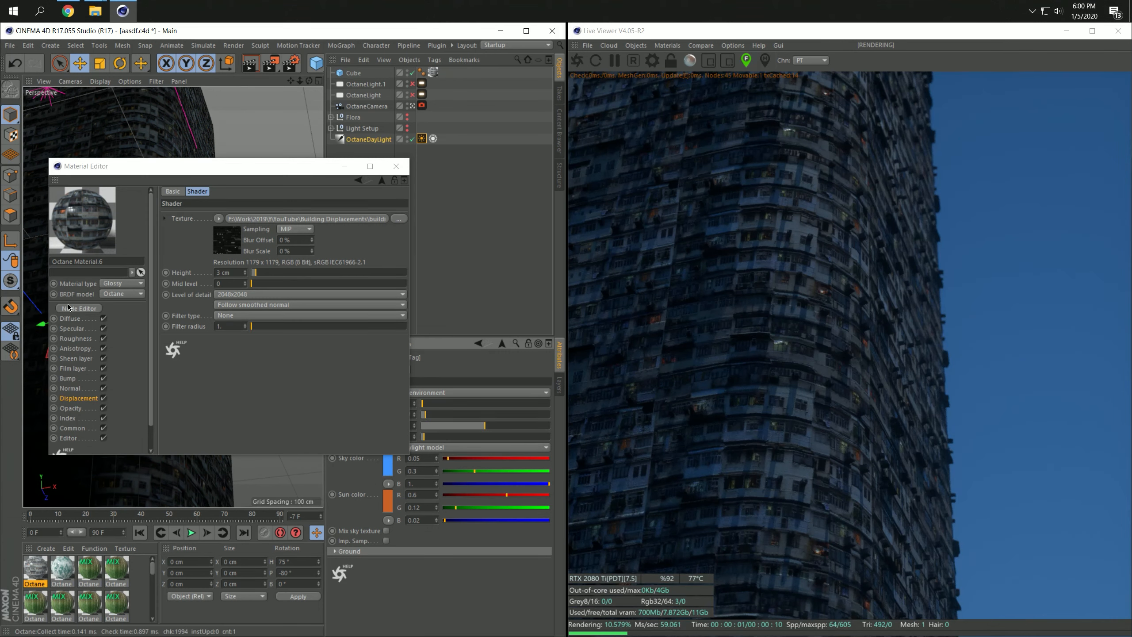
Make the facade material Diffuse with a window-lights texture emission at raised power
left_click(121, 283)
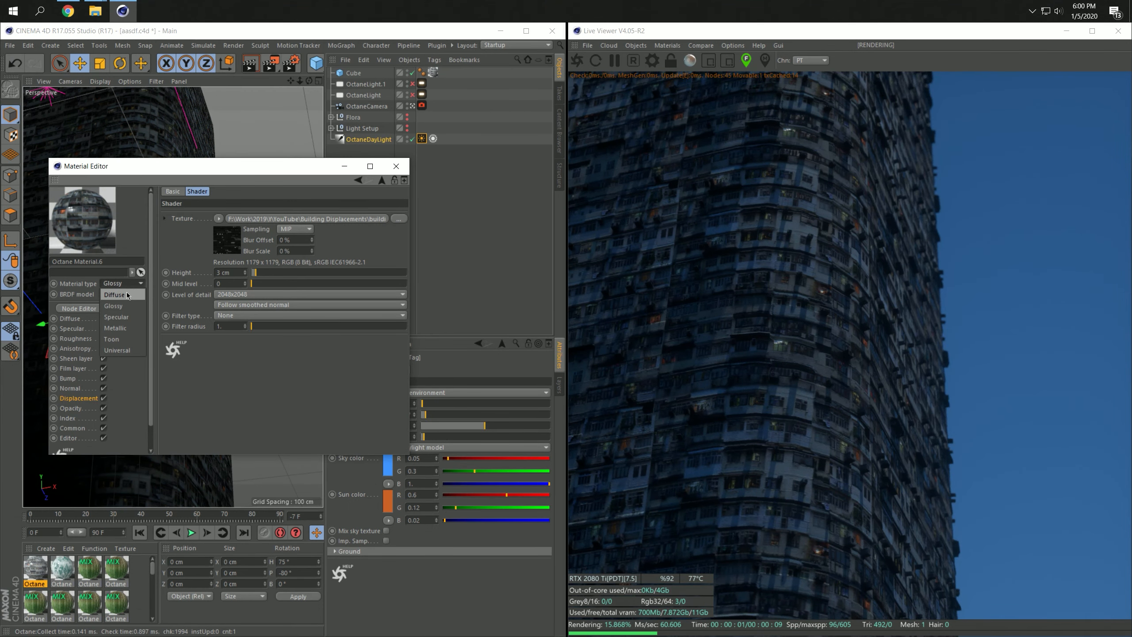
left_click(115, 294)
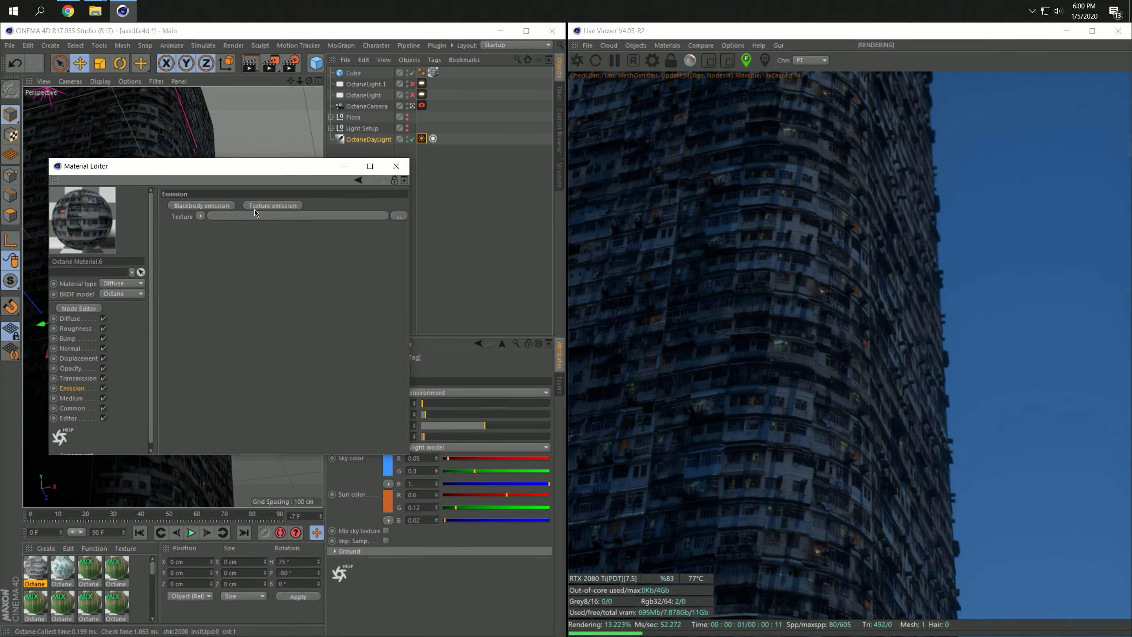
left_click(398, 215)
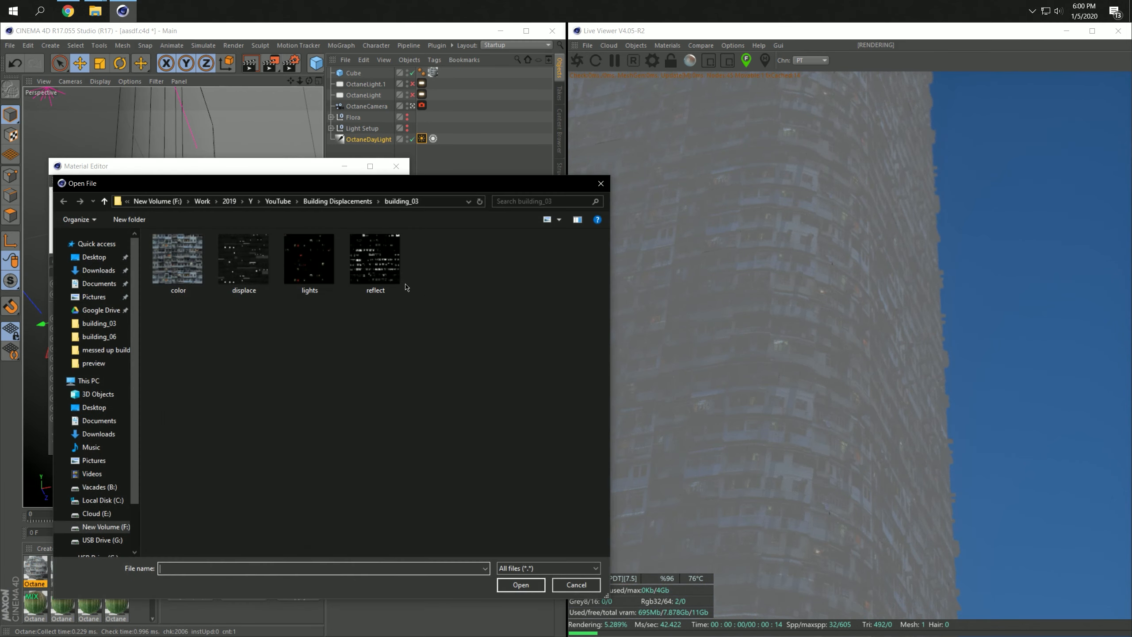
left_click(243, 259)
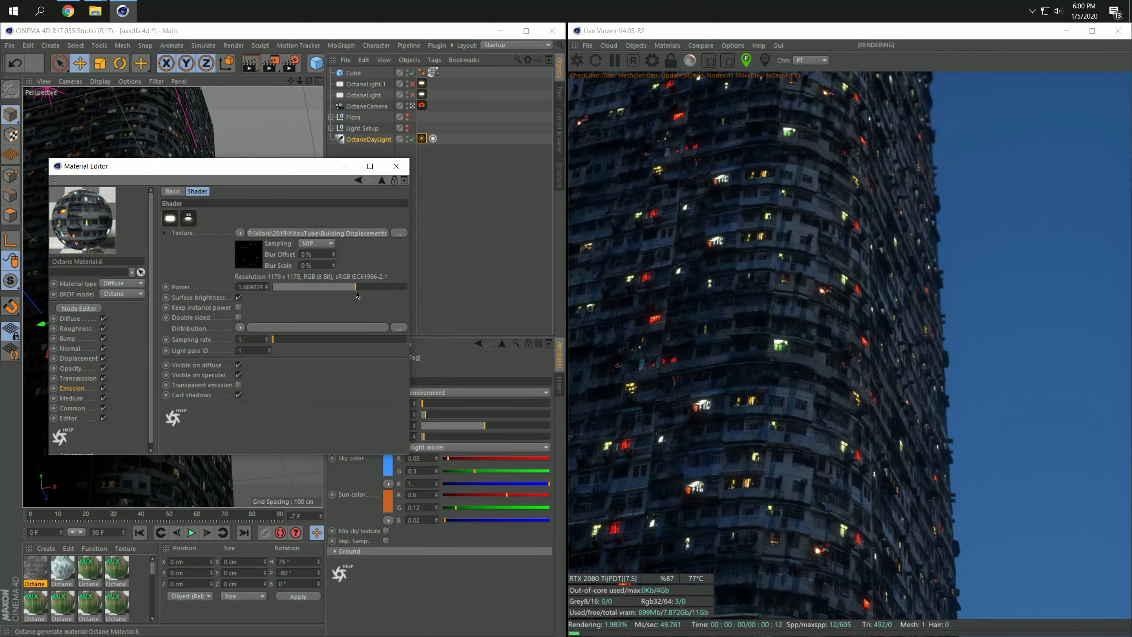
left_click(396, 166)
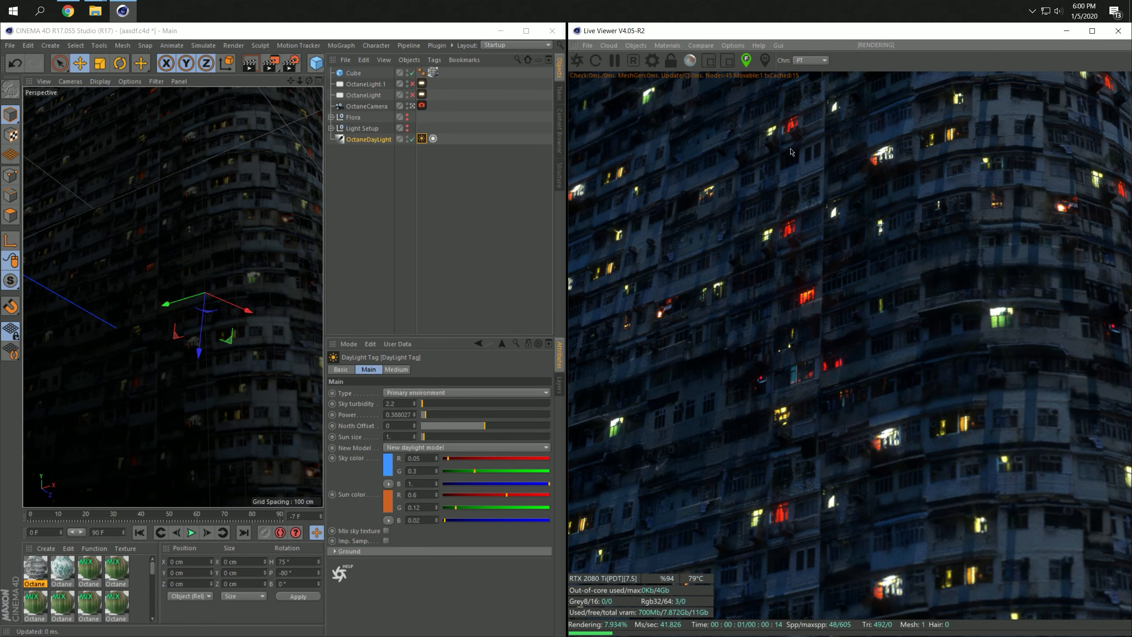
mouse_move(781, 255)
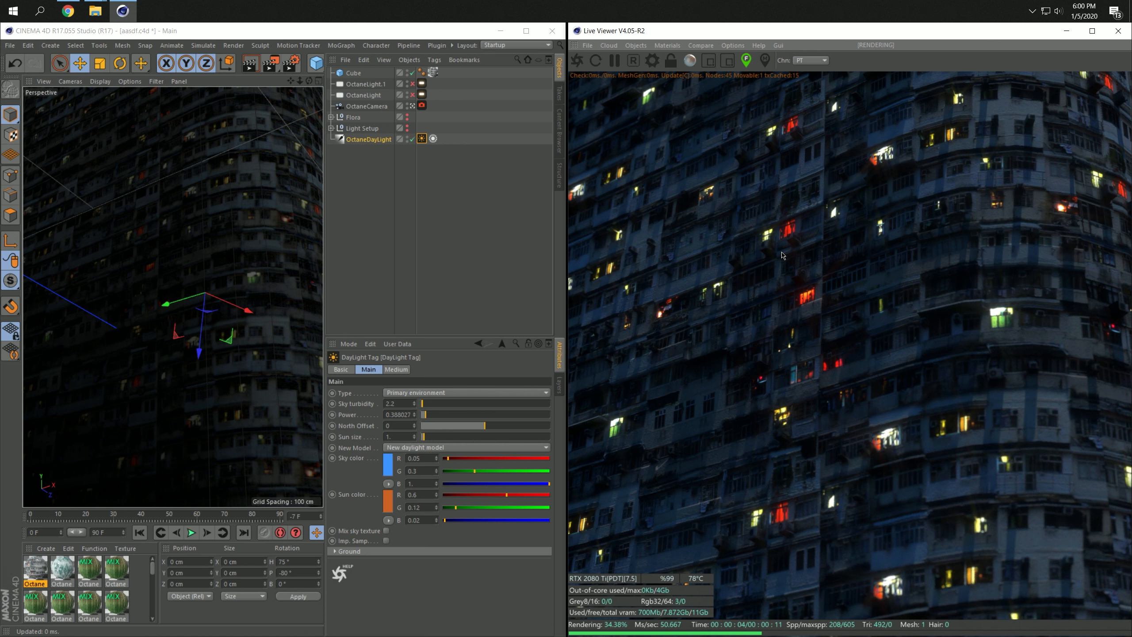
mouse_move(804, 304)
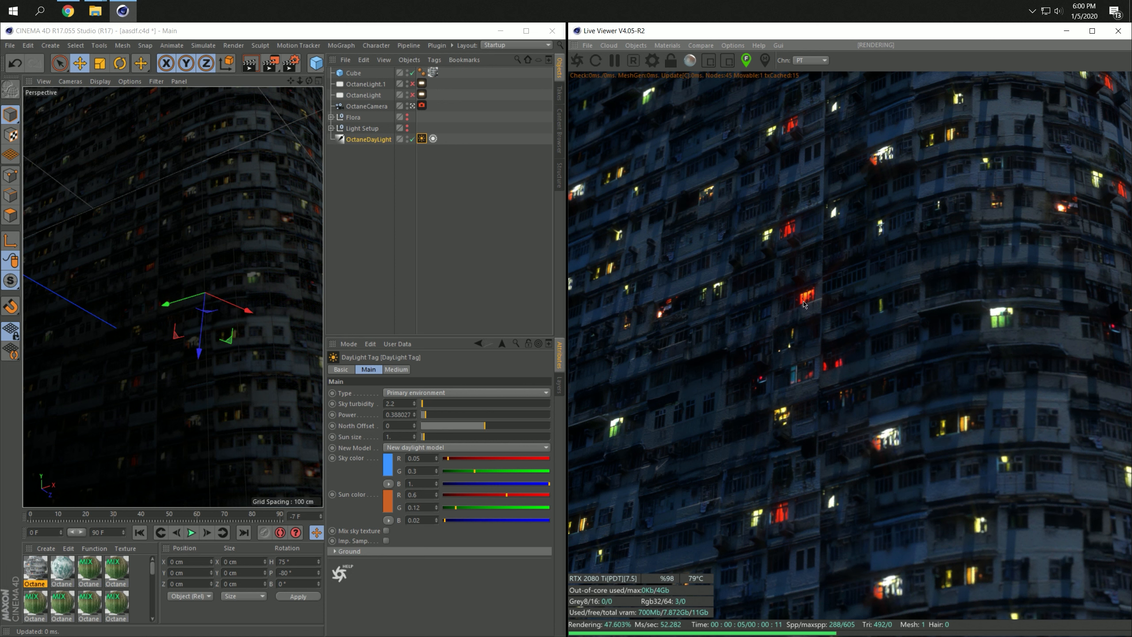
Lower the DayLight tag's Power from 1 to about 0.39
left_click(353, 72)
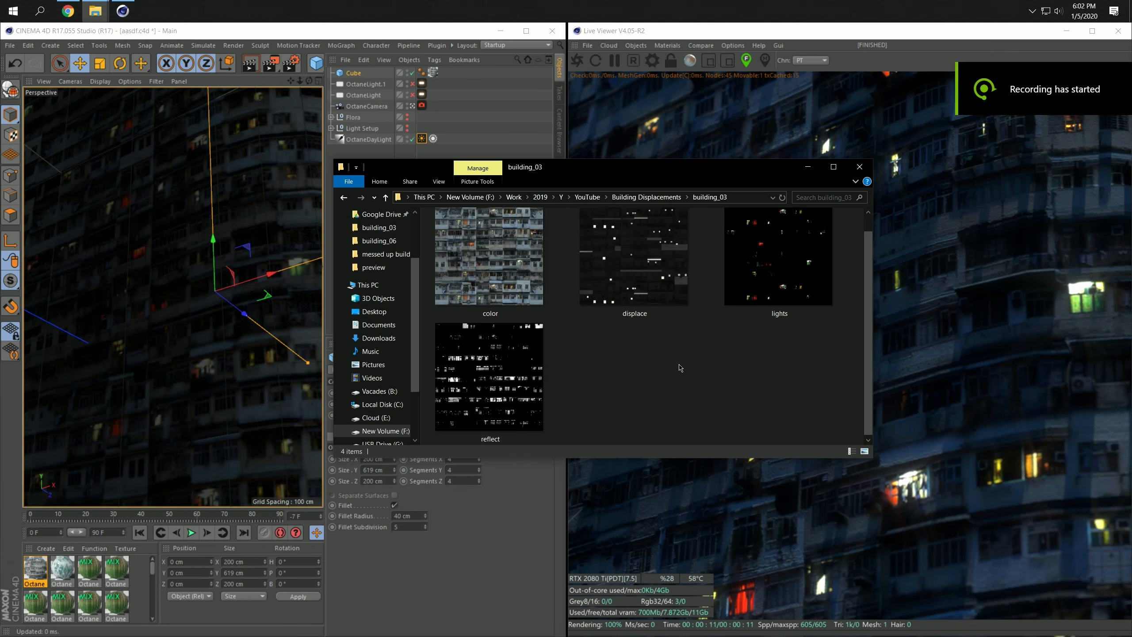
mouse_move(694, 331)
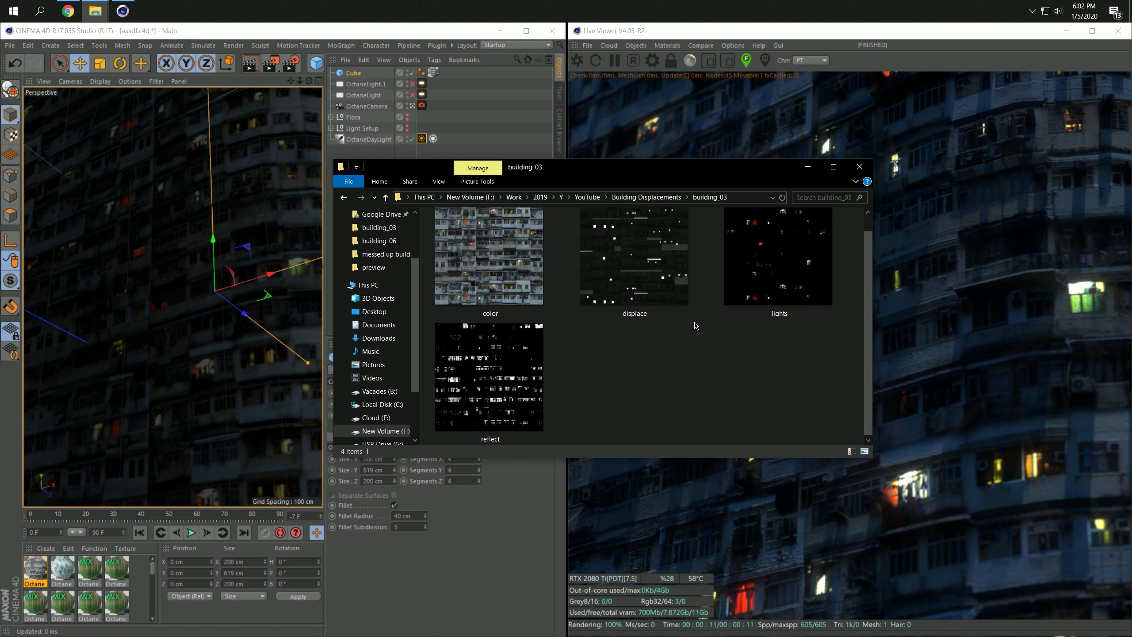
mouse_move(614, 93)
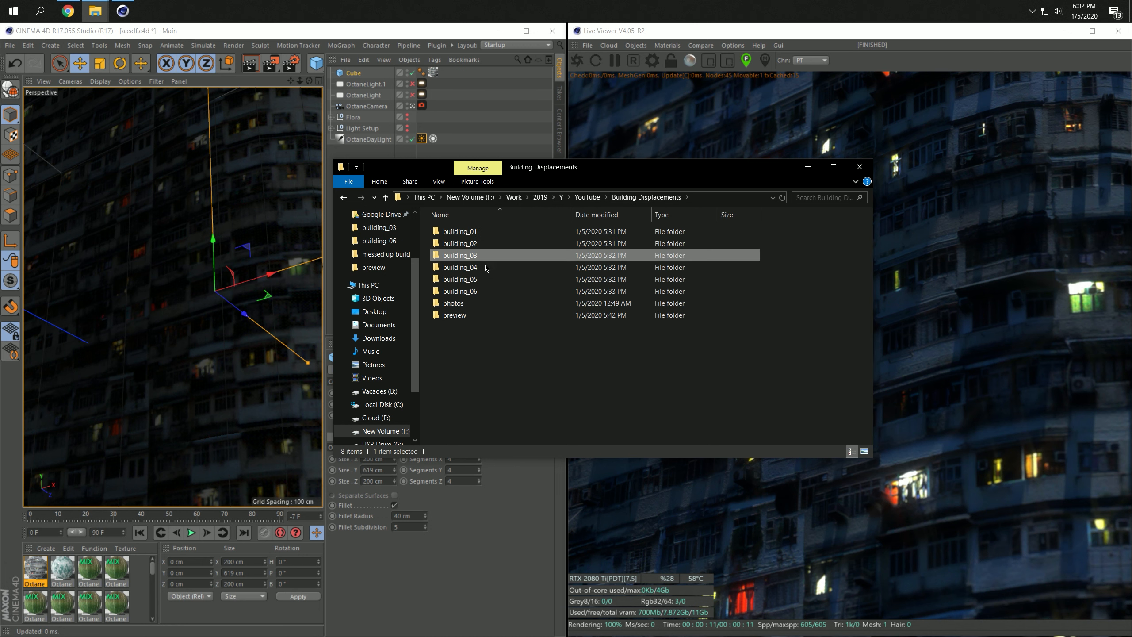
Preview the color images in the building_04 and building_06 texture folders
double_click(460, 267)
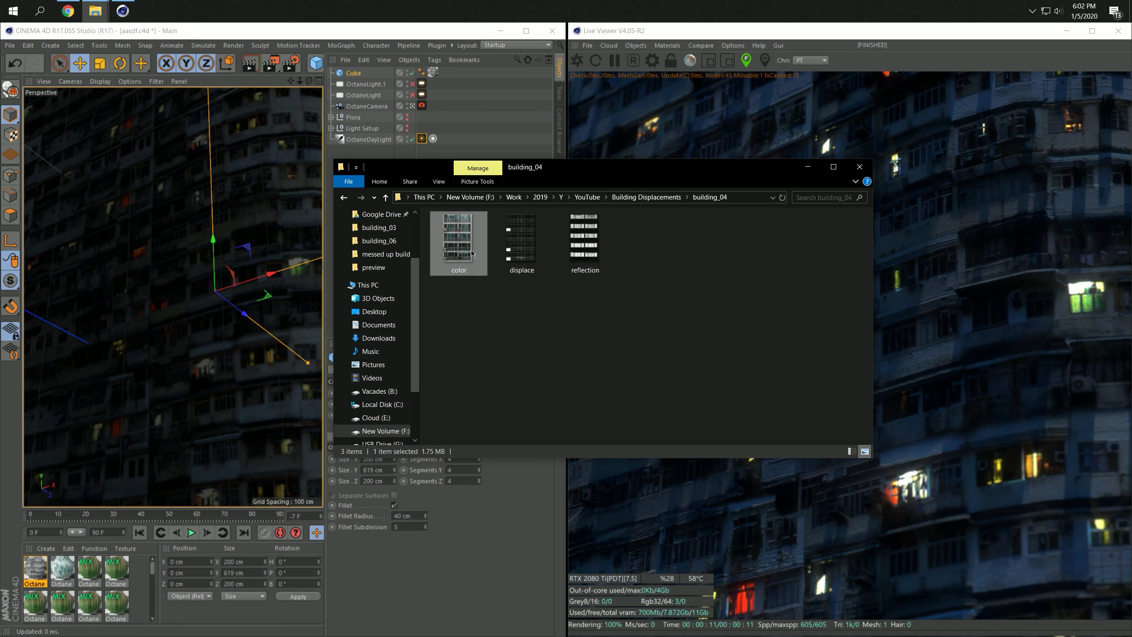
double_click(459, 242)
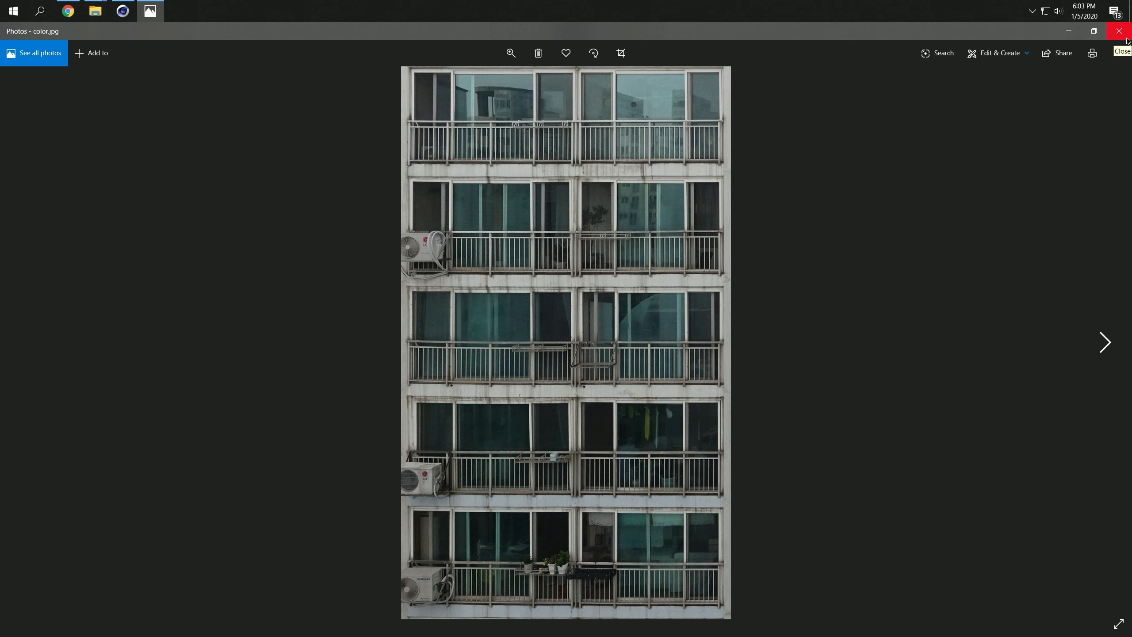
left_click(1119, 31)
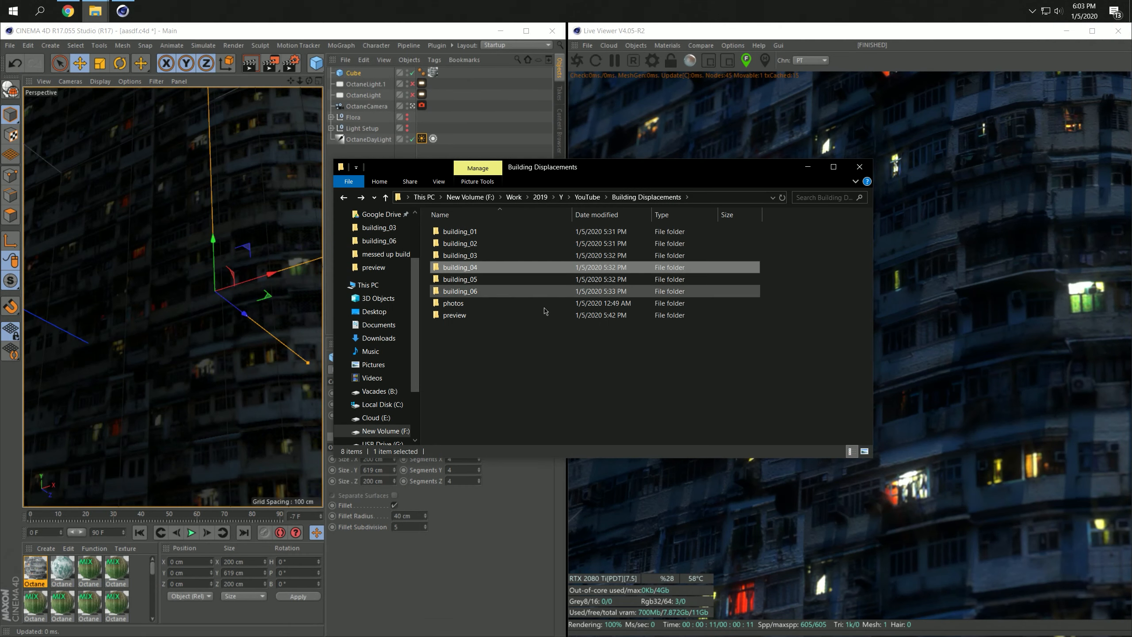
left_click(459, 278)
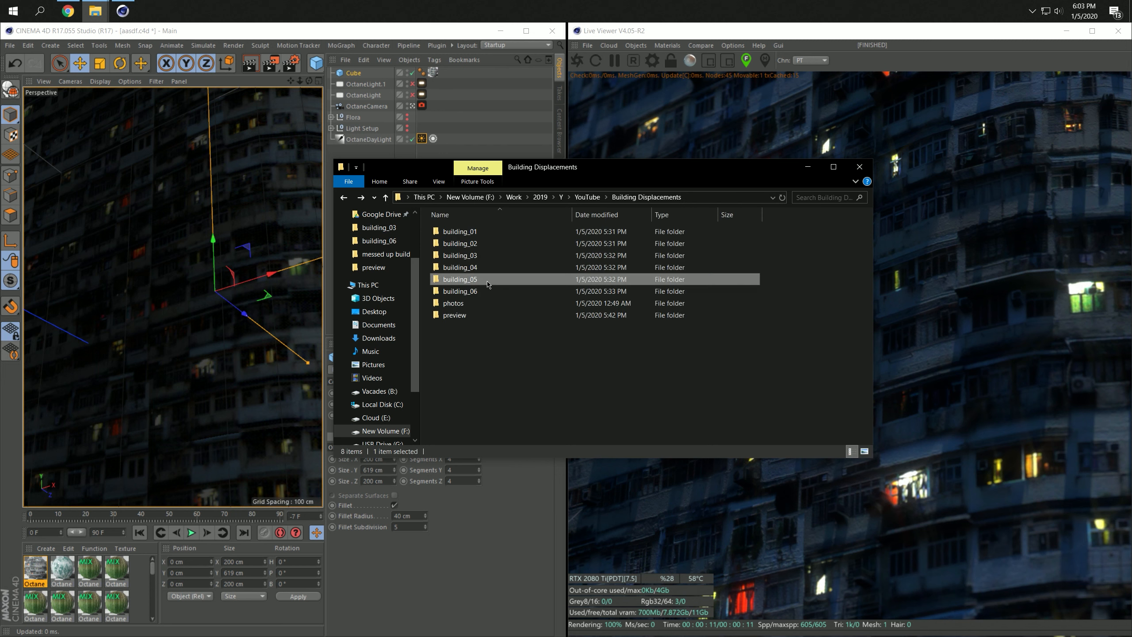
double_click(459, 279)
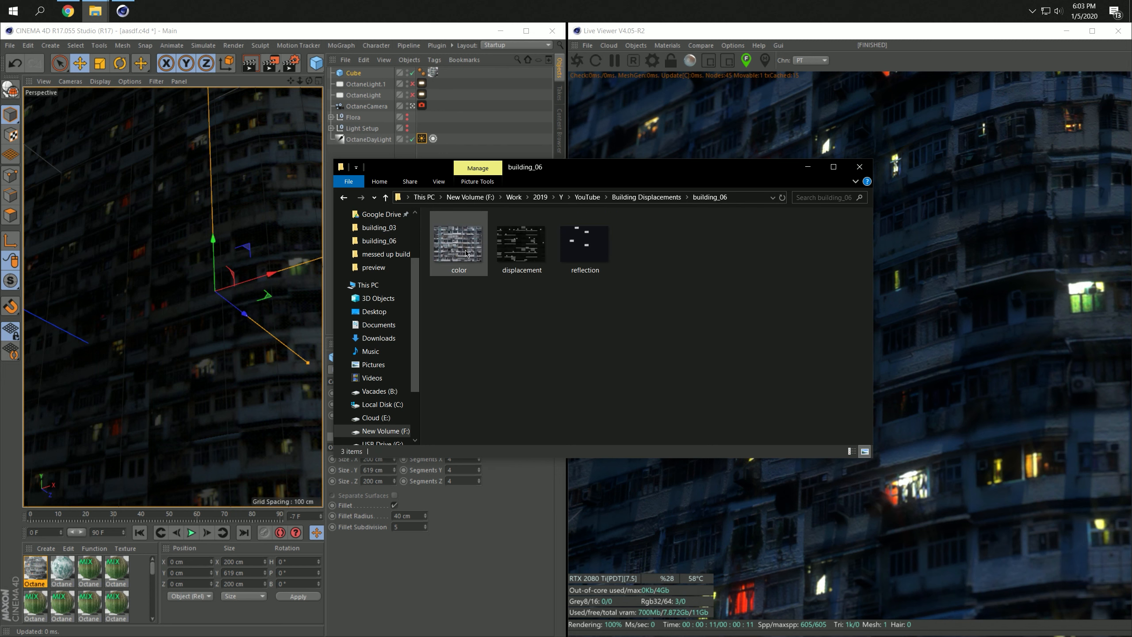
double_click(457, 242)
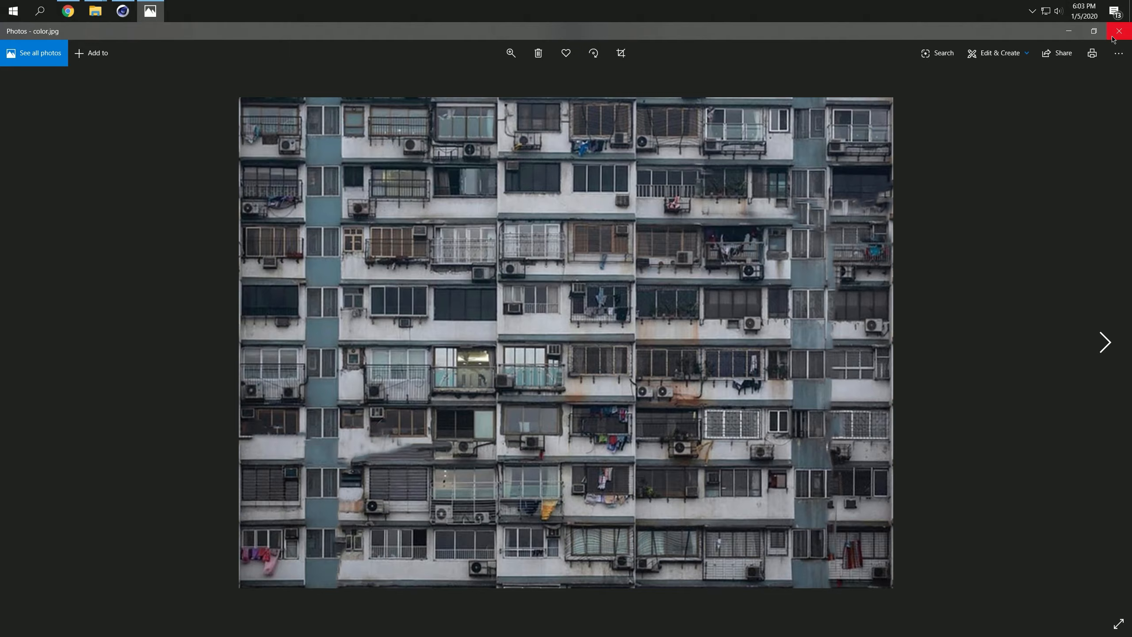
left_click(1119, 31)
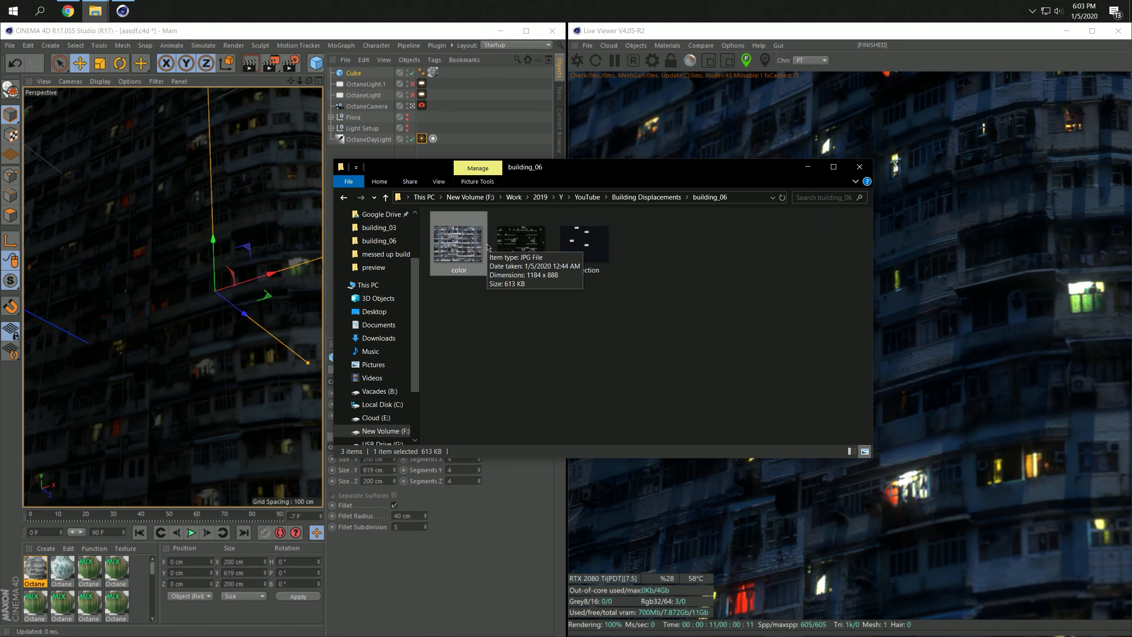
Check the building_02 folder and return to the Building Displacements folder list
left_click(344, 197)
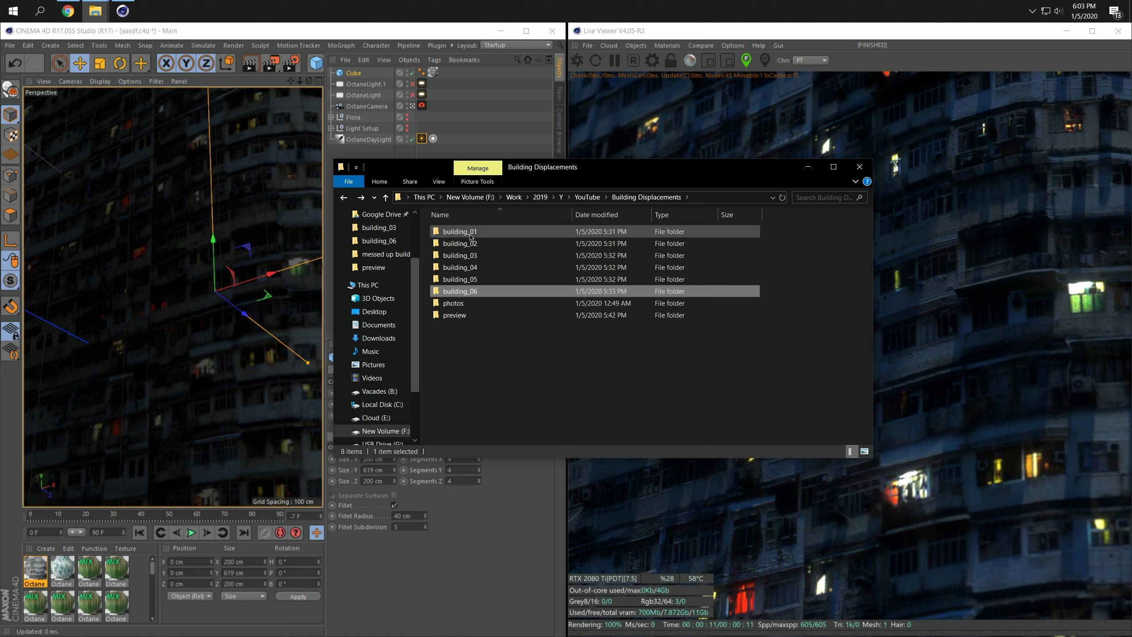
left_click(459, 255)
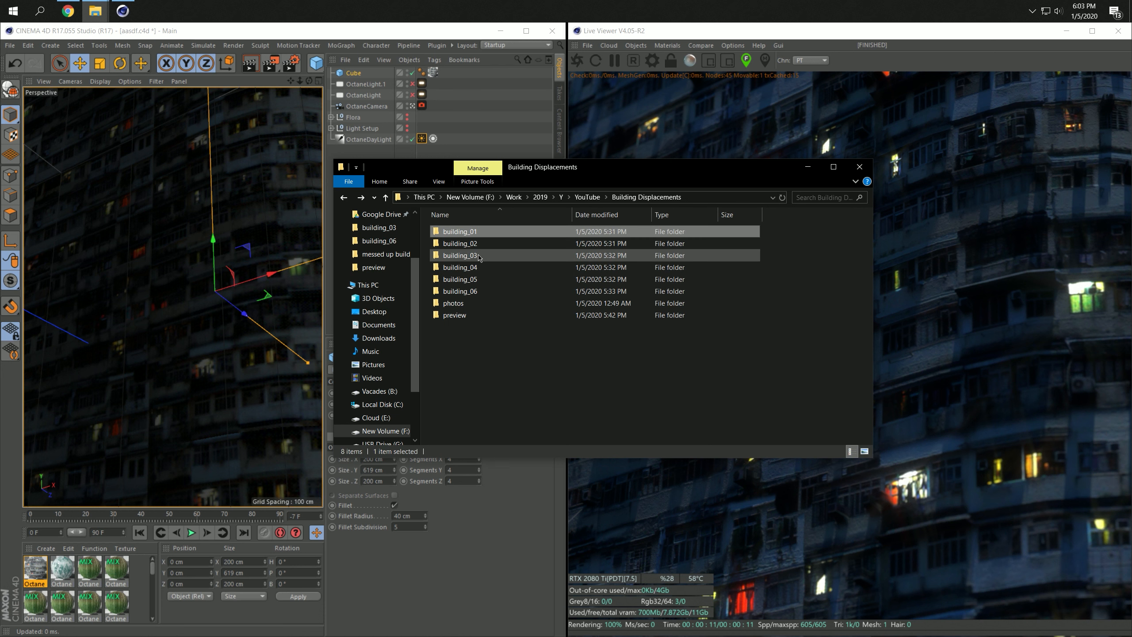
double_click(460, 243)
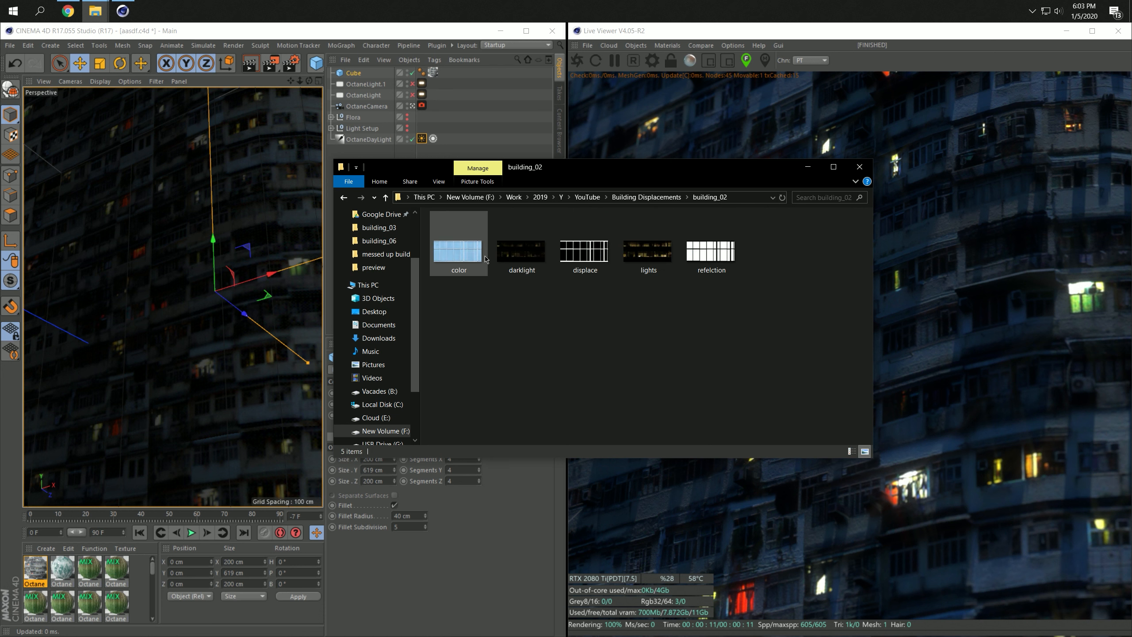
left_click(379, 227)
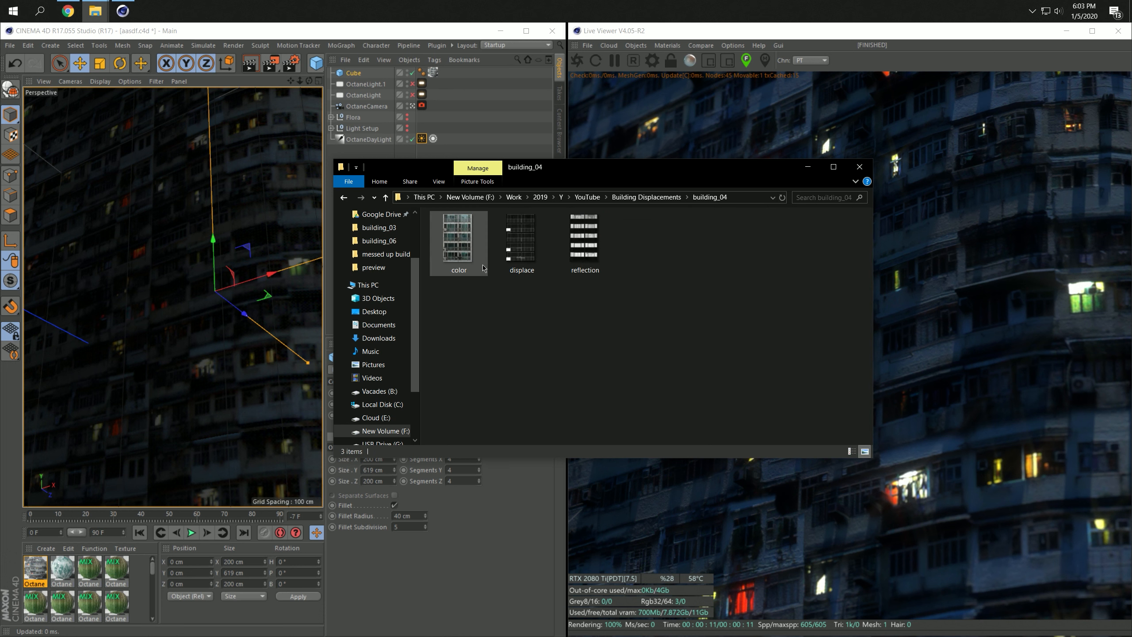
left_click(343, 197)
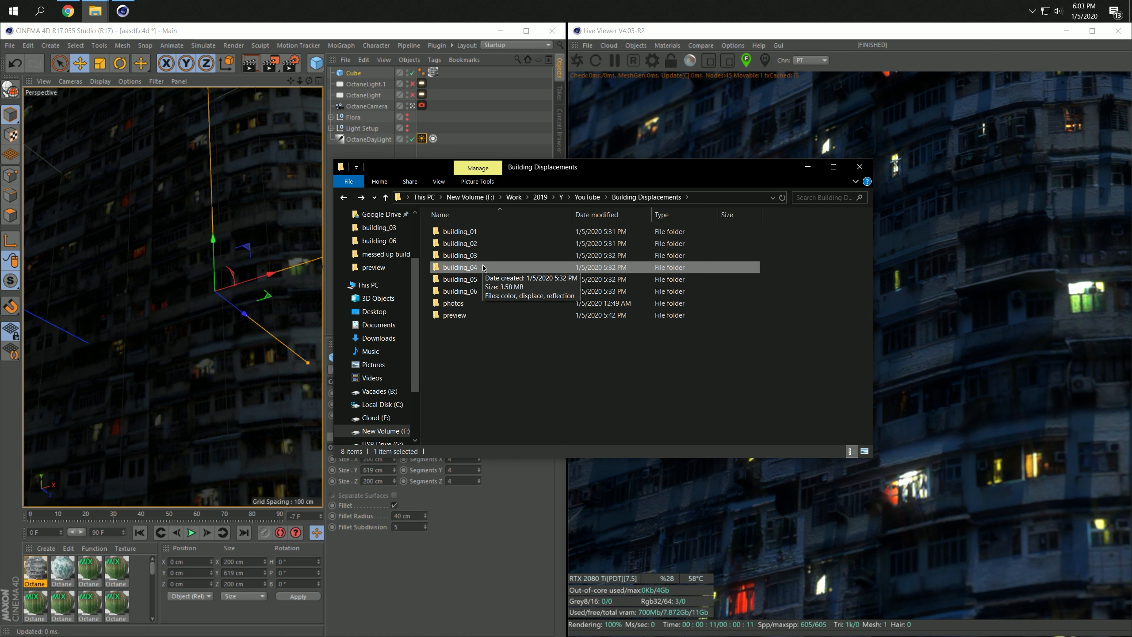
mouse_move(592, 279)
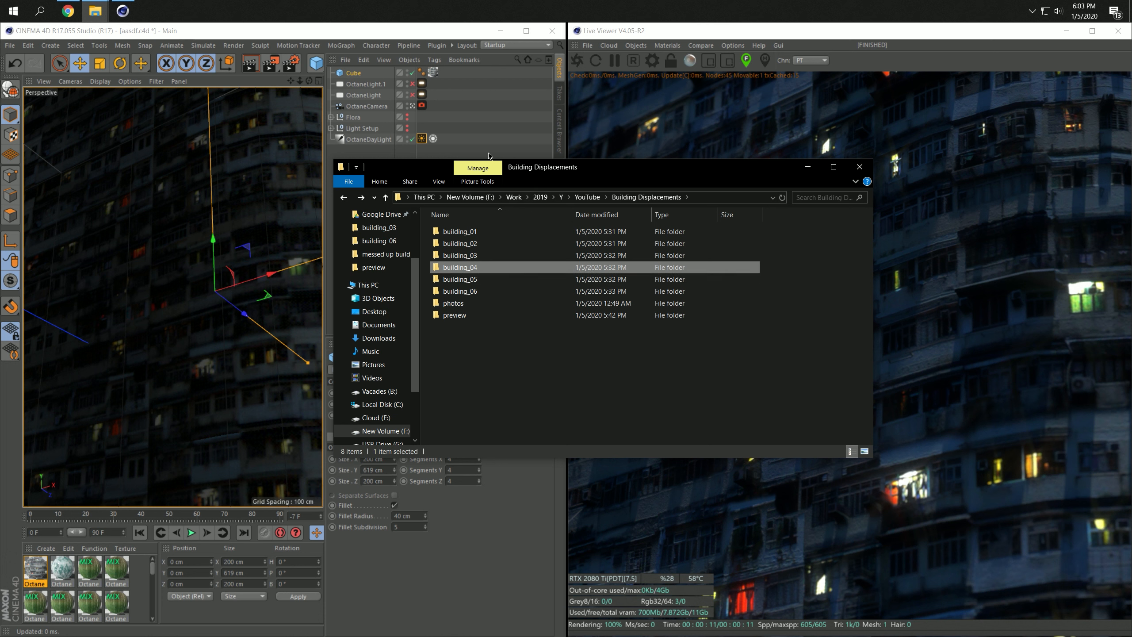
mouse_move(478, 279)
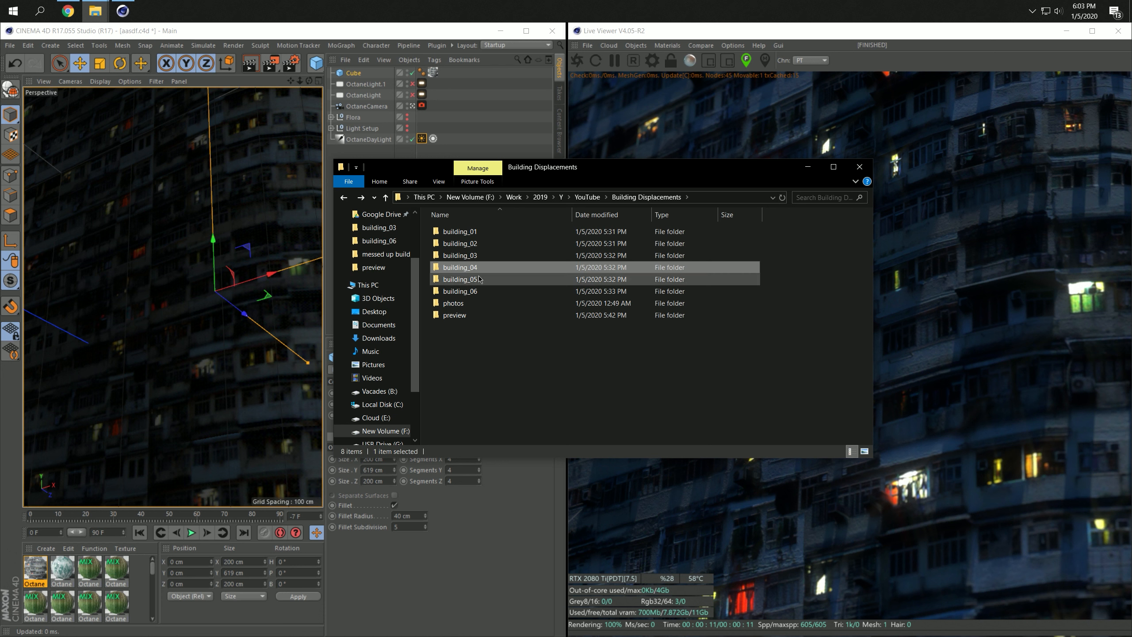
mouse_move(491, 291)
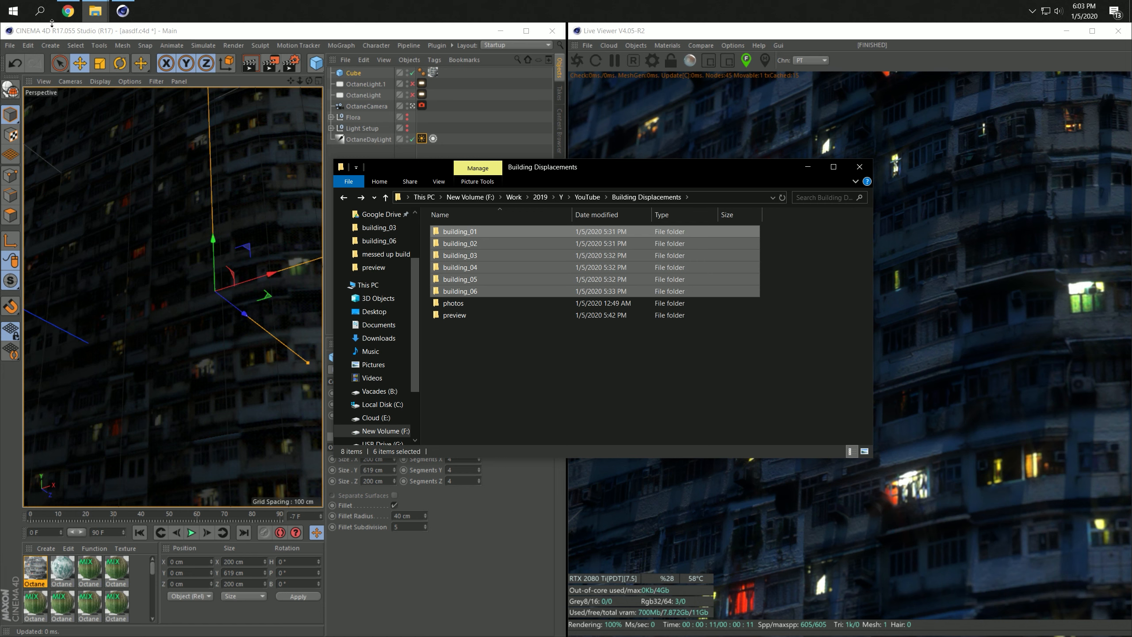
View the overgrown, pink neon and red-lit tower previews on artlabs, then return to File Explorer
left_click(68, 11)
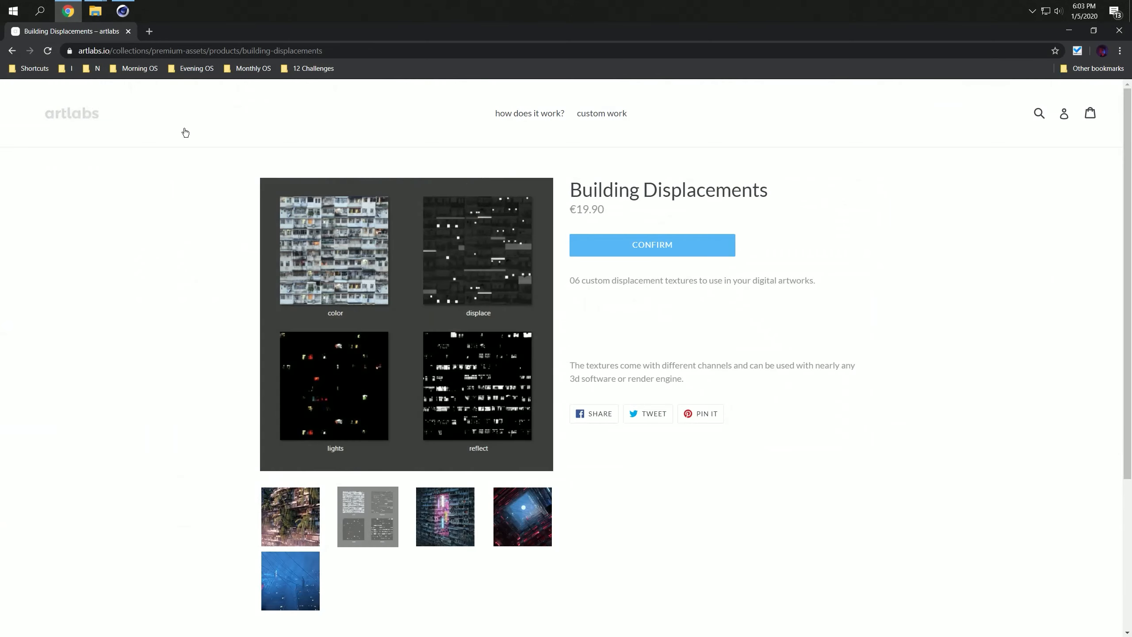
mouse_move(72, 115)
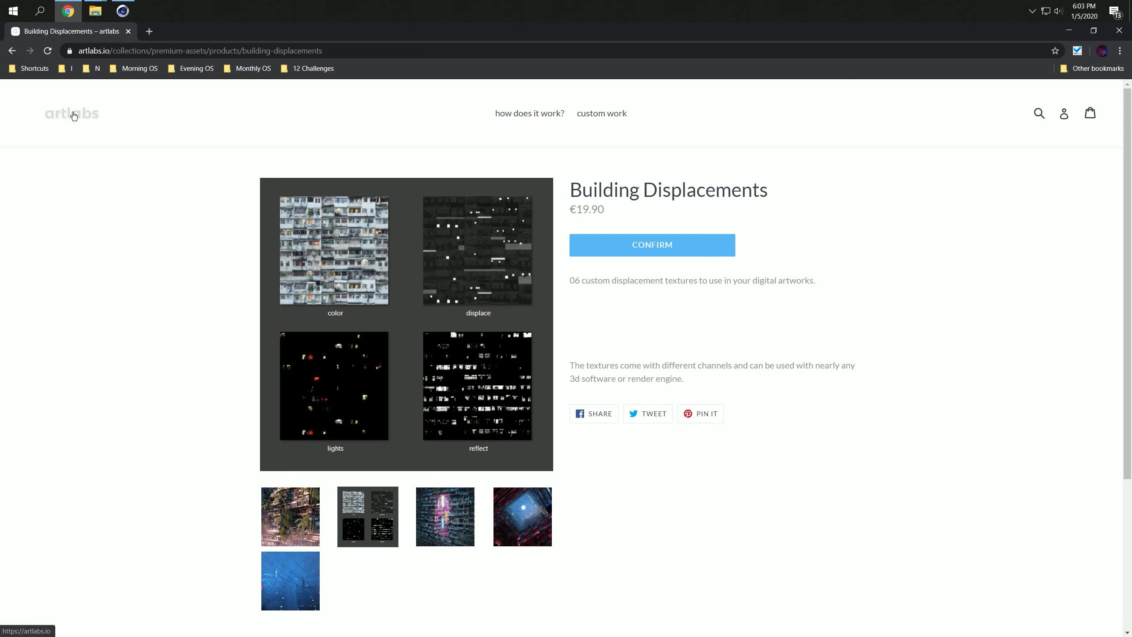
mouse_move(42, 247)
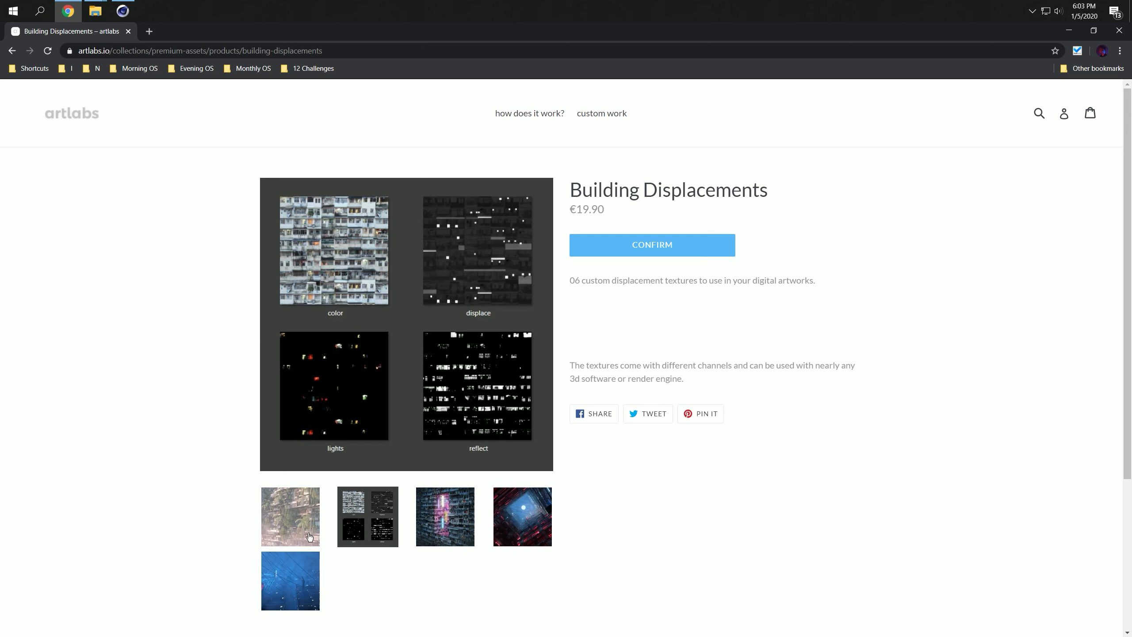
left_click(289, 516)
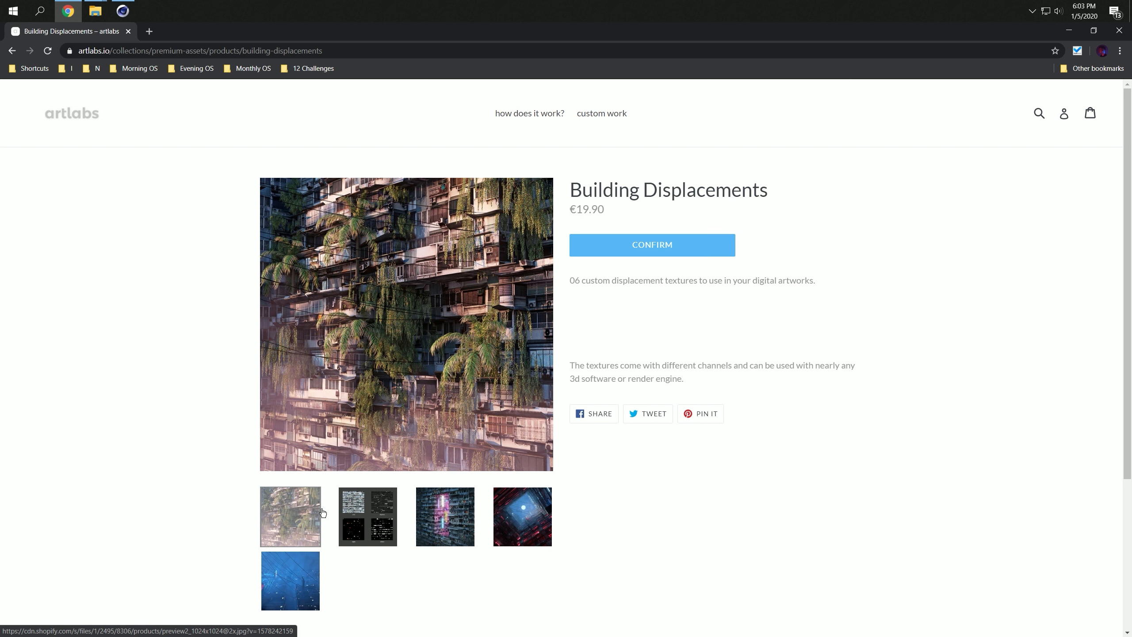
mouse_move(414, 427)
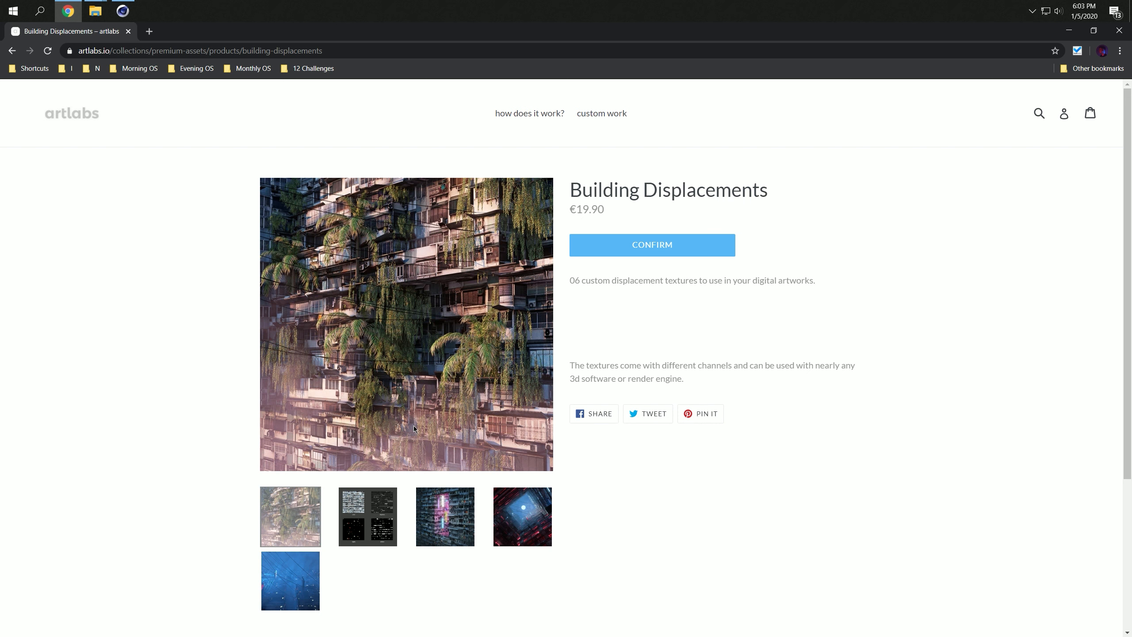
mouse_move(474, 321)
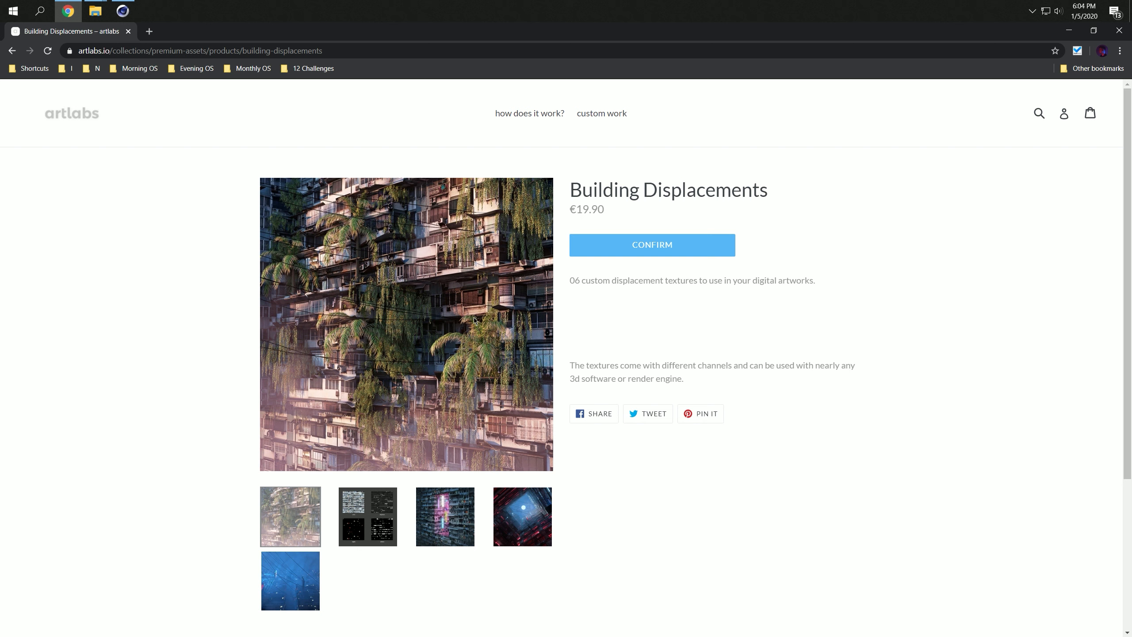
mouse_move(436, 337)
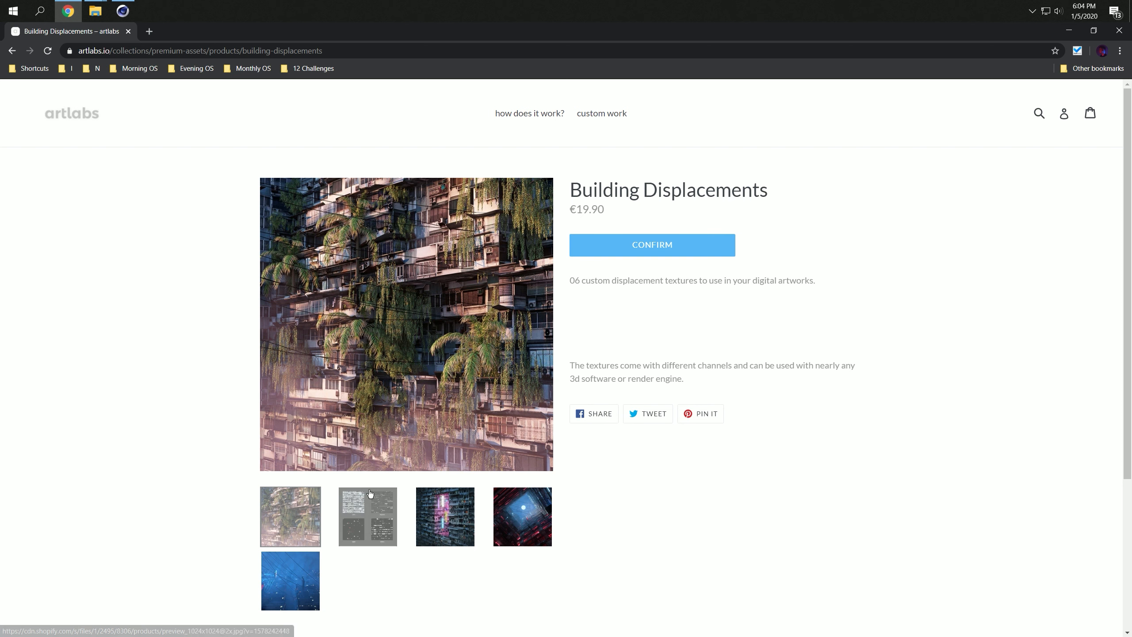
left_click(445, 516)
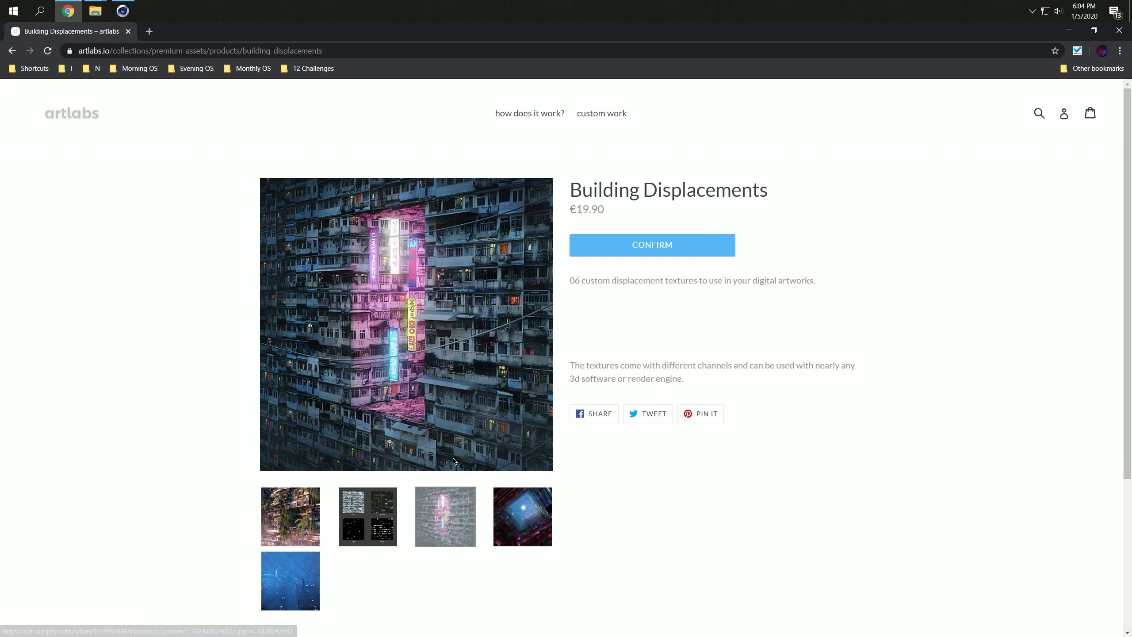
mouse_move(447, 286)
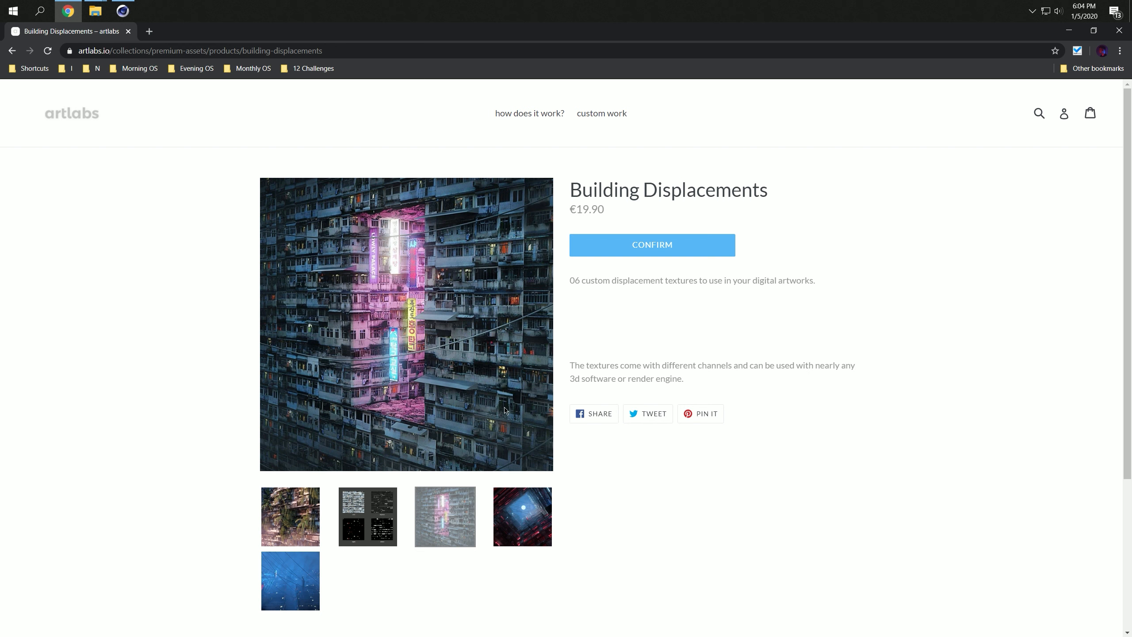
left_click(522, 516)
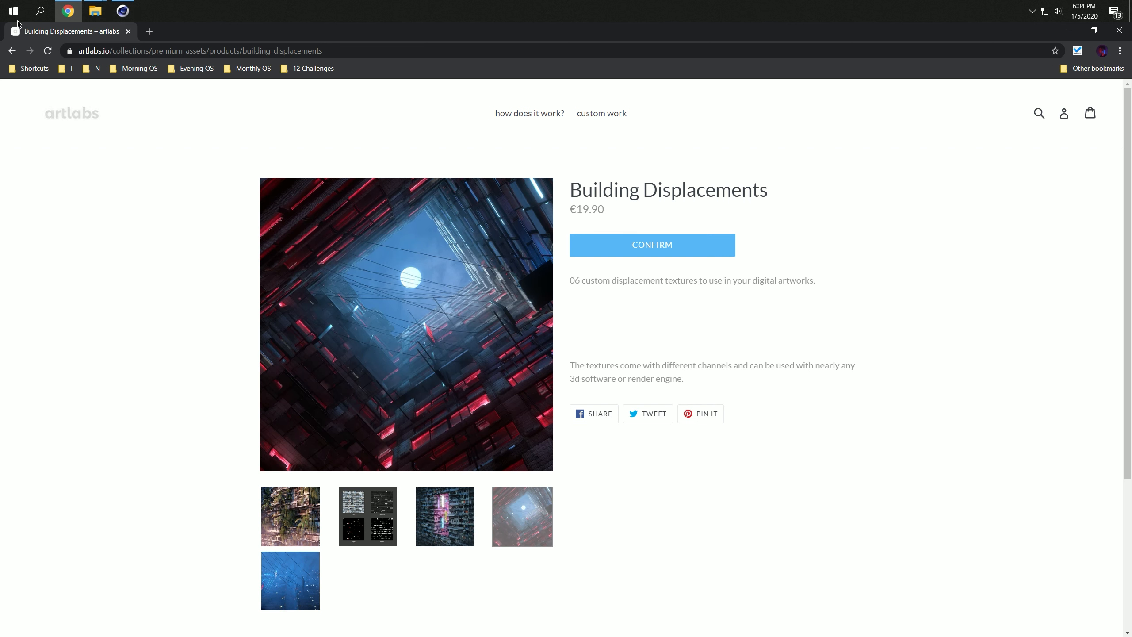
left_click(95, 11)
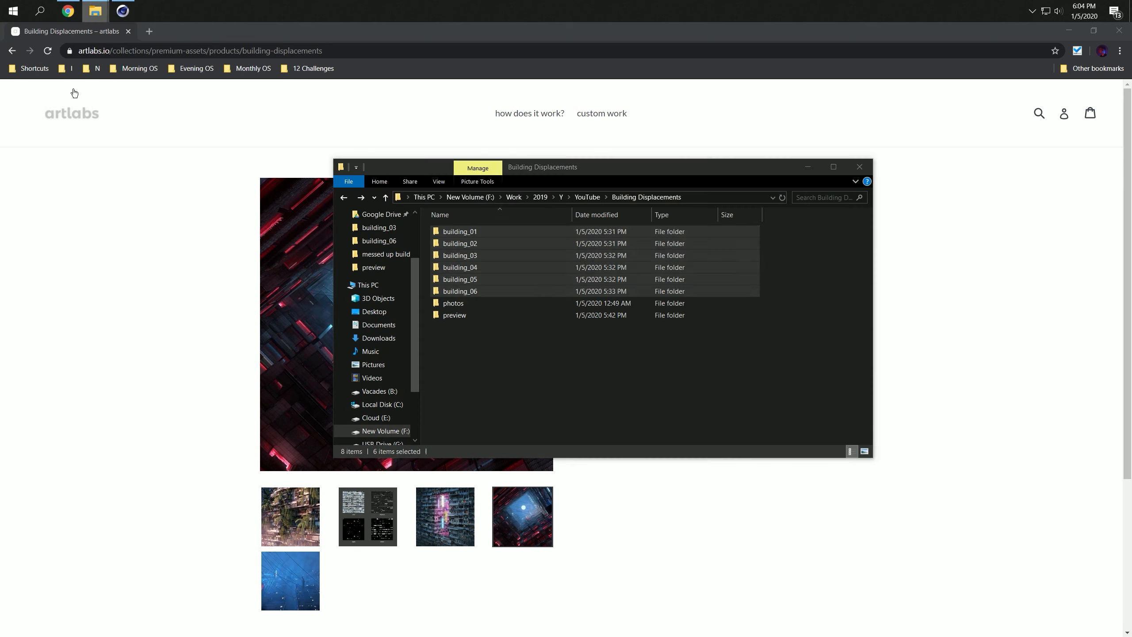
Open the building_01 folder to reveal its color, displace, light and window texture images
double_click(459, 231)
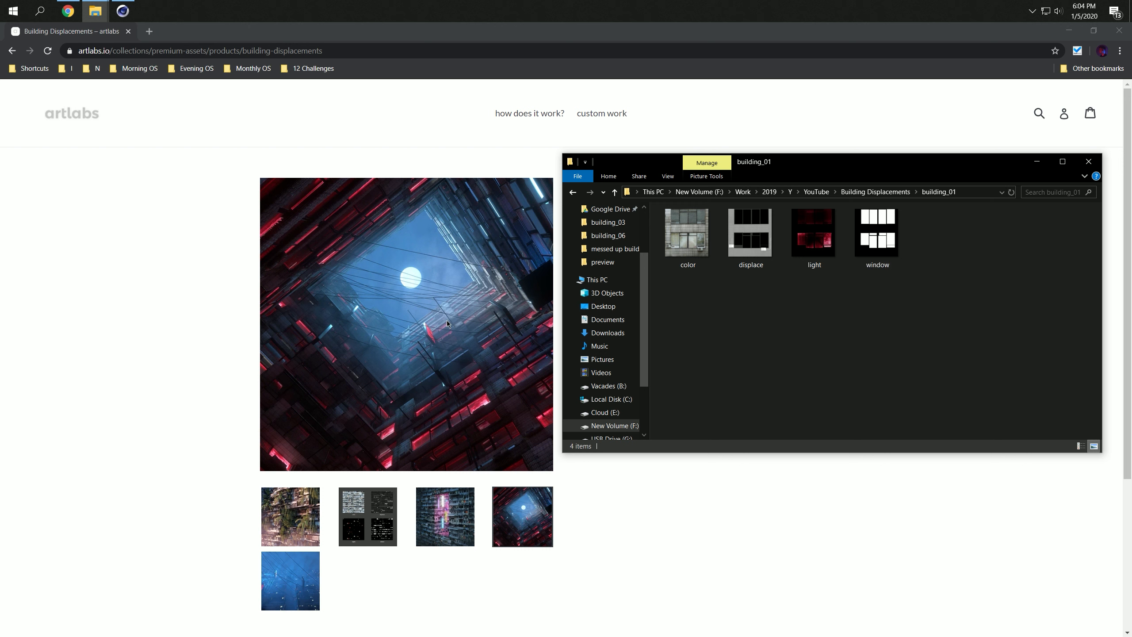
mouse_move(389, 221)
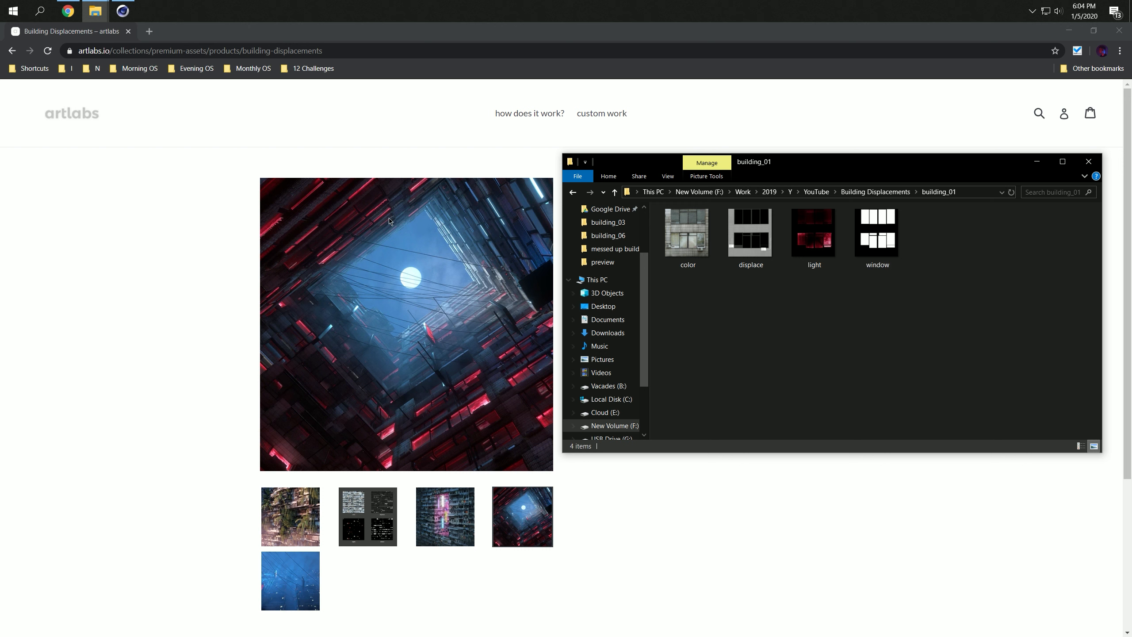
mouse_move(506, 215)
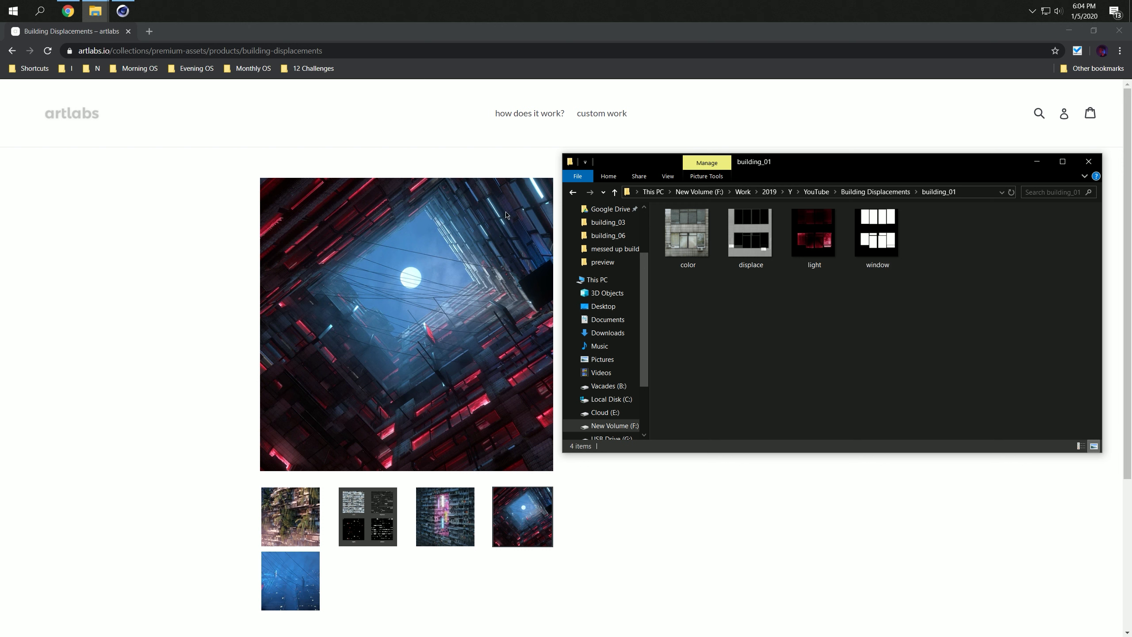
mouse_move(505, 258)
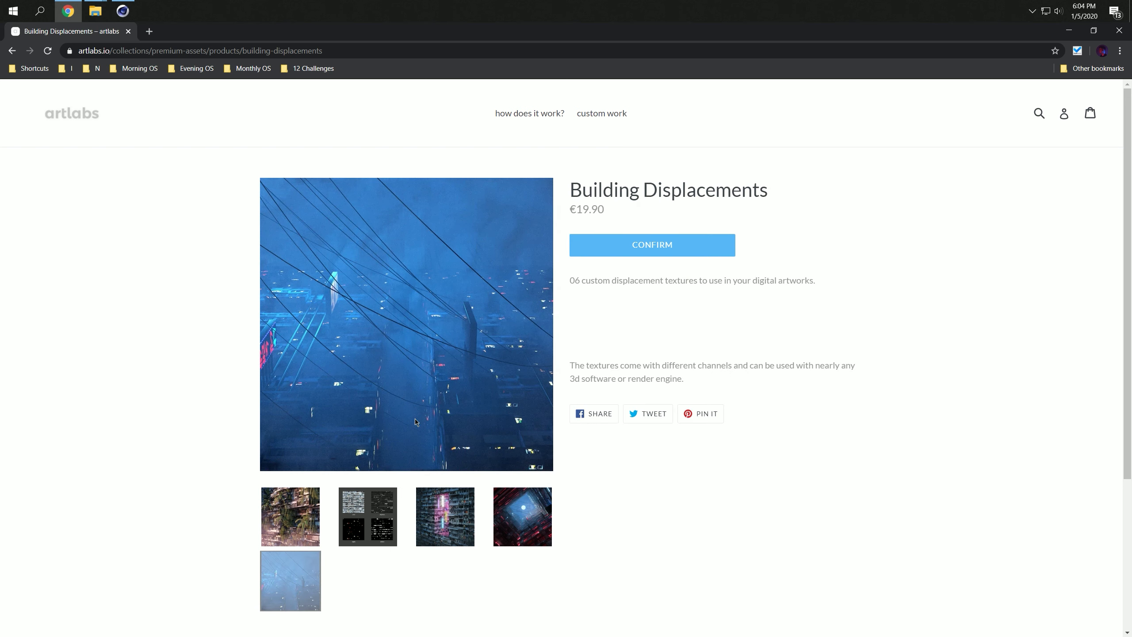
mouse_move(527, 335)
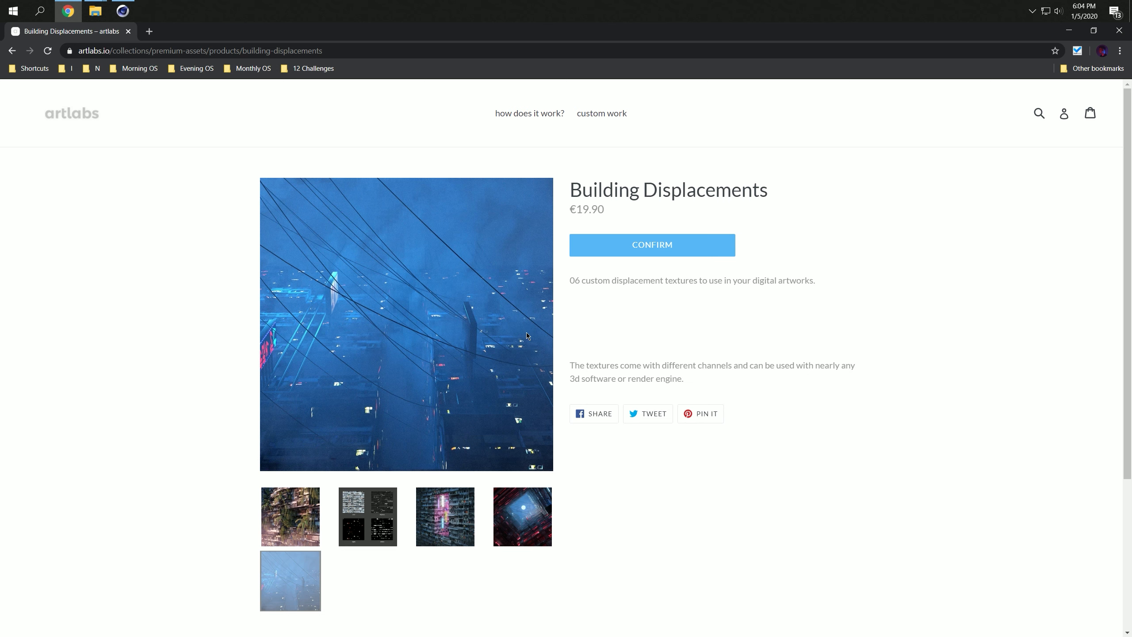
Scroll the artlabs product page, then select OctaneDaylight in Cinema 4D's Object Manager
scroll("down", 3)
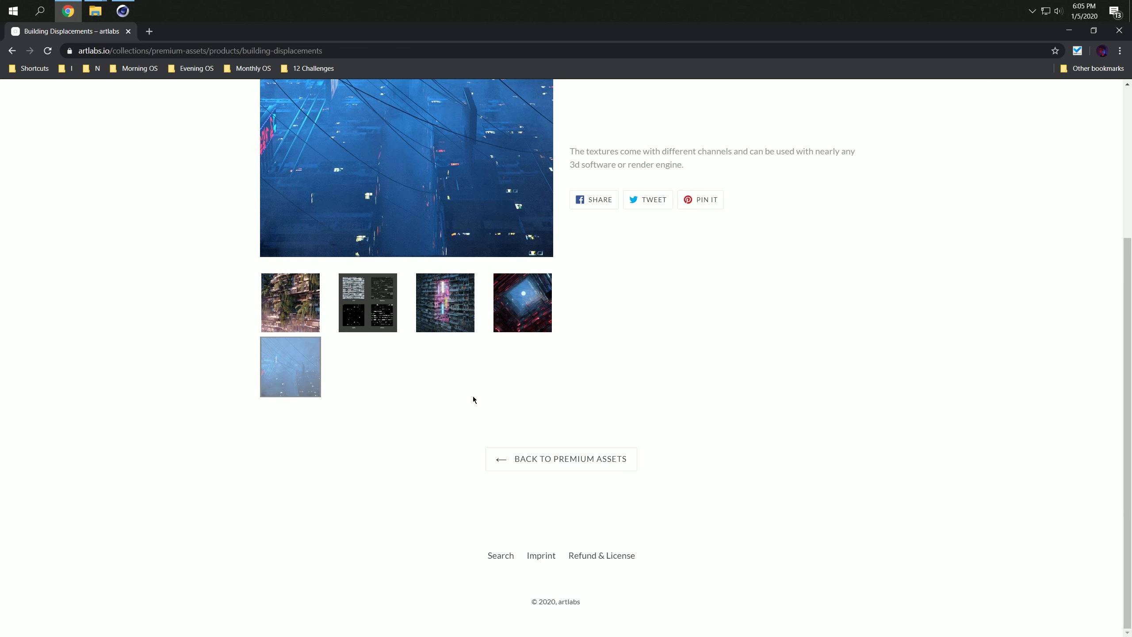
scroll("up", 3)
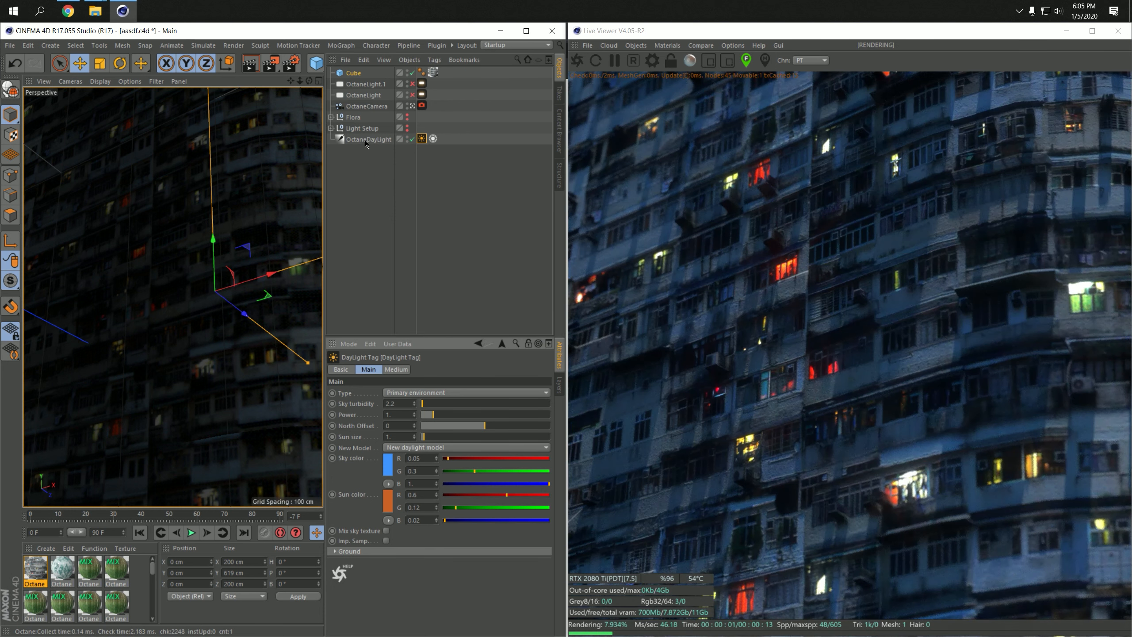
left_click(369, 138)
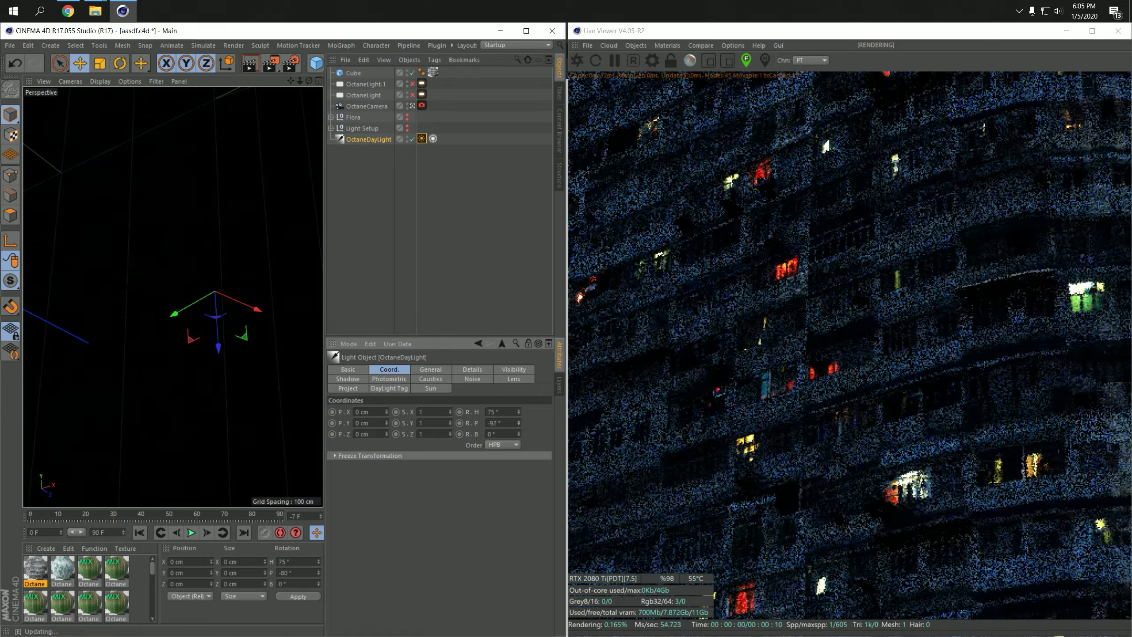